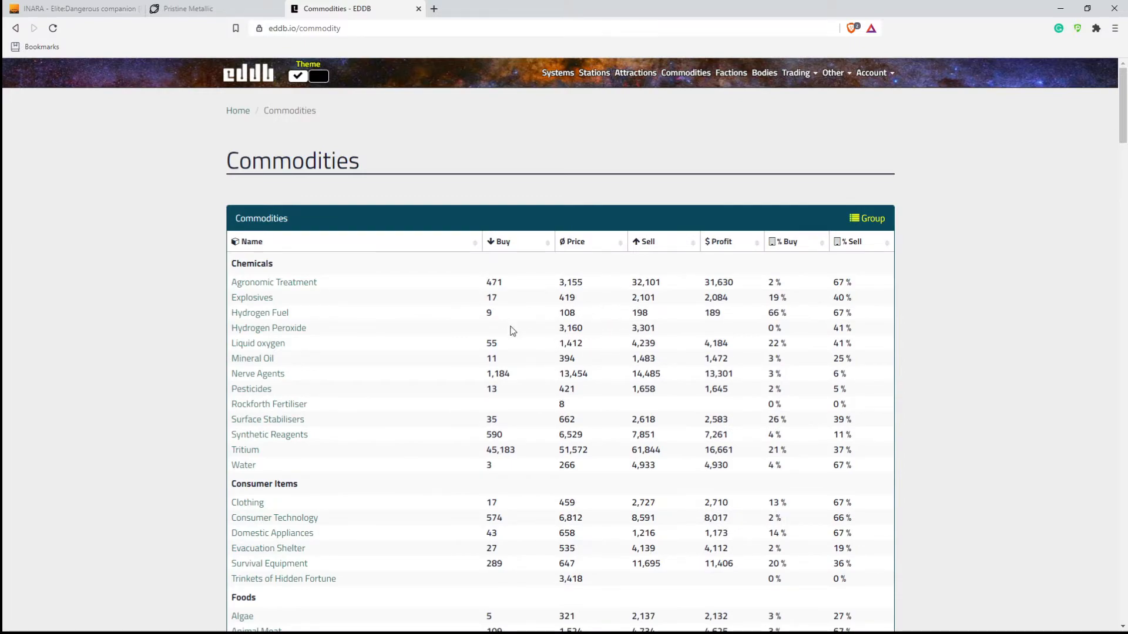
- Scroll the EDDB commodities list down to Painite in Minerals (average 52,985, best sell 350,565)
scroll(down, 3)
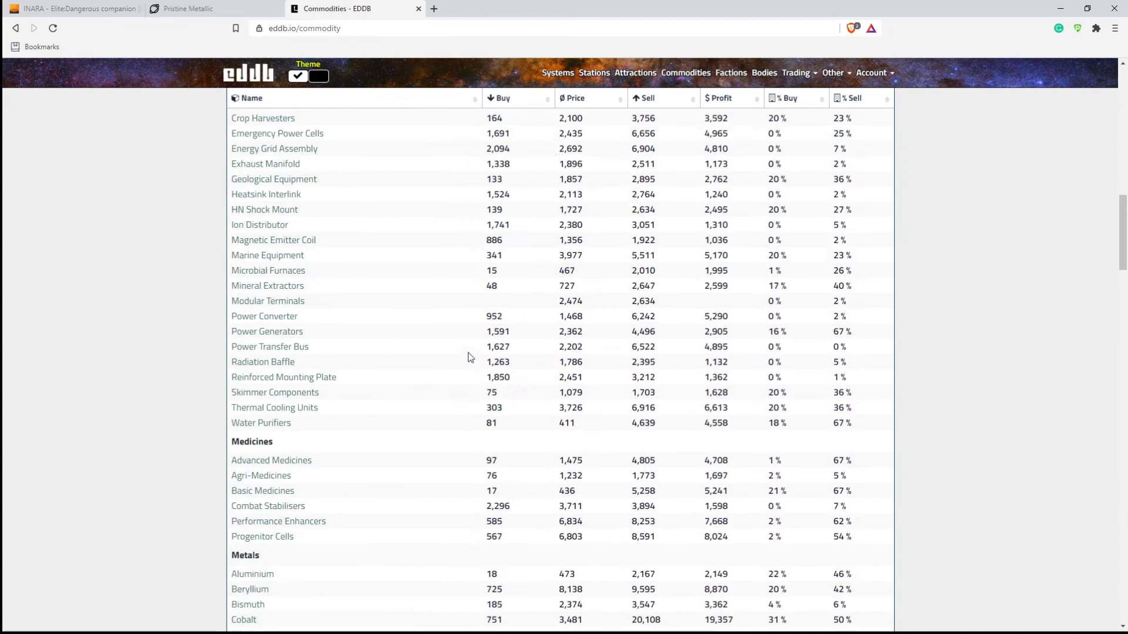
scroll(down, 3)
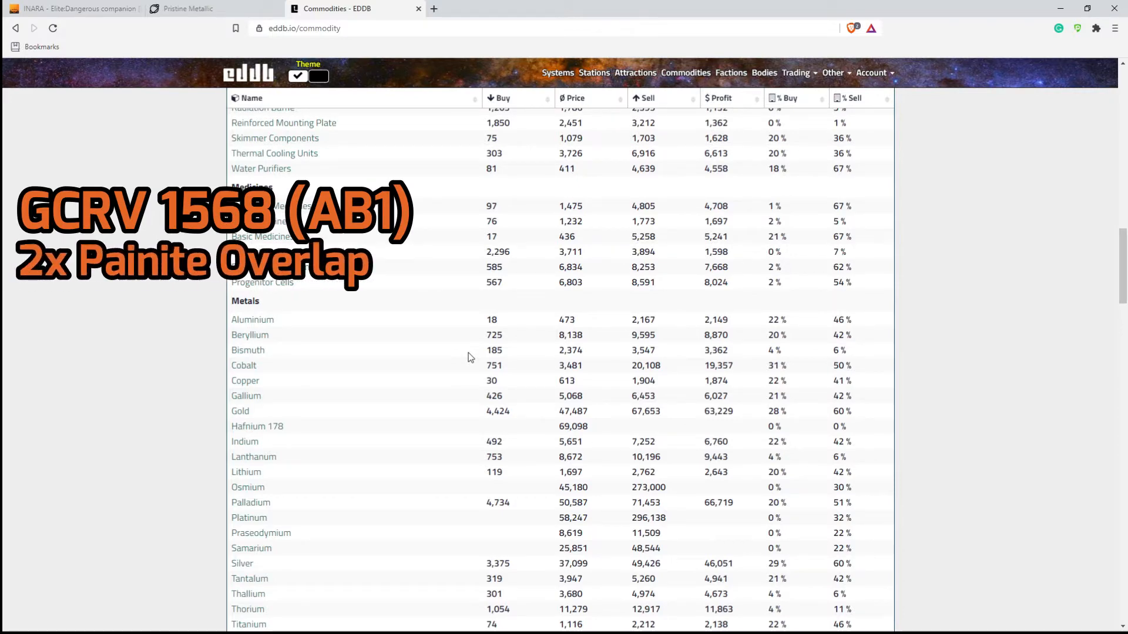
scroll(down, 3)
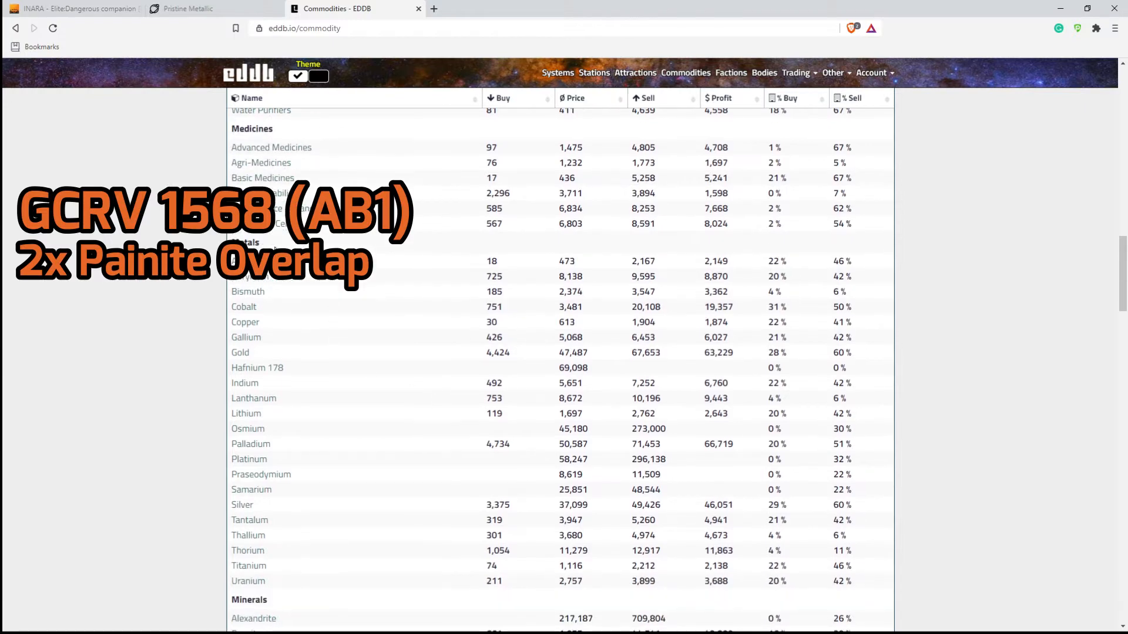
scroll(down, 3)
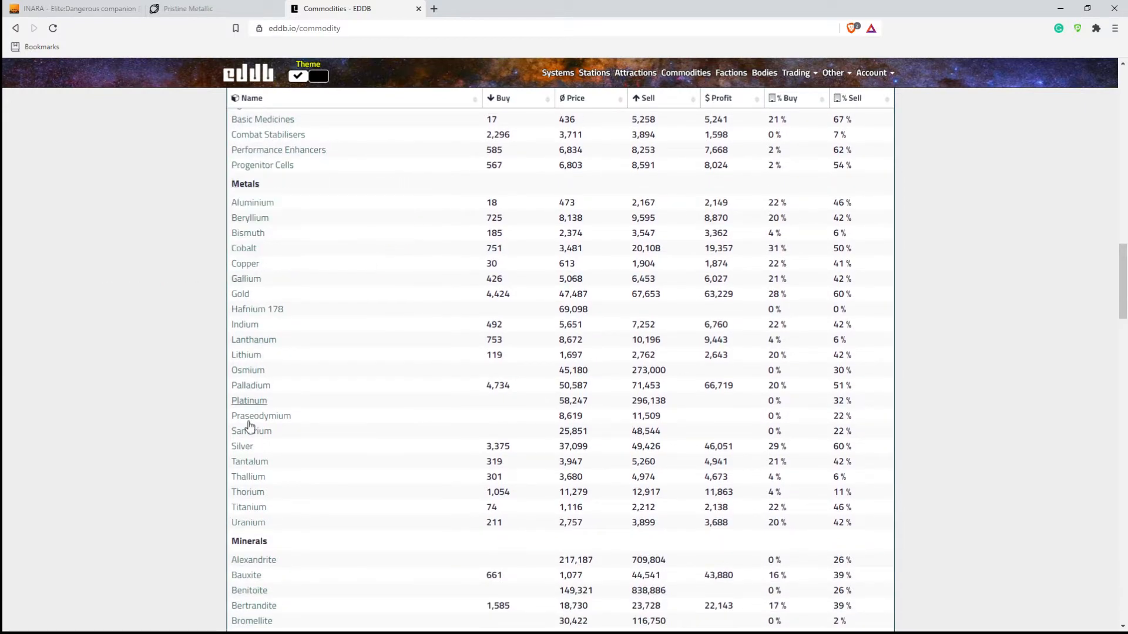
scroll(down, 3)
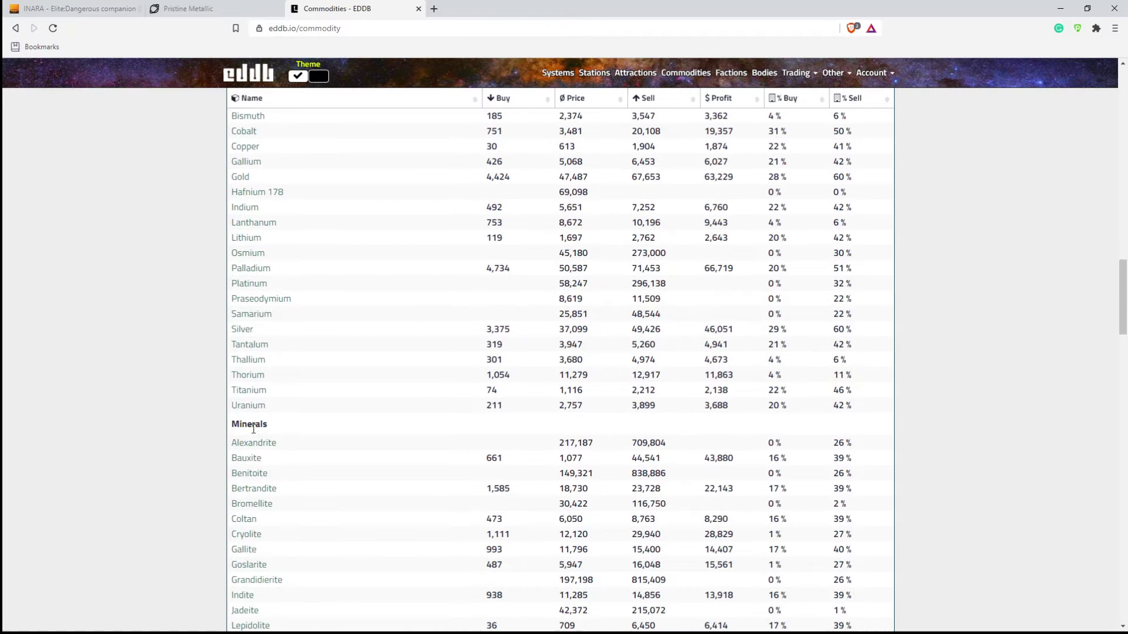
scroll(down, 3)
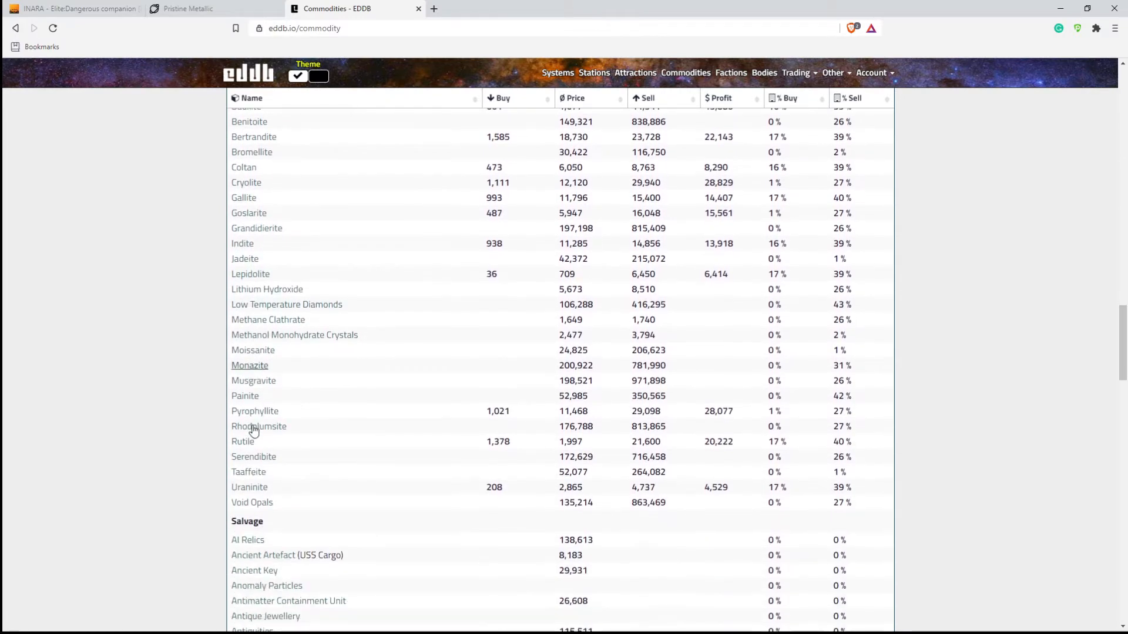
mouse_move(256, 401)
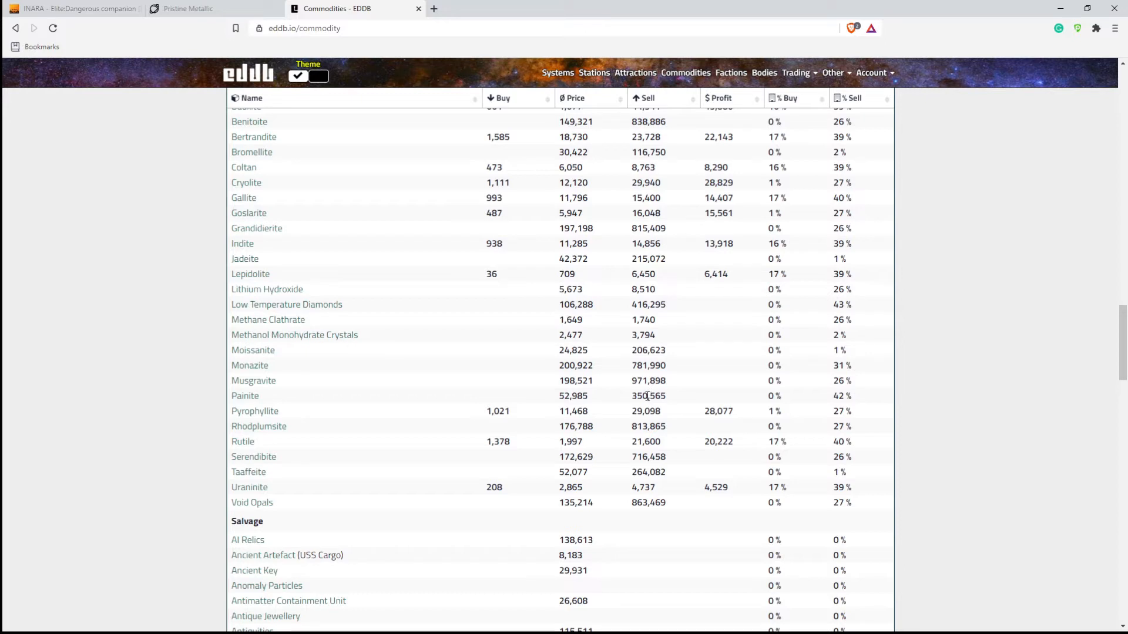
mouse_move(653, 410)
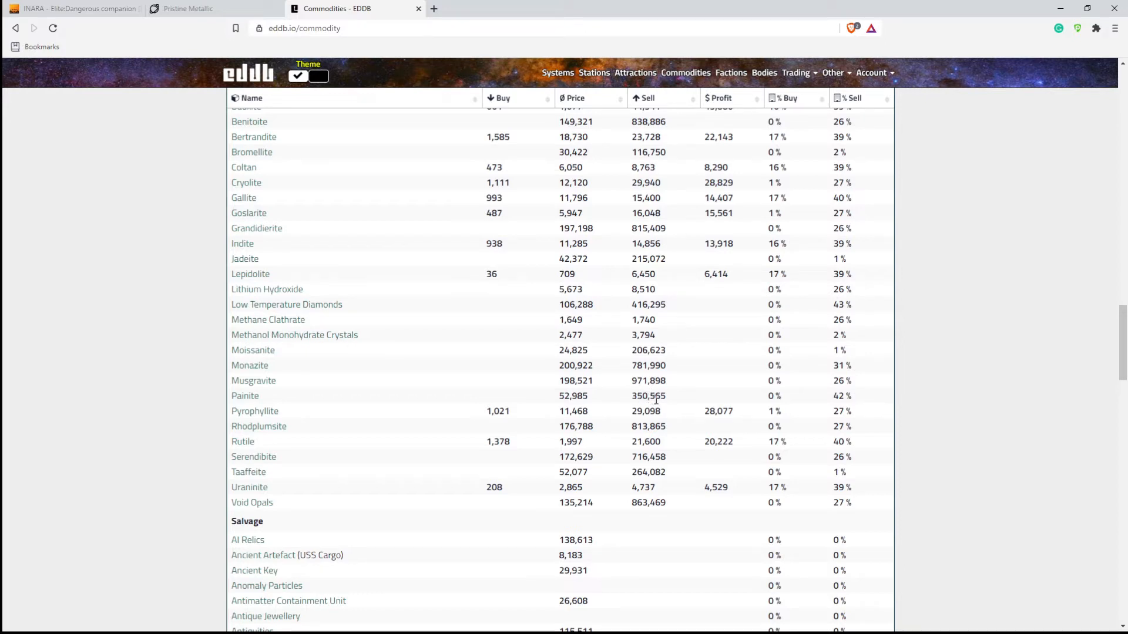
mouse_move(354, 378)
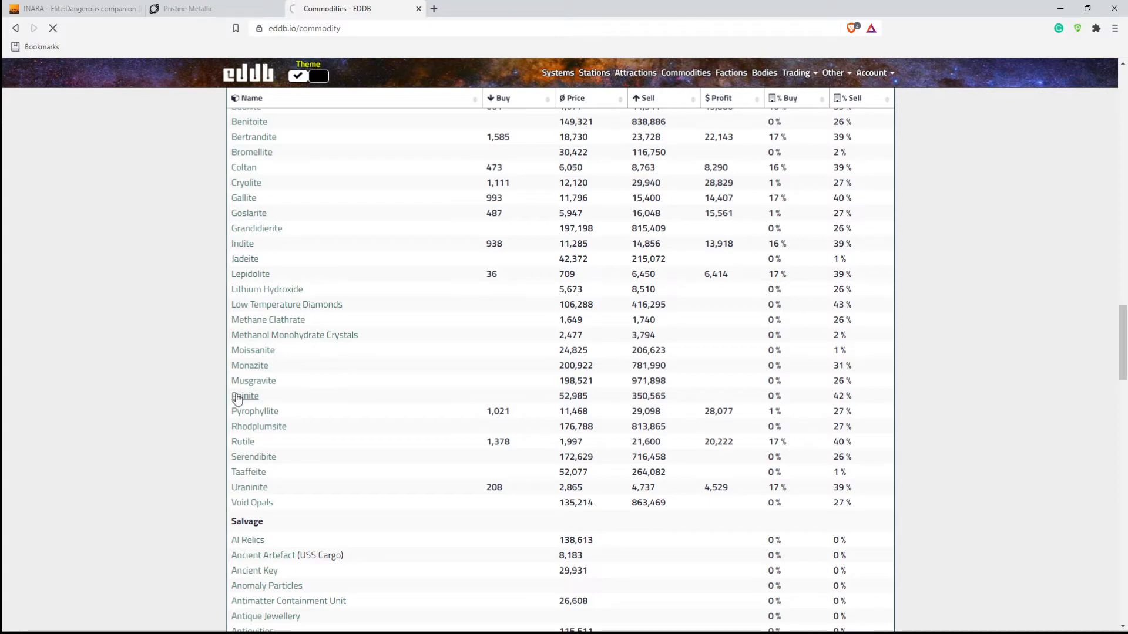
- Open Painite's EDDB page, topped by Fossum Terminal in Ross 780 at 350,565
click(245, 396)
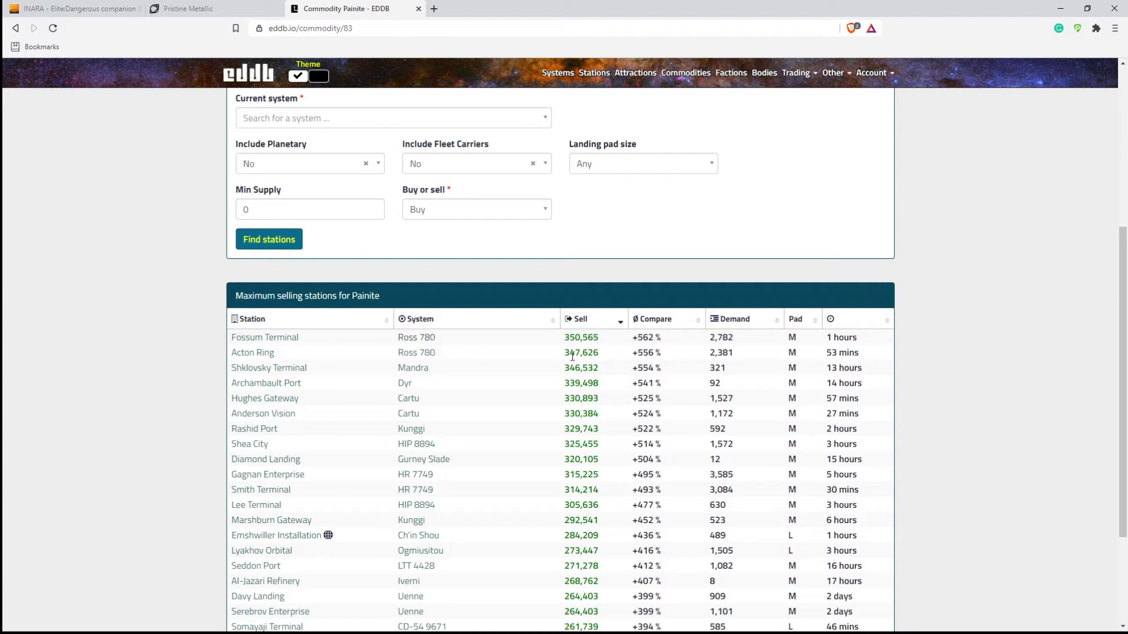
mouse_move(581, 348)
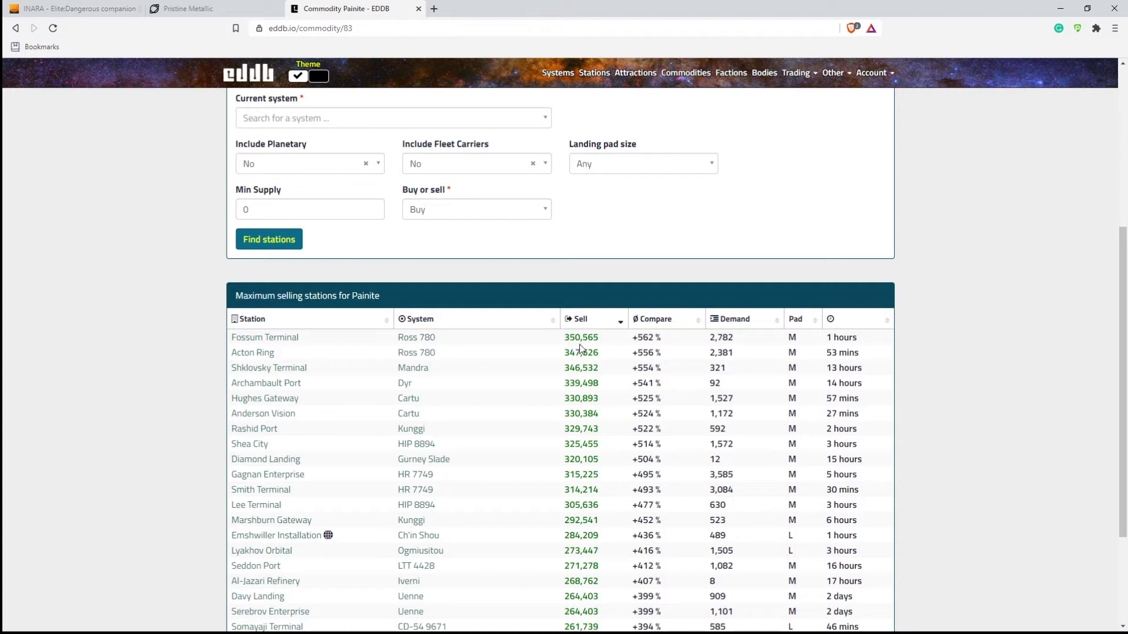
mouse_move(718, 349)
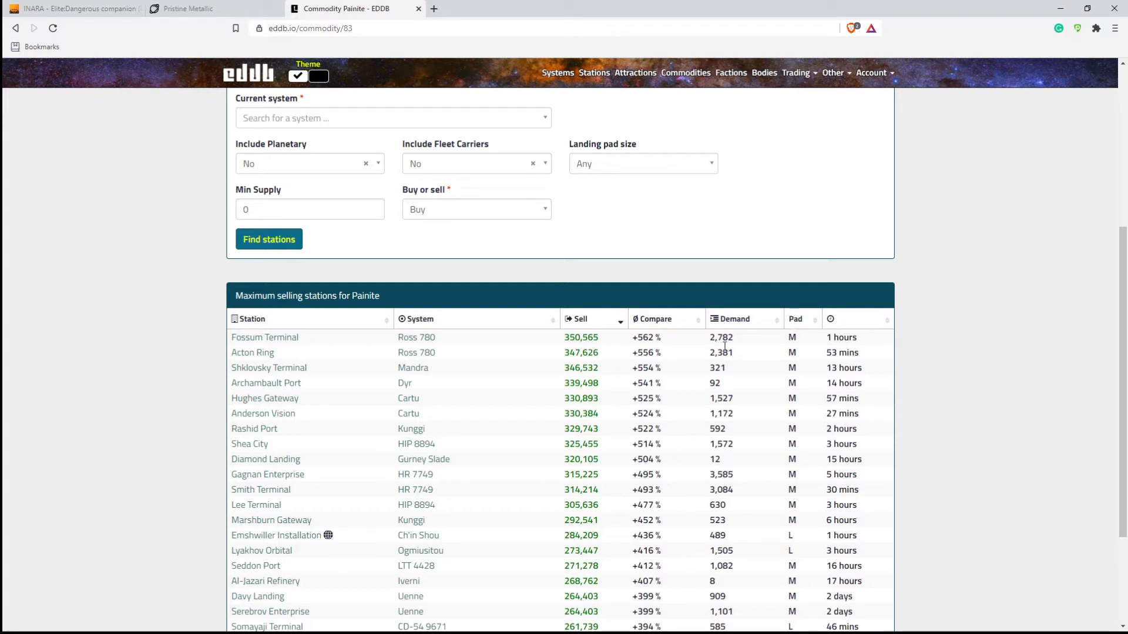
mouse_move(775, 346)
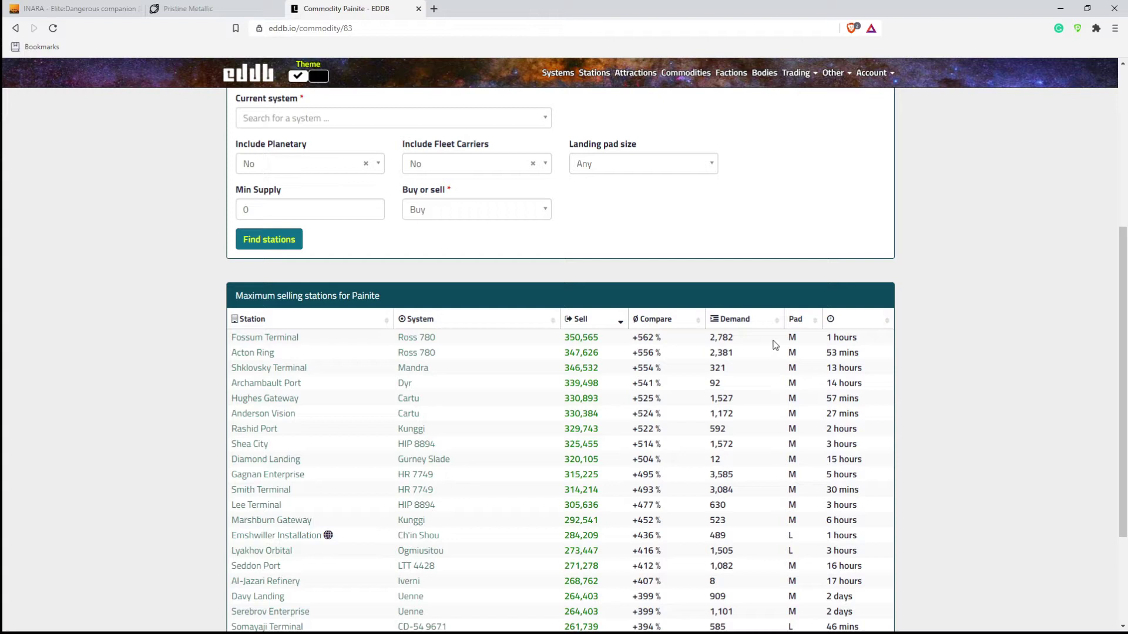
mouse_move(793, 342)
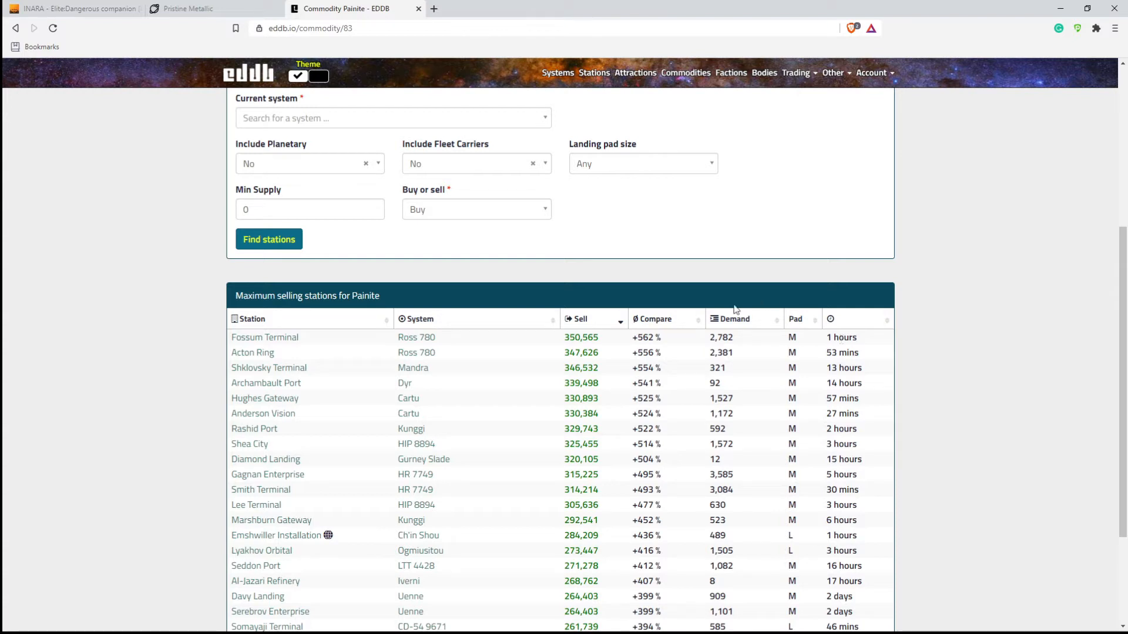
mouse_move(264, 337)
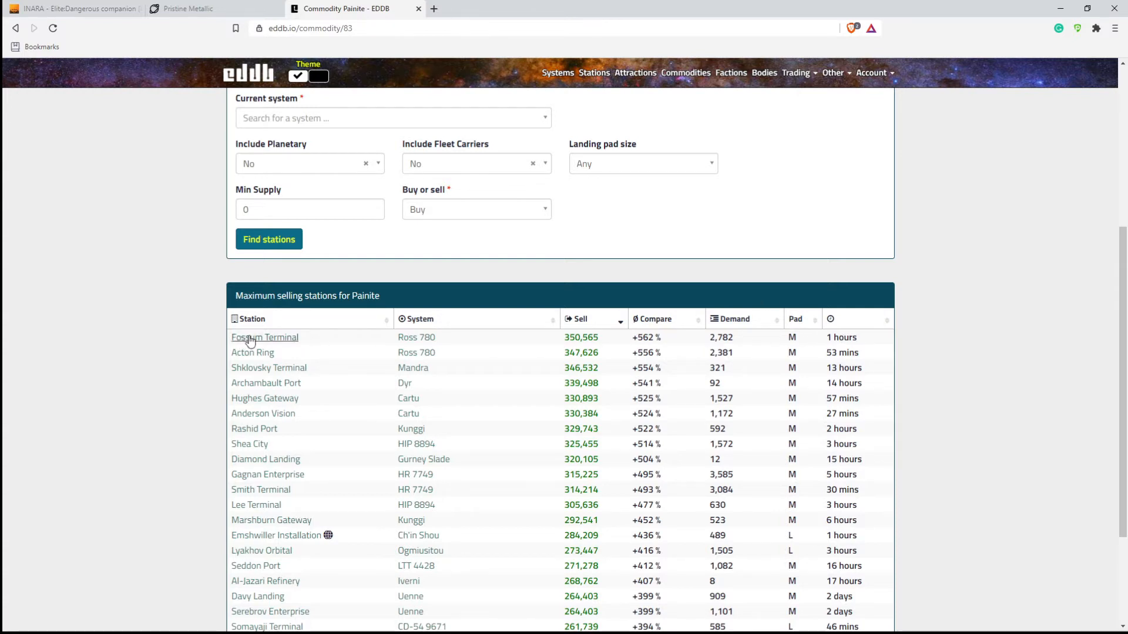
- Open Fossum Terminal's market and scroll to its metals and minerals, e.g. Osmium 234,507
click(264, 338)
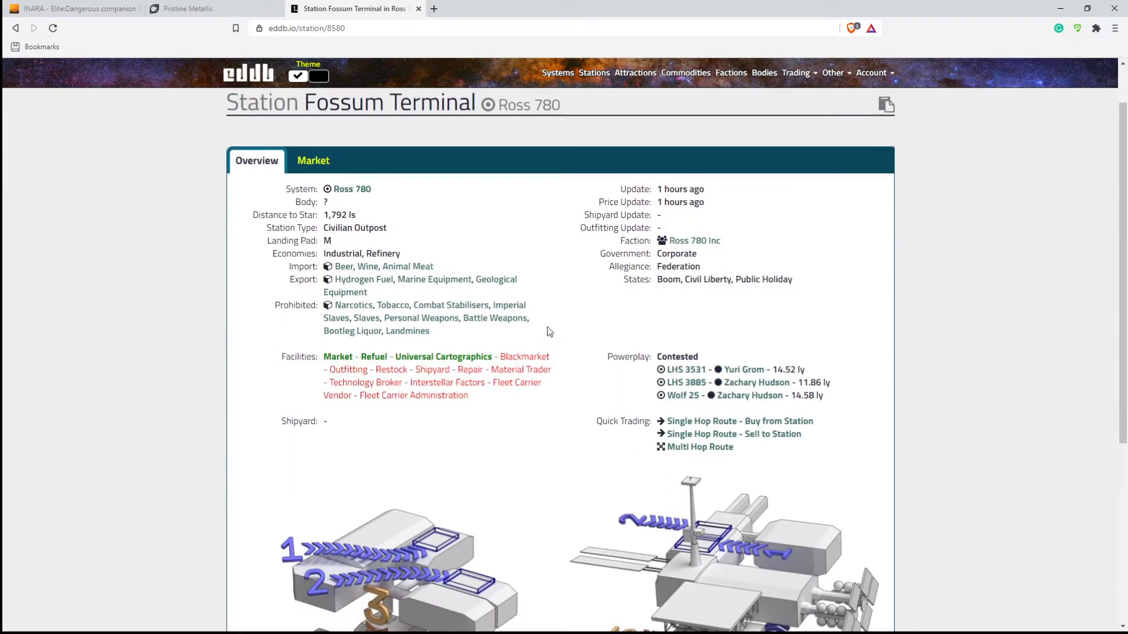
click(313, 161)
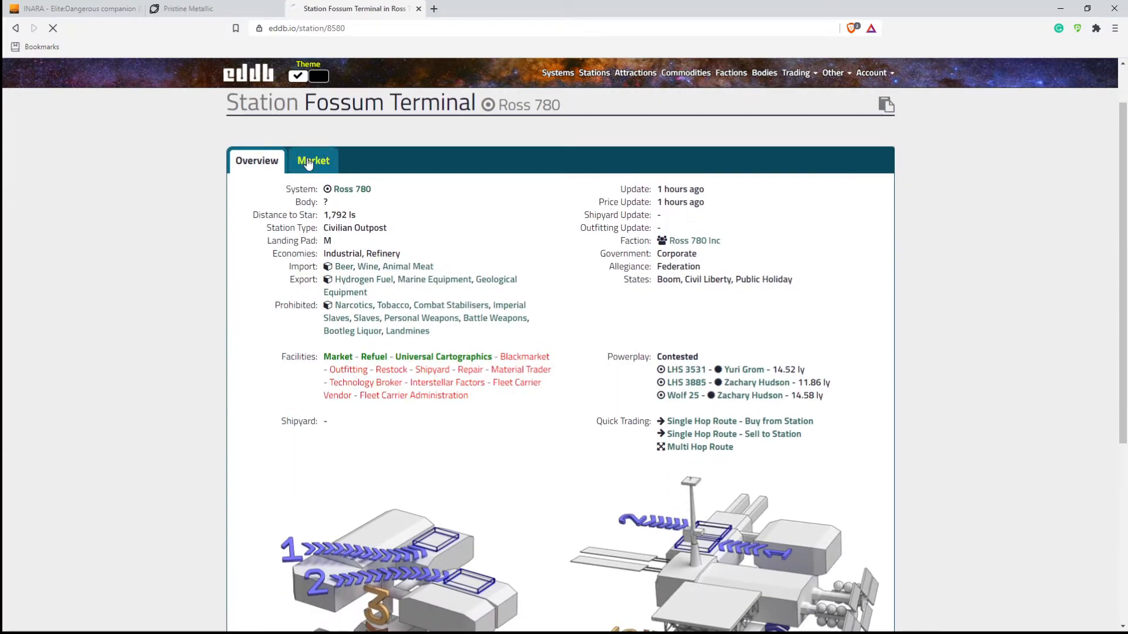
click(313, 160)
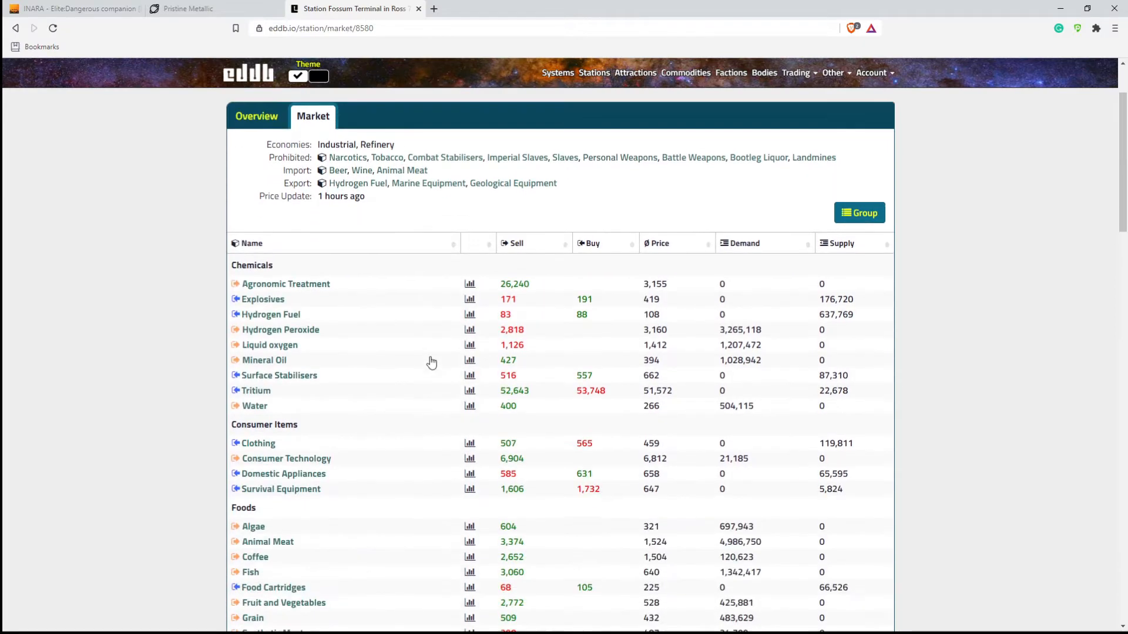
scroll(down, 3)
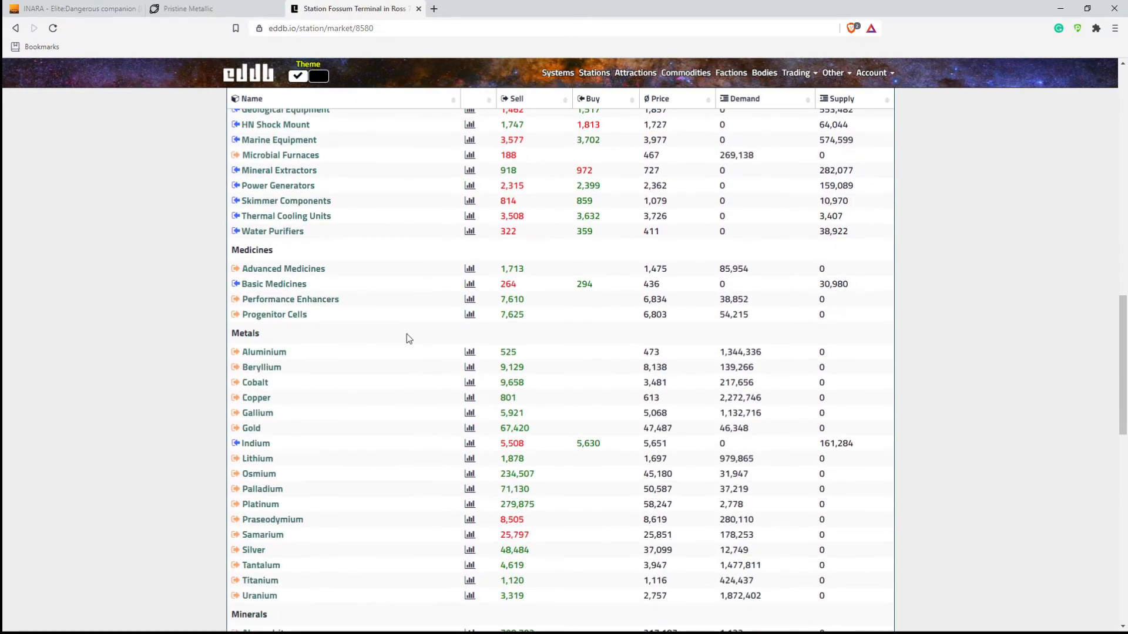
scroll(down, 3)
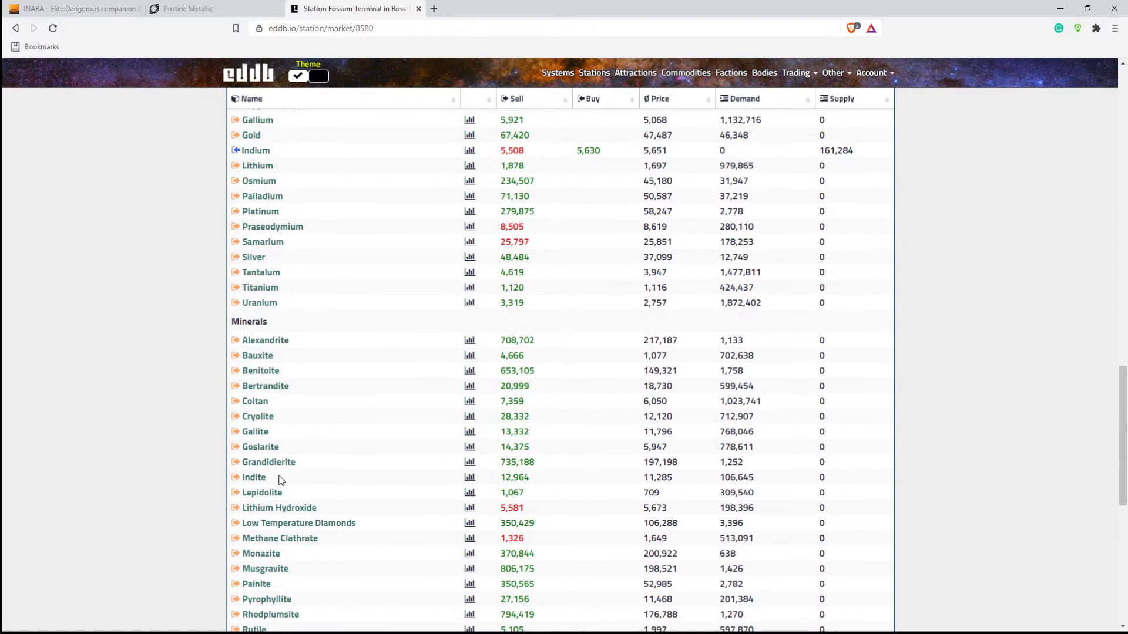
scroll(down, 3)
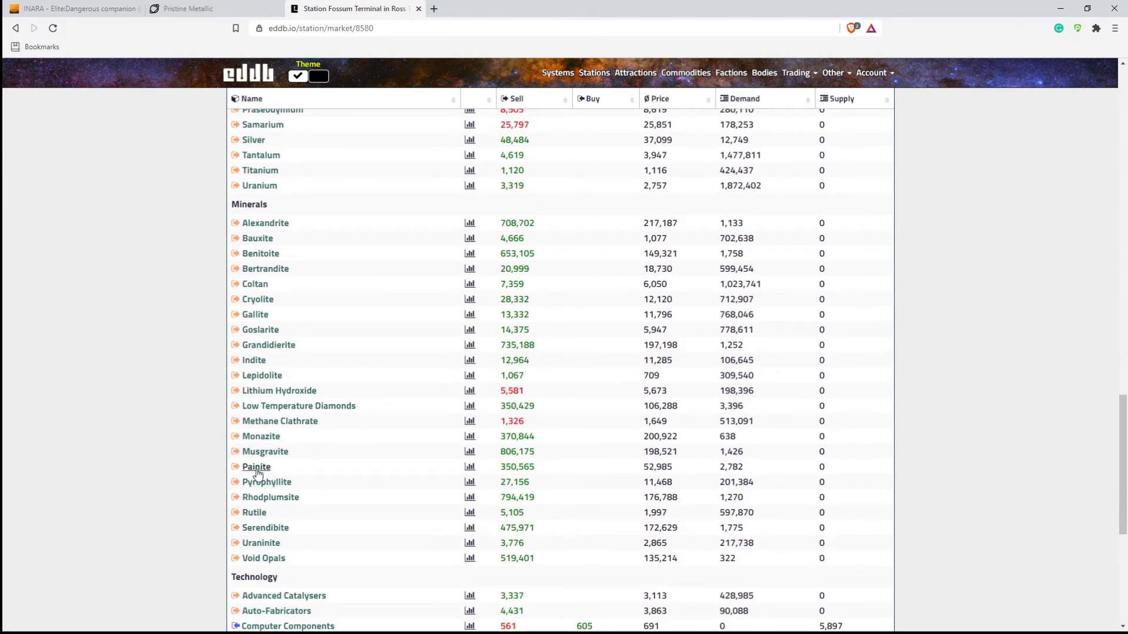
mouse_move(541, 479)
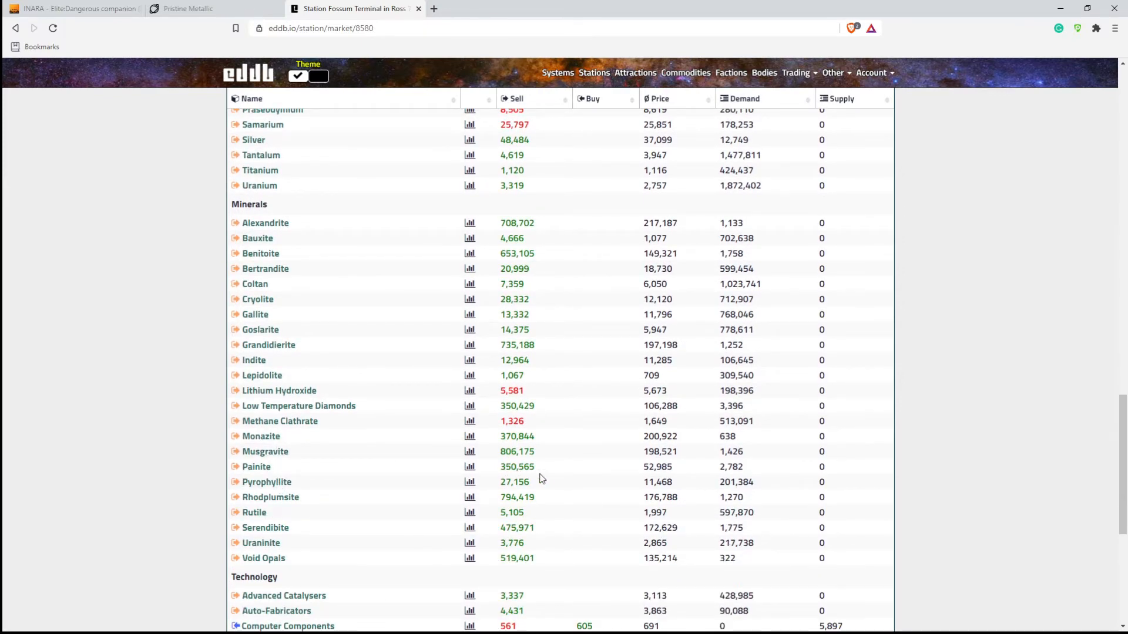
mouse_move(506, 467)
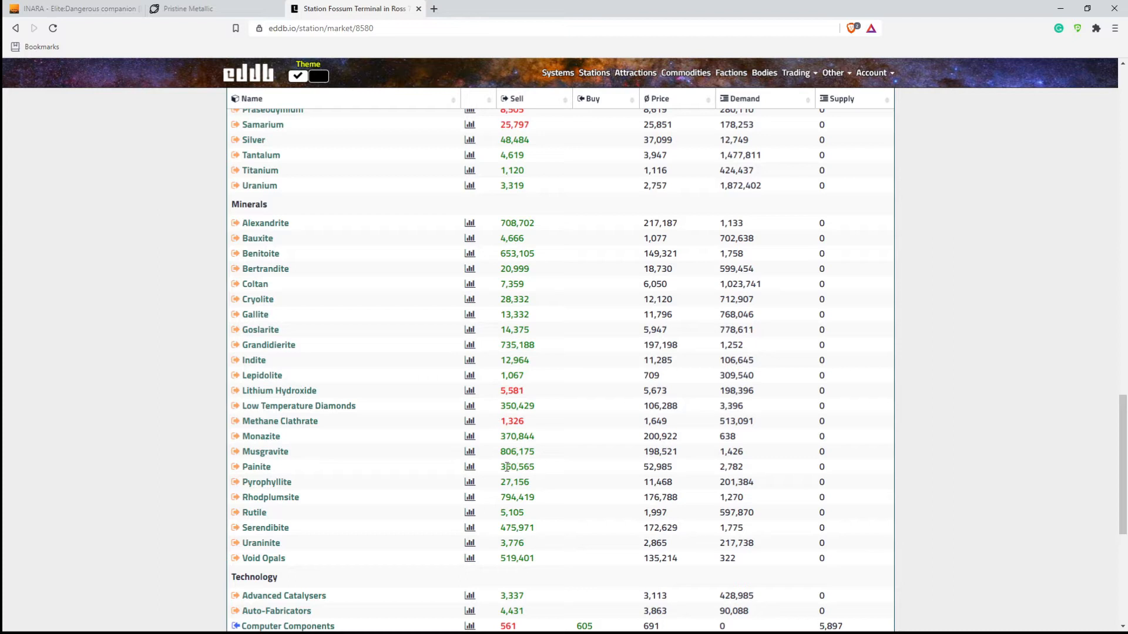
mouse_move(645, 469)
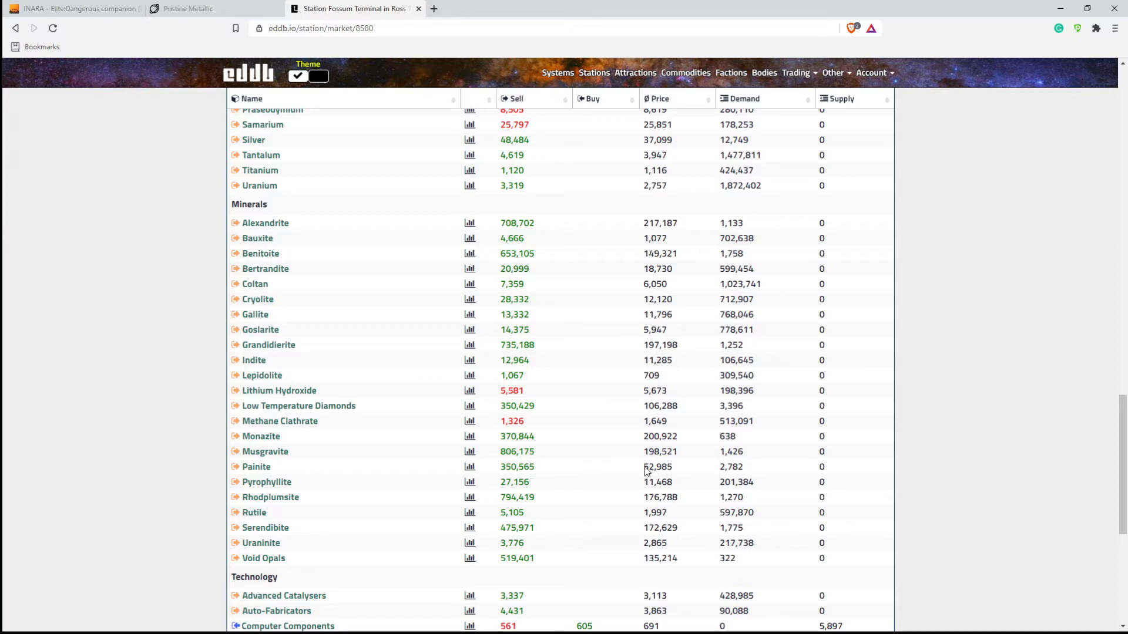
mouse_move(683, 477)
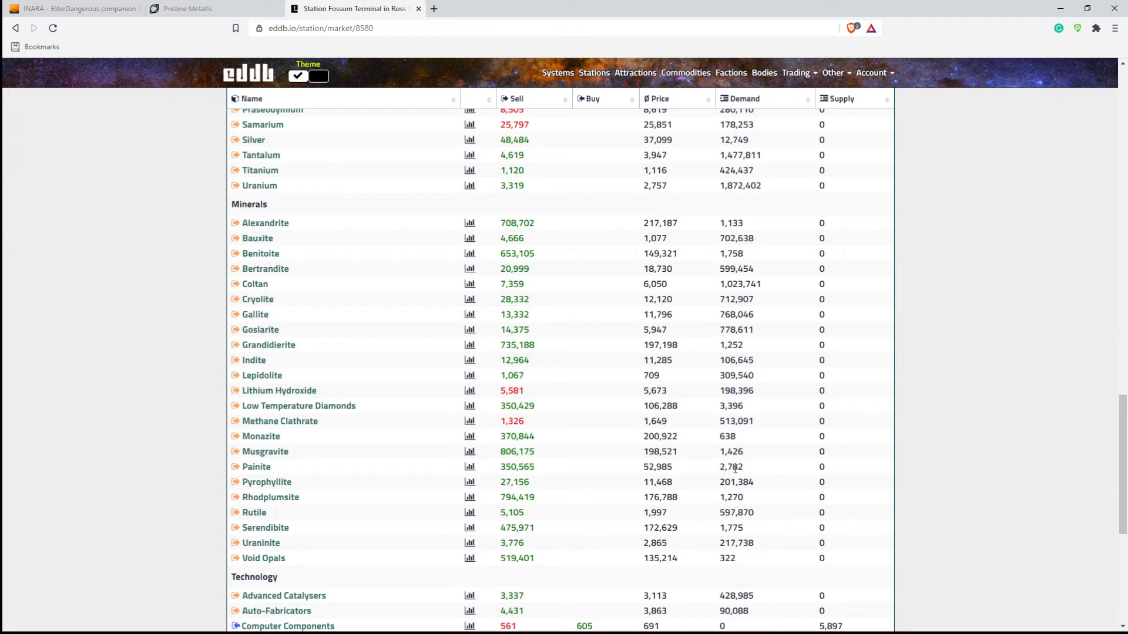
mouse_move(250, 483)
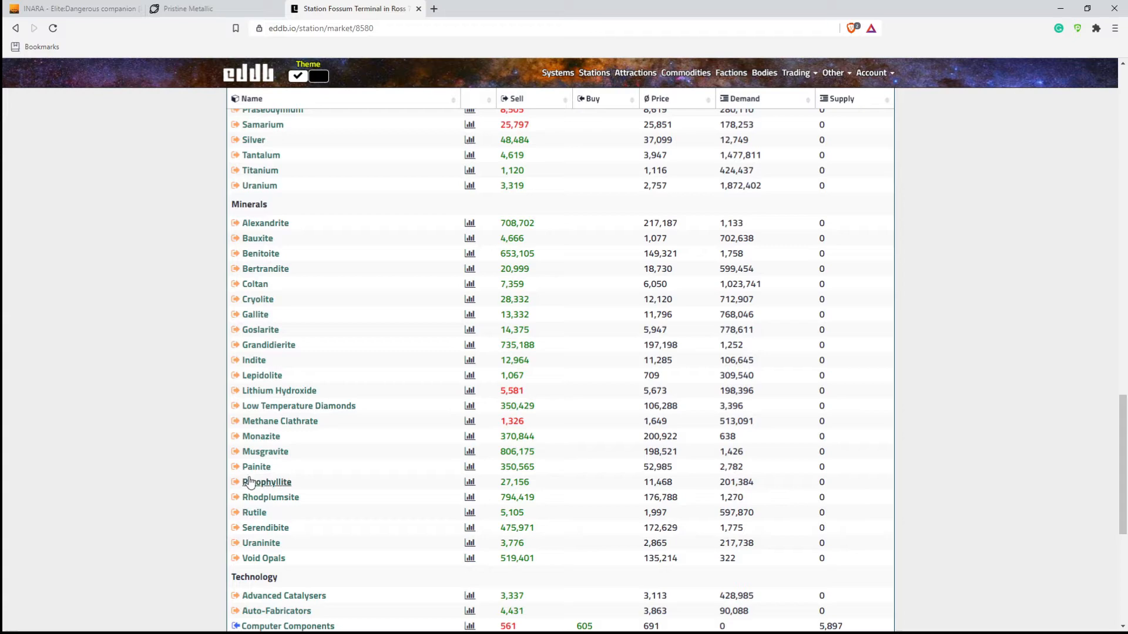
mouse_move(269, 462)
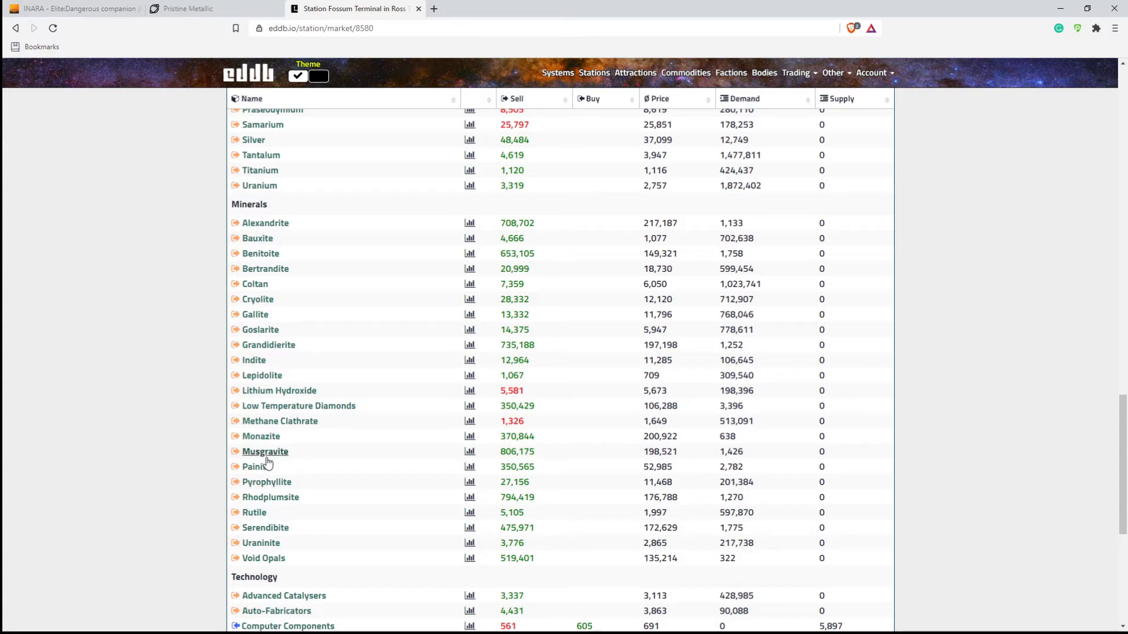
mouse_move(256, 469)
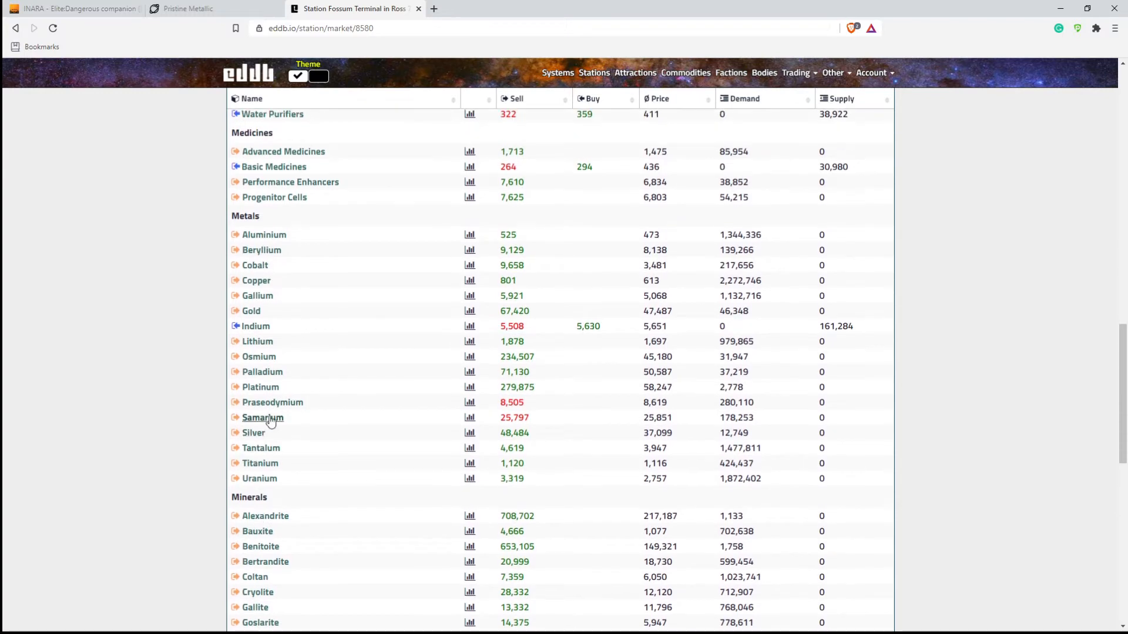
mouse_move(261, 387)
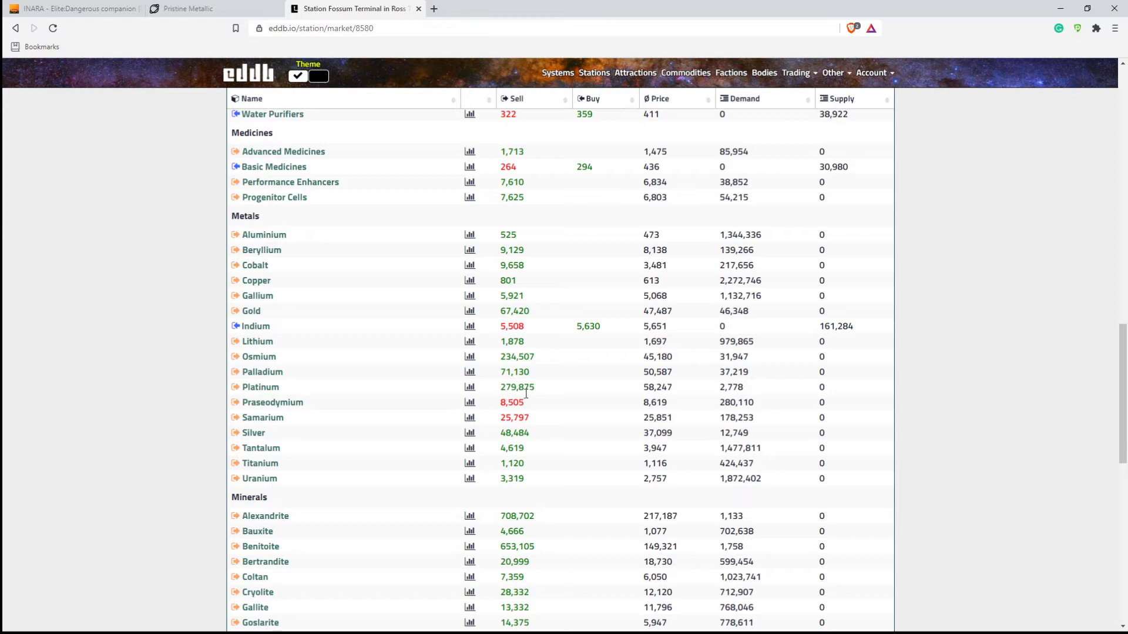
mouse_move(500, 378)
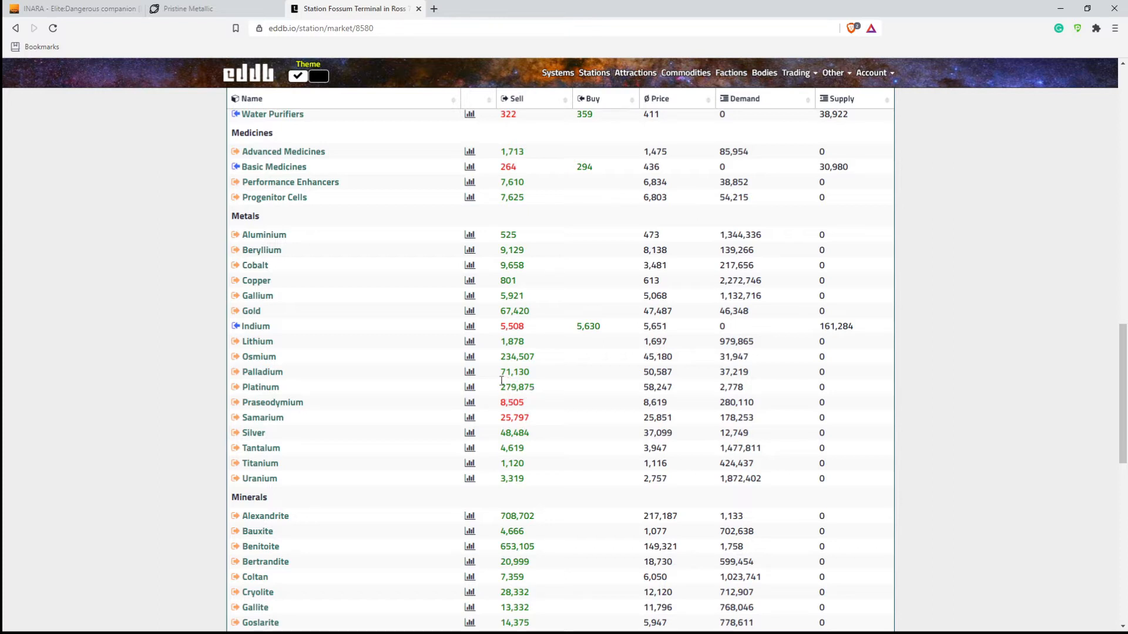
mouse_move(519, 357)
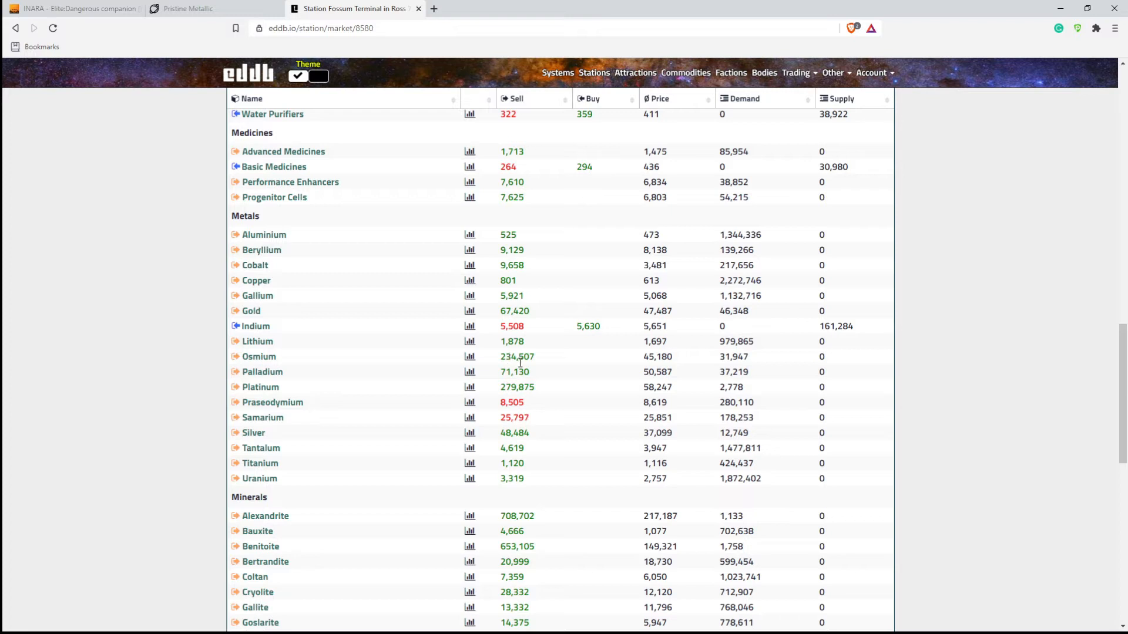
mouse_move(506, 388)
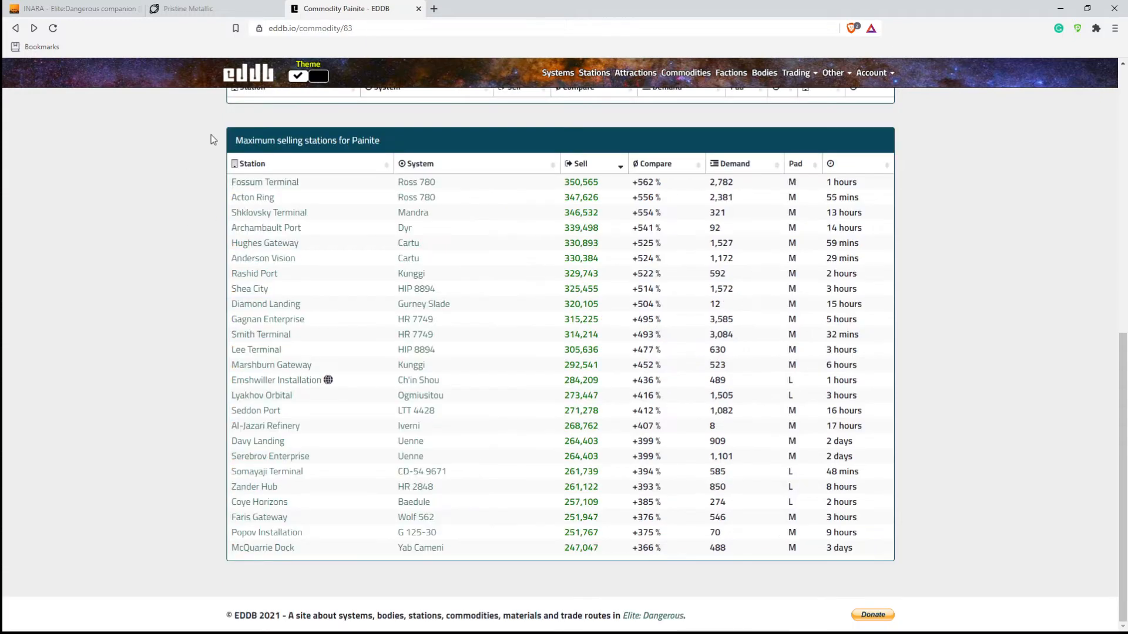
mouse_move(220, 144)
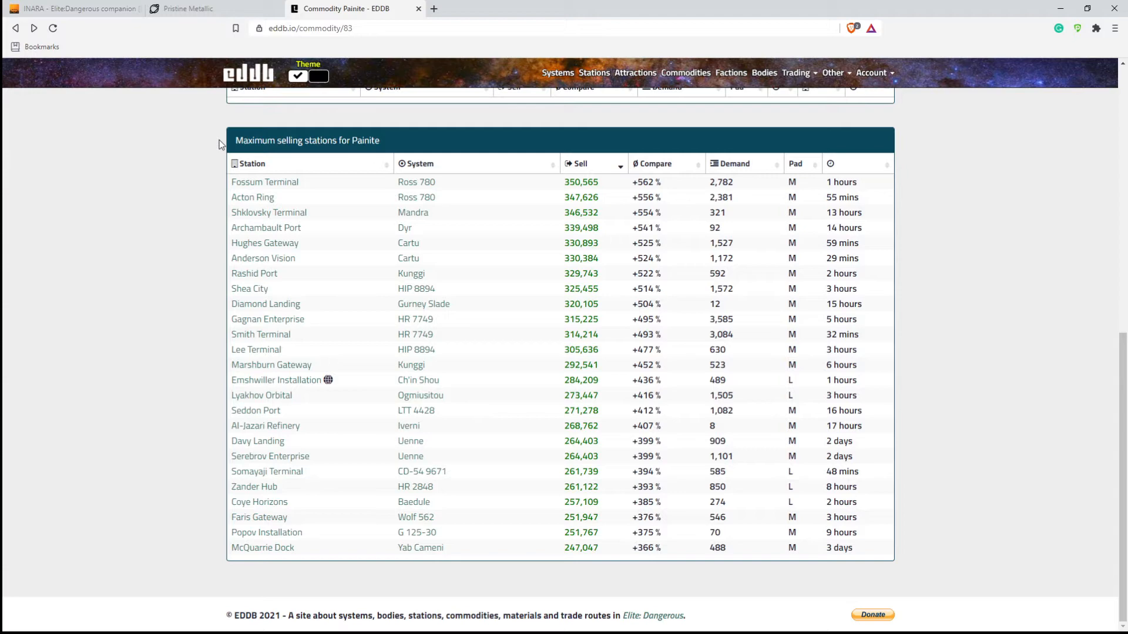
- Switch to the EDTools Pristine Metallics Distances Calculator tab
click(188, 8)
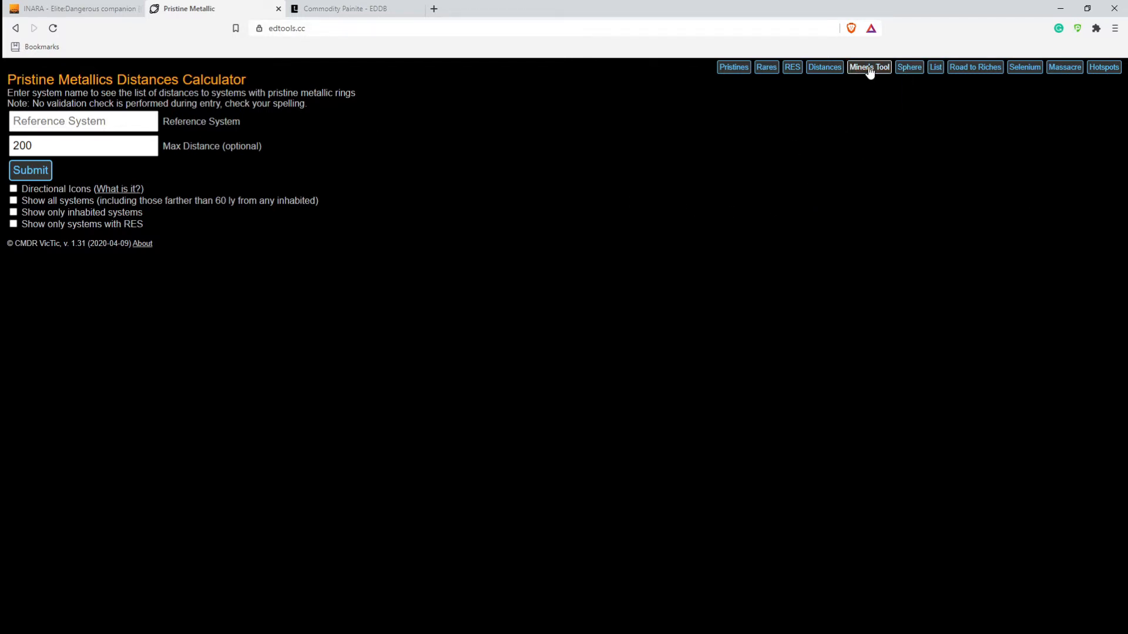
- In Miner's Tool, set GCRV 1568 as the reference system and select Painite
click(869, 67)
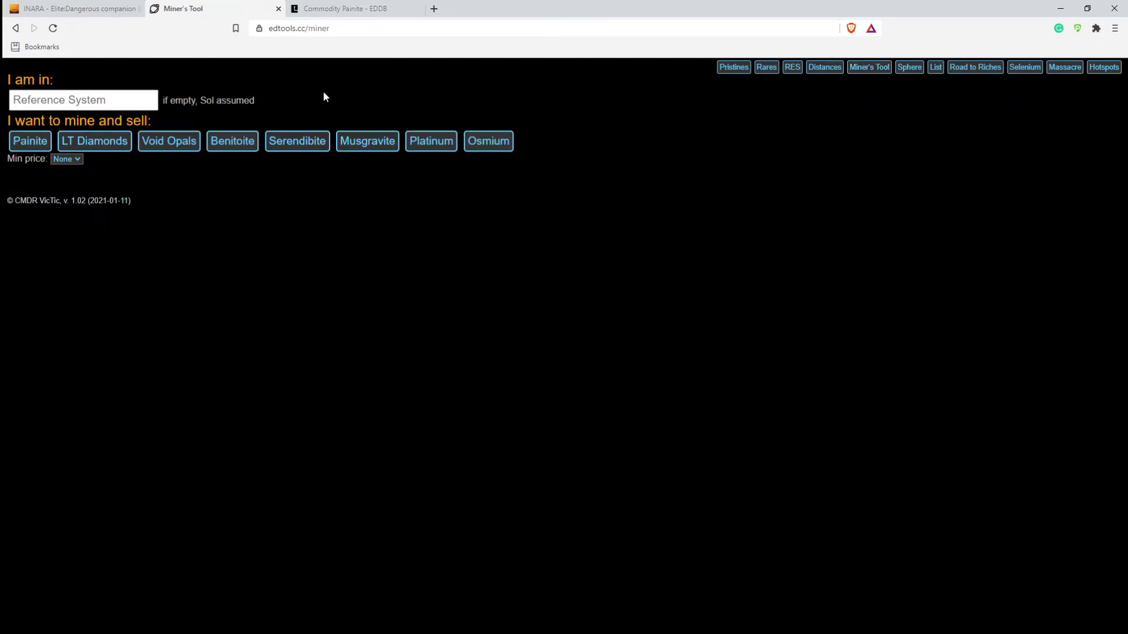
click(69, 100)
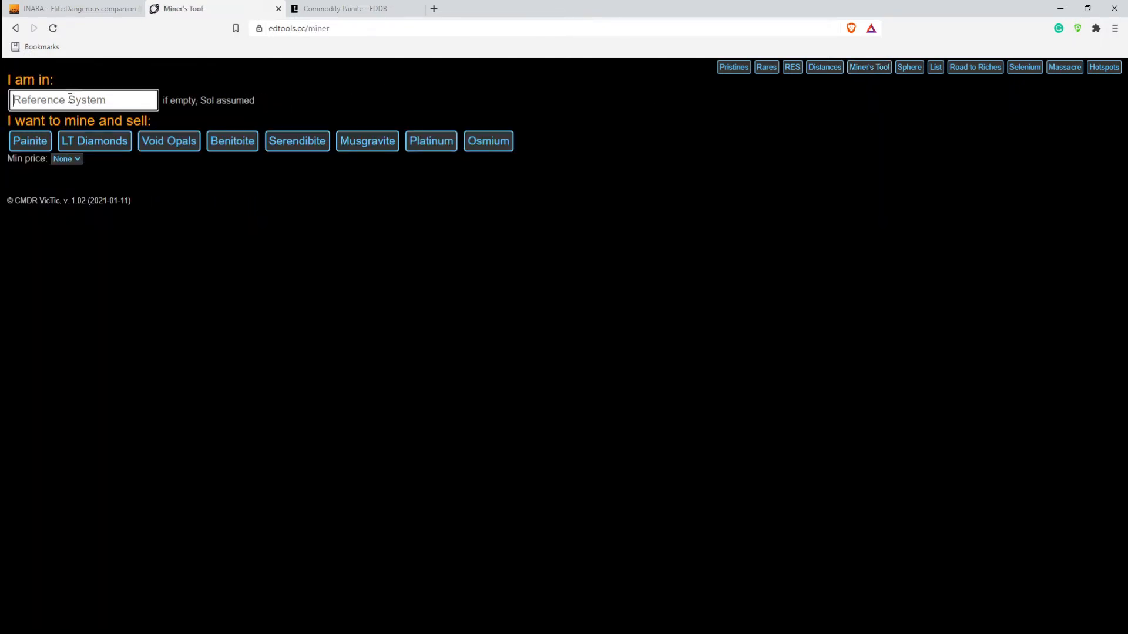
text(gd)
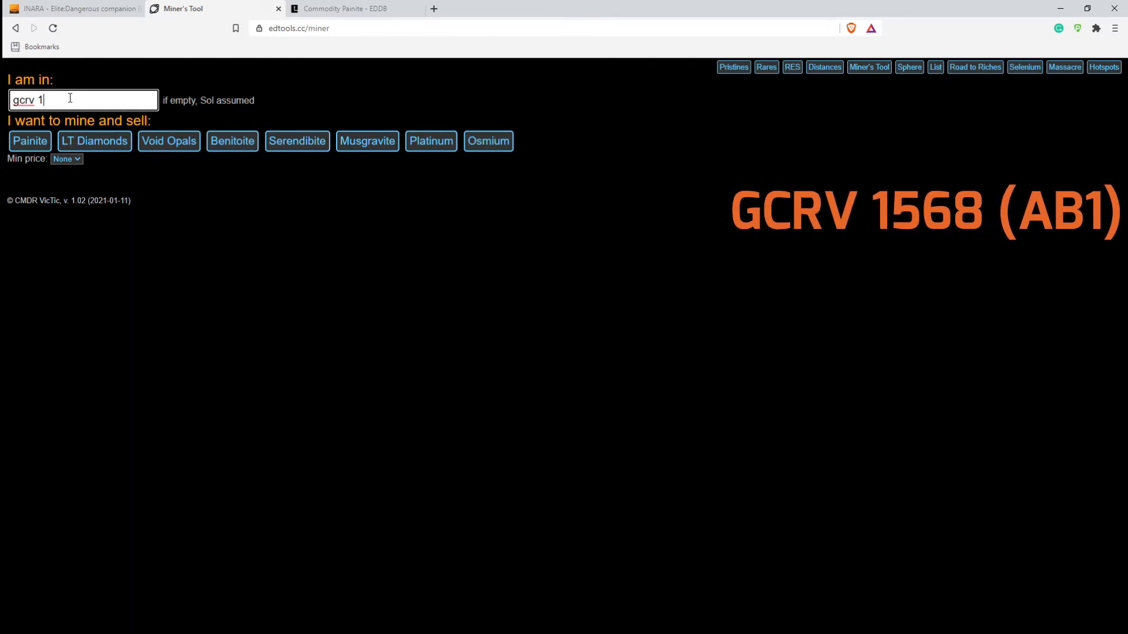
text(568)
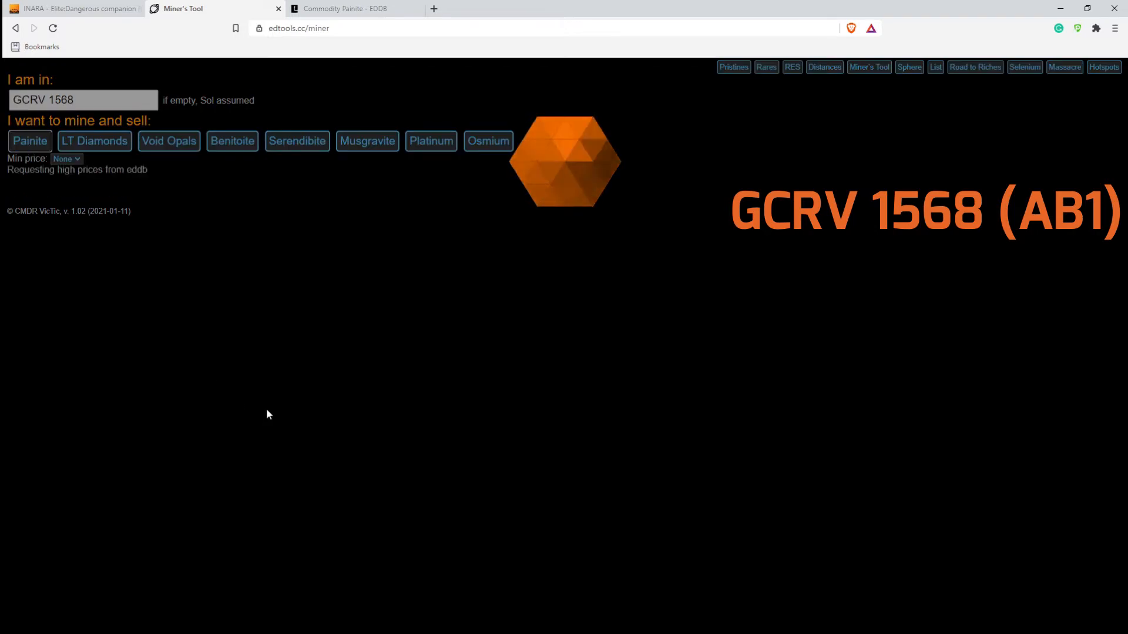
click(29, 141)
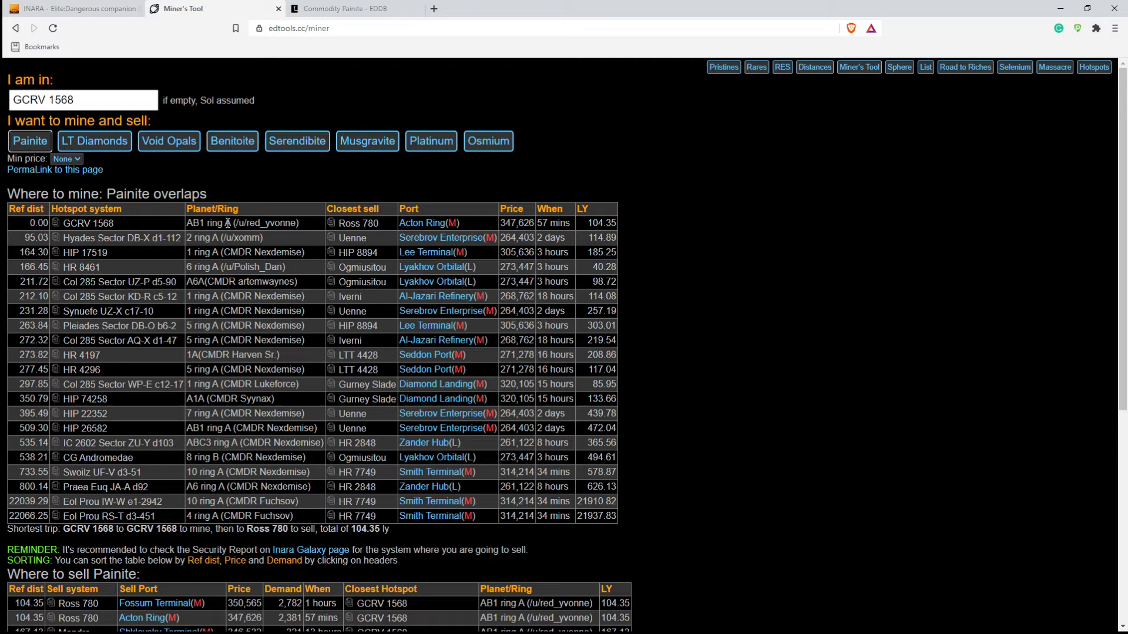
mouse_move(156, 229)
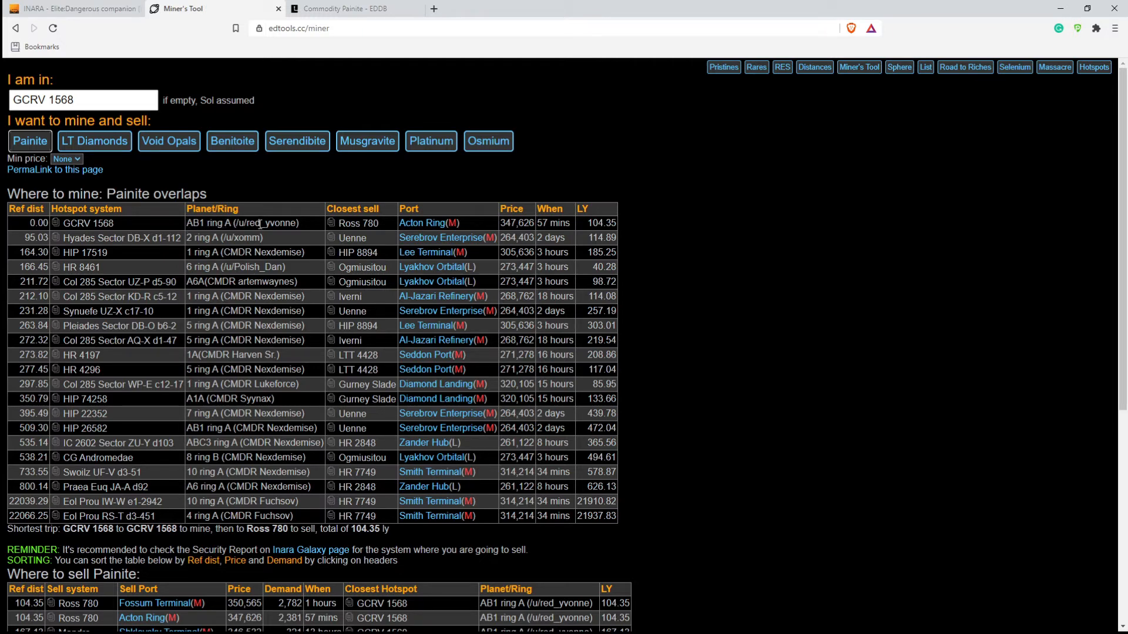
mouse_move(312, 231)
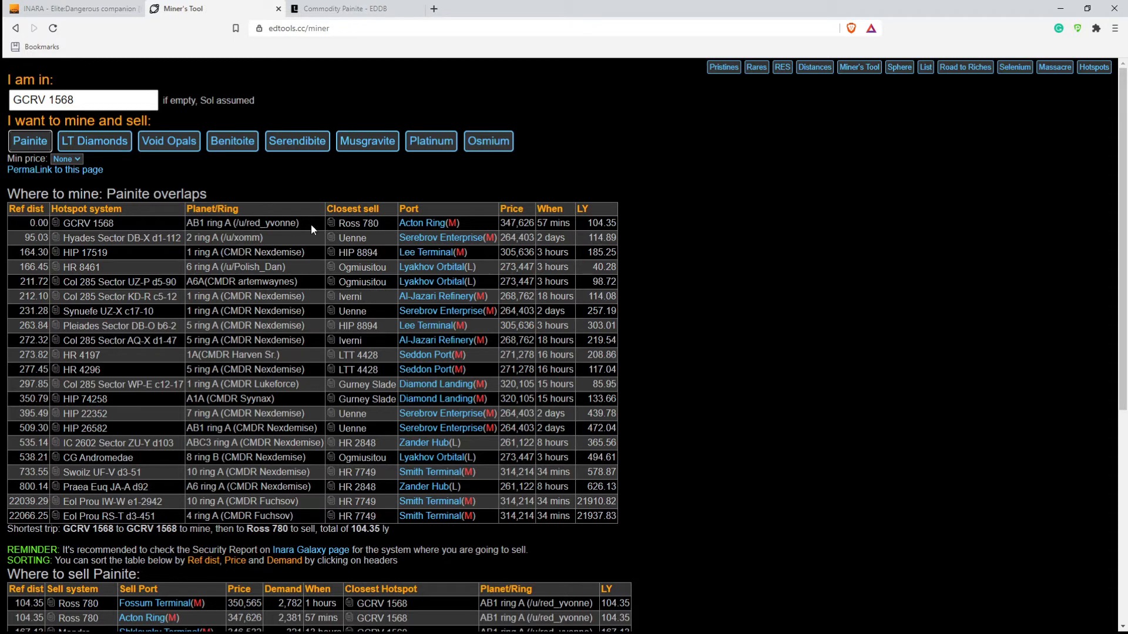
mouse_move(500, 234)
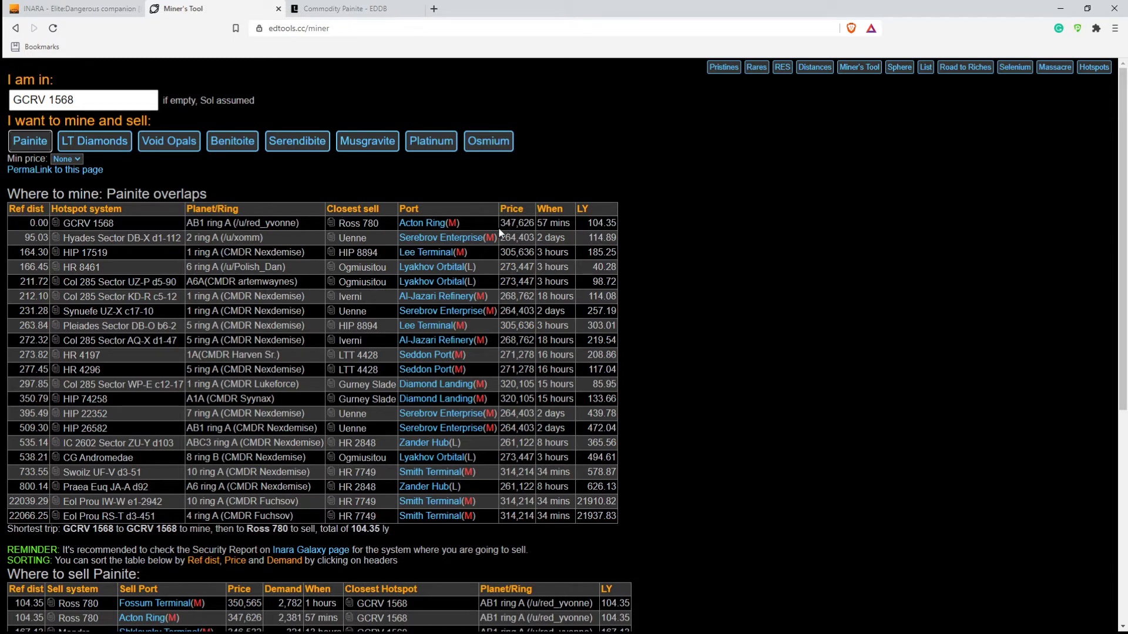
mouse_move(383, 232)
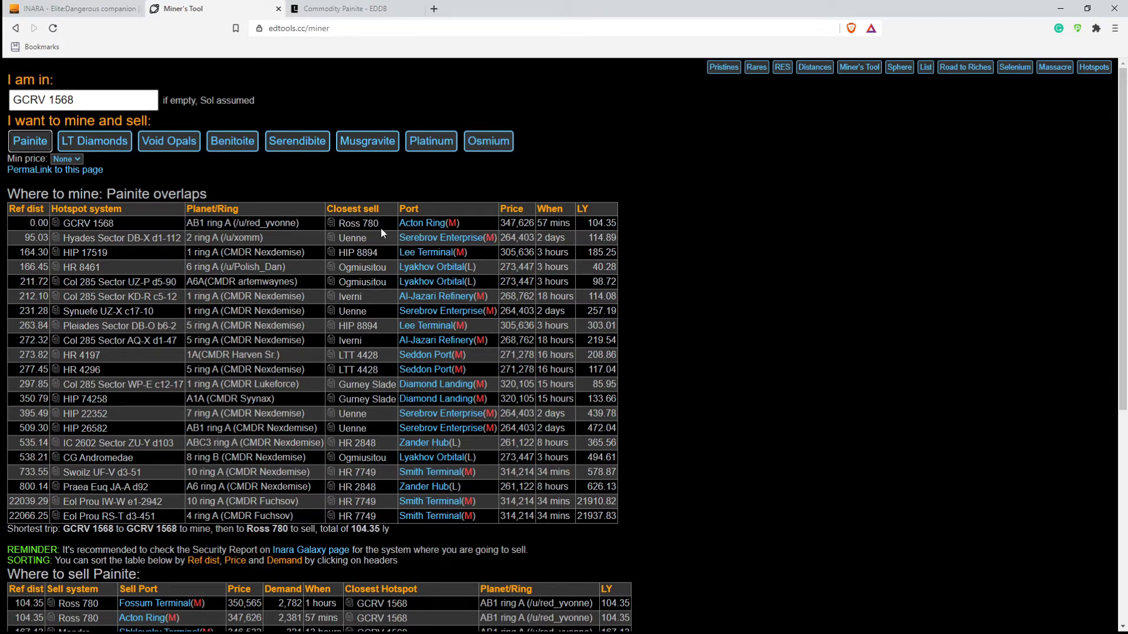
mouse_move(512, 226)
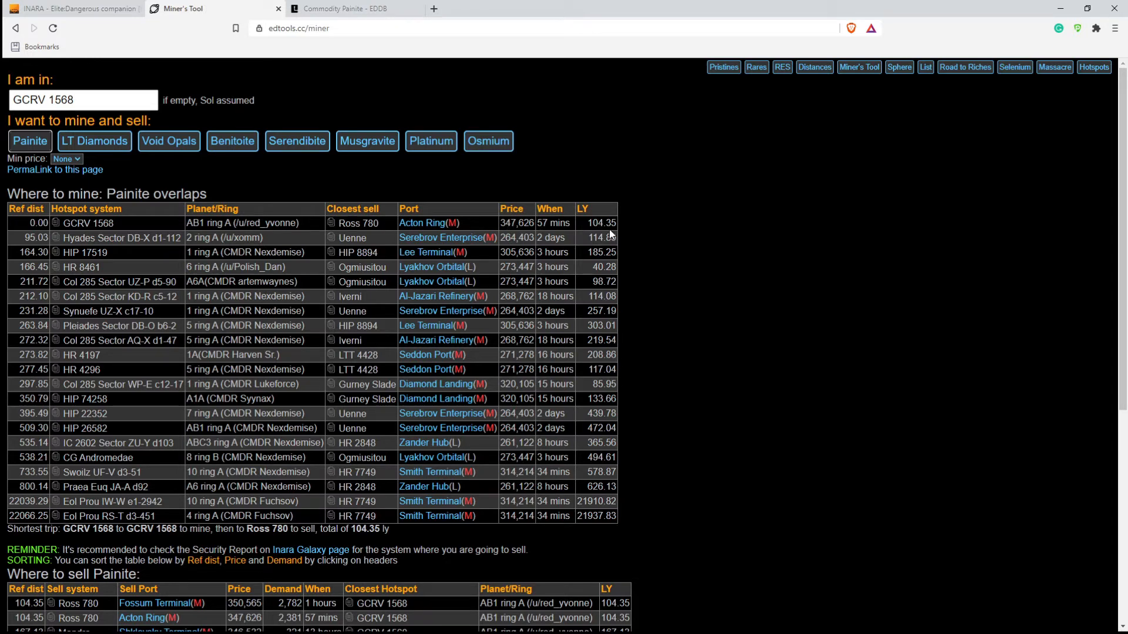
scroll(down, 3)
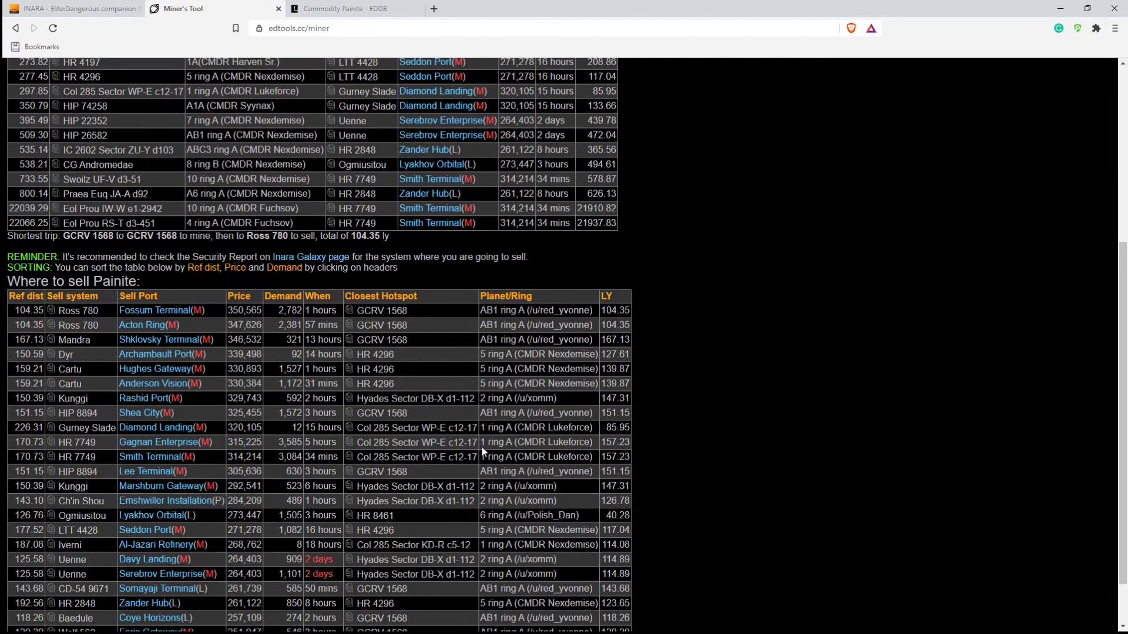
scroll(down, 3)
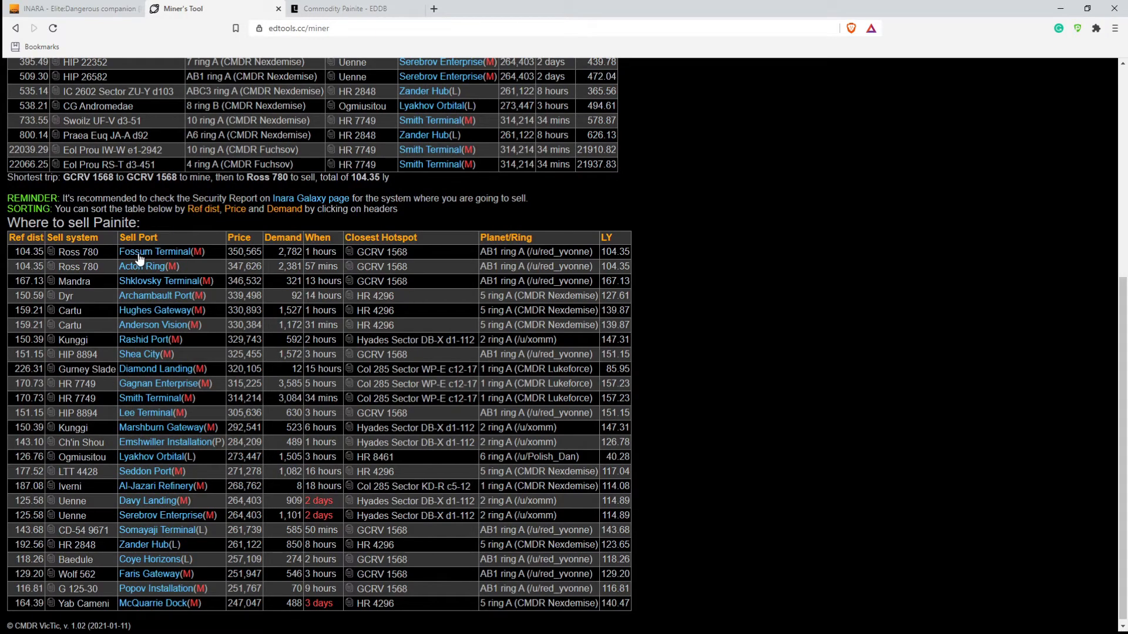
mouse_move(176, 281)
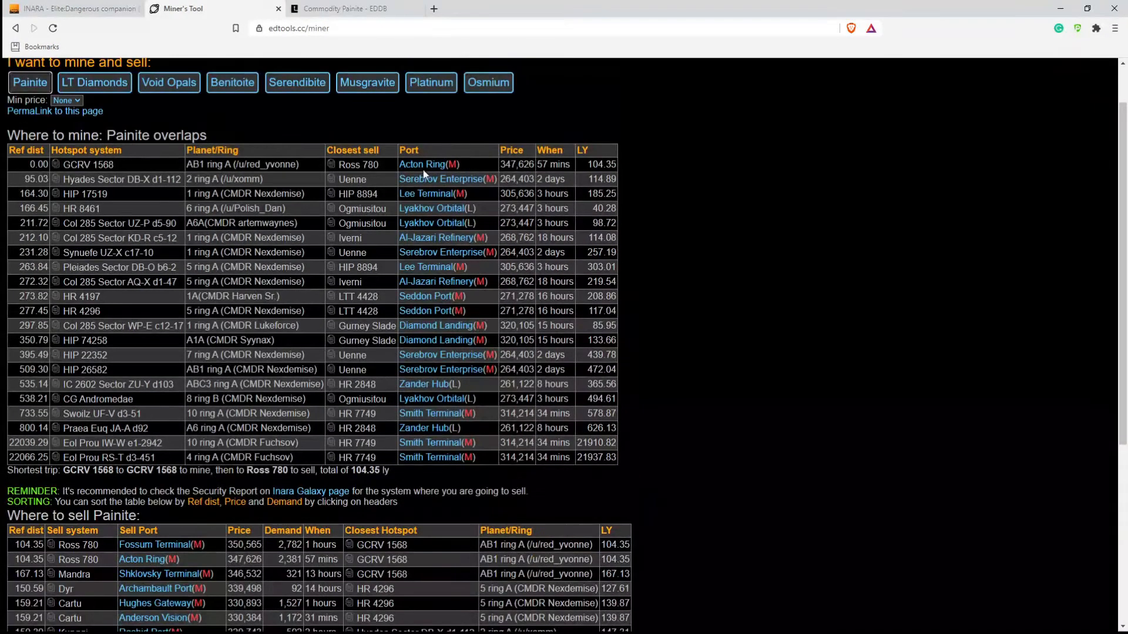
scroll(down, 3)
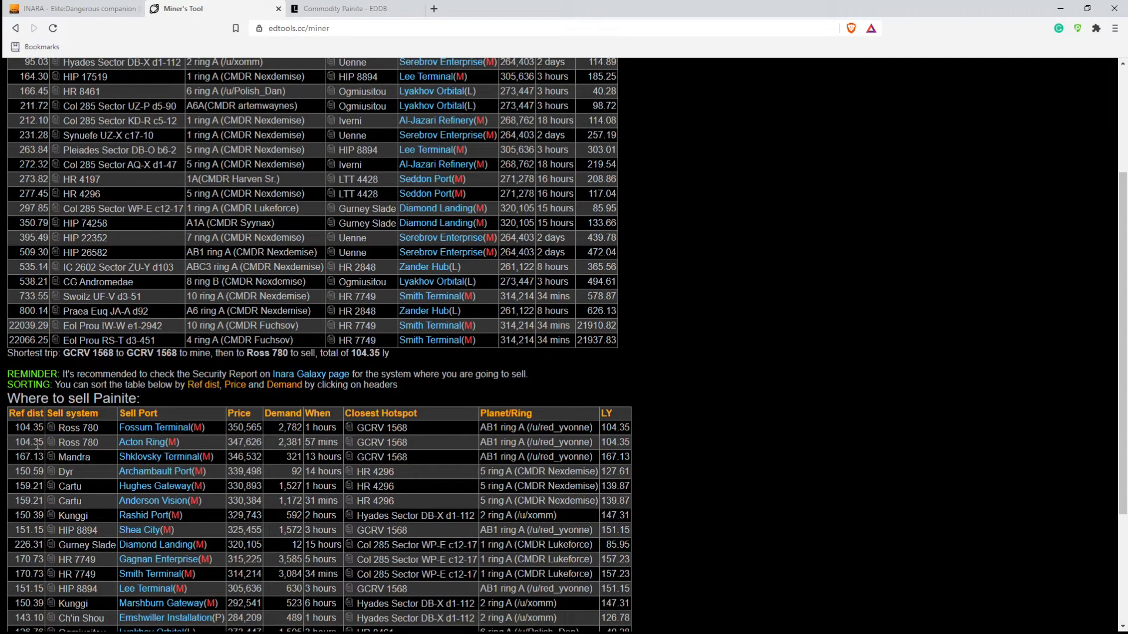
mouse_move(238, 456)
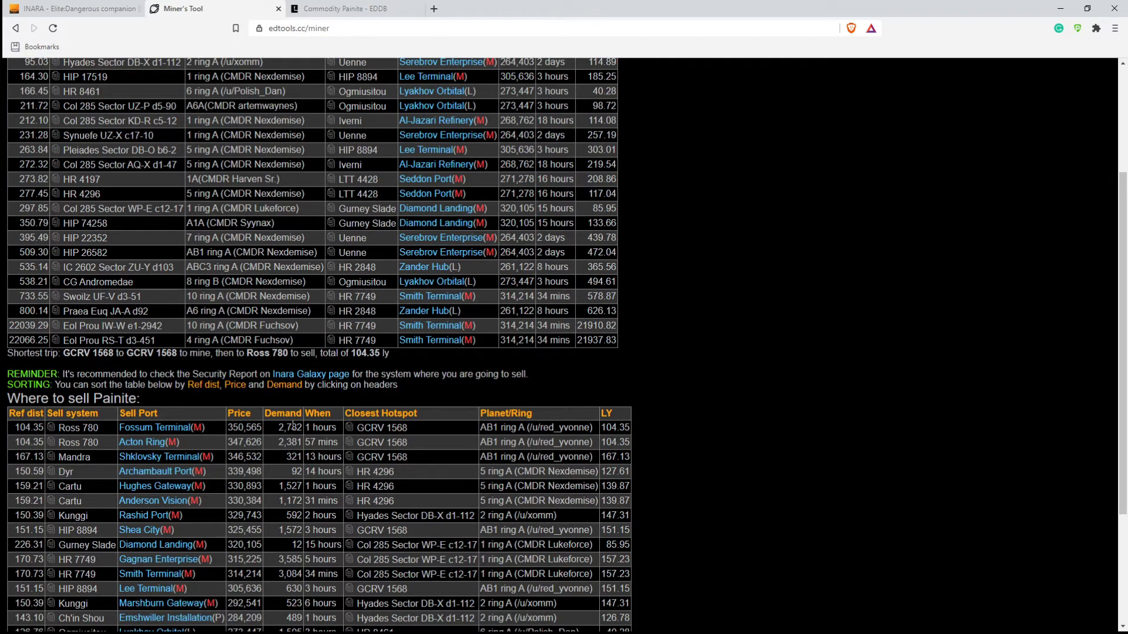
mouse_move(331, 427)
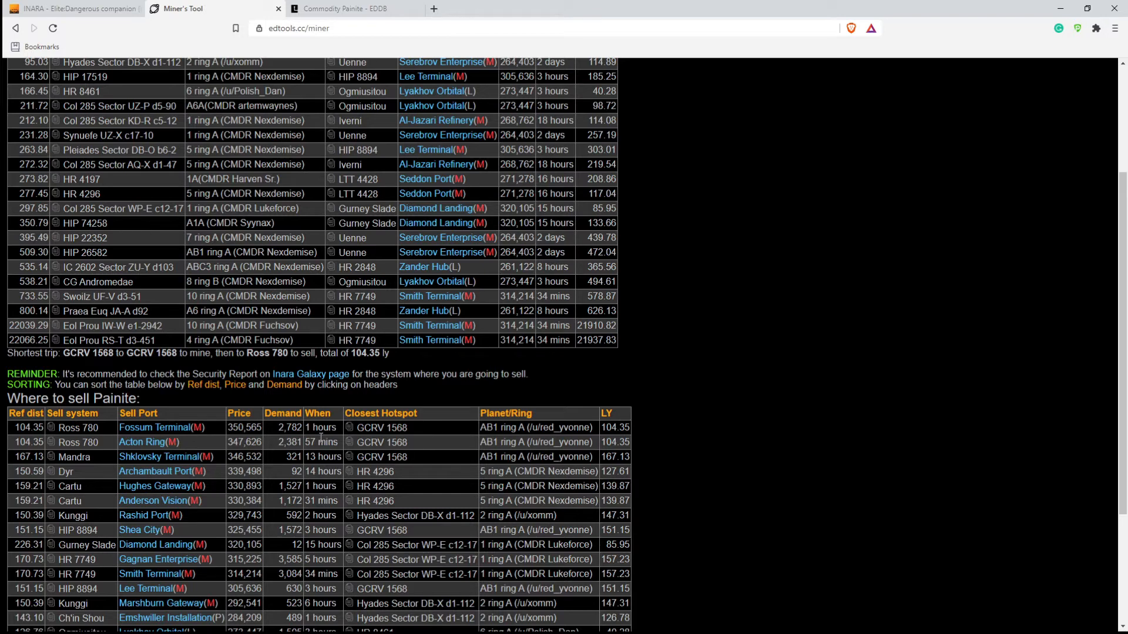
mouse_move(408, 442)
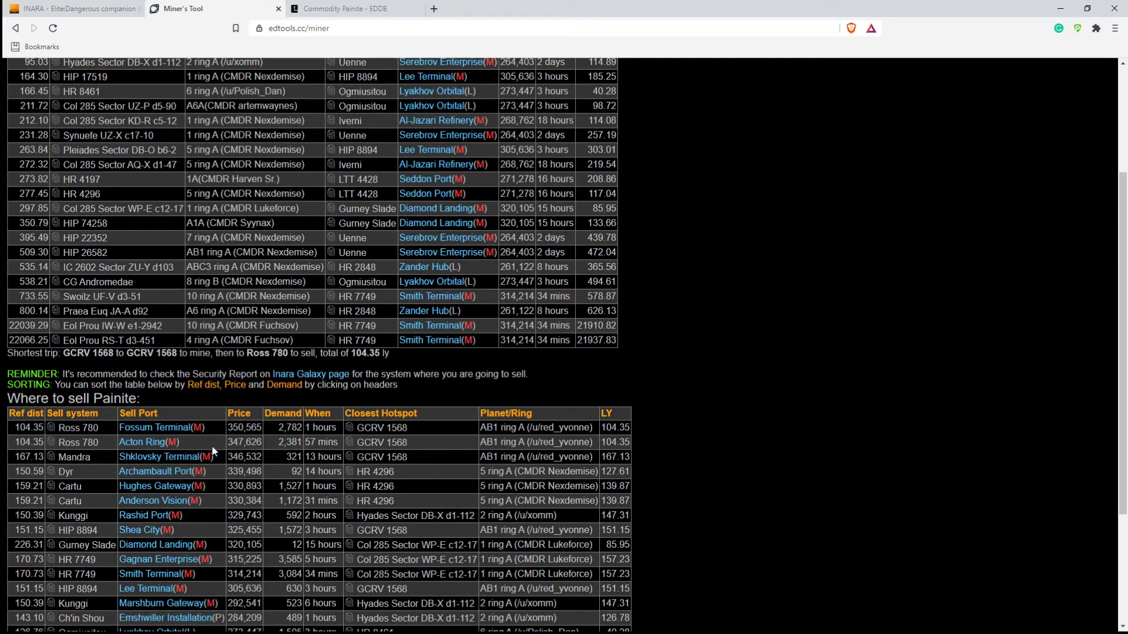
mouse_move(269, 448)
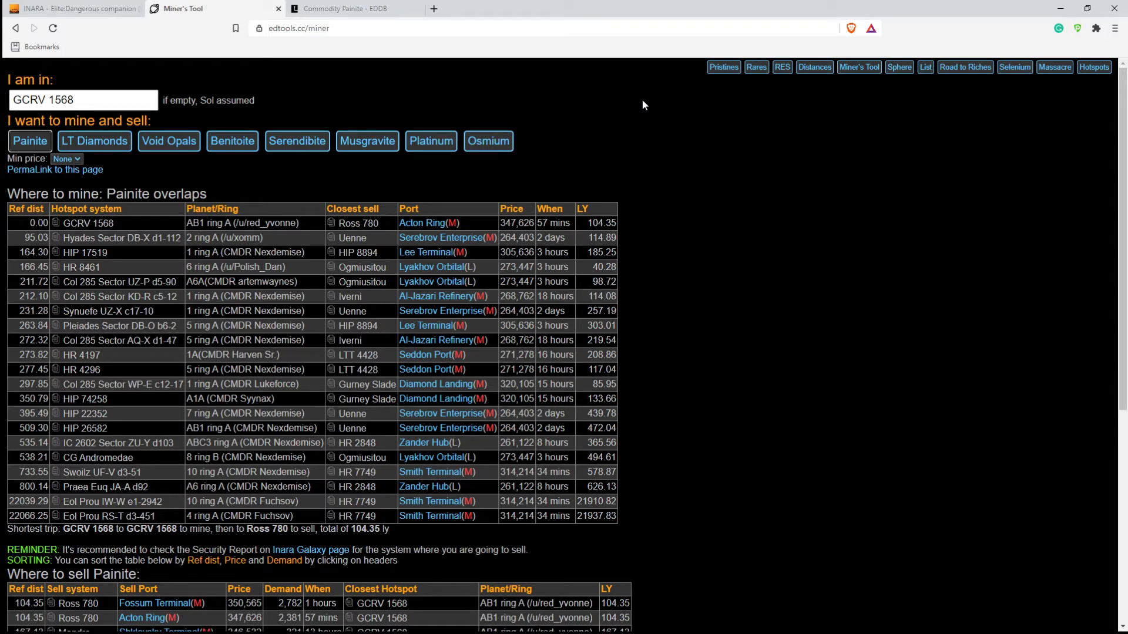
mouse_move(628, 116)
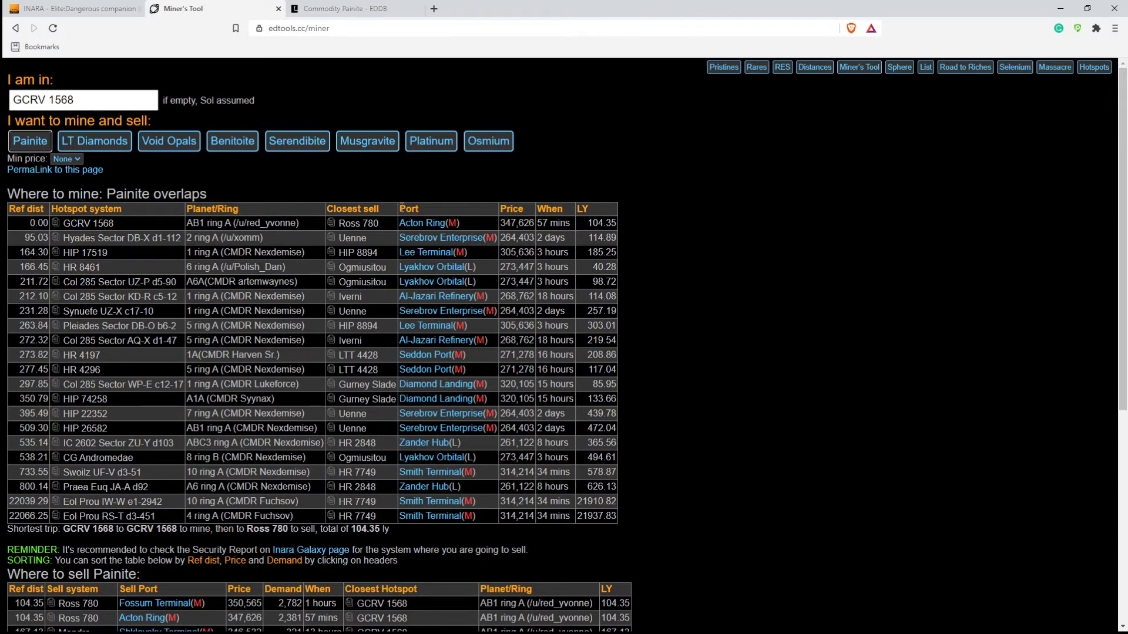
mouse_move(299, 184)
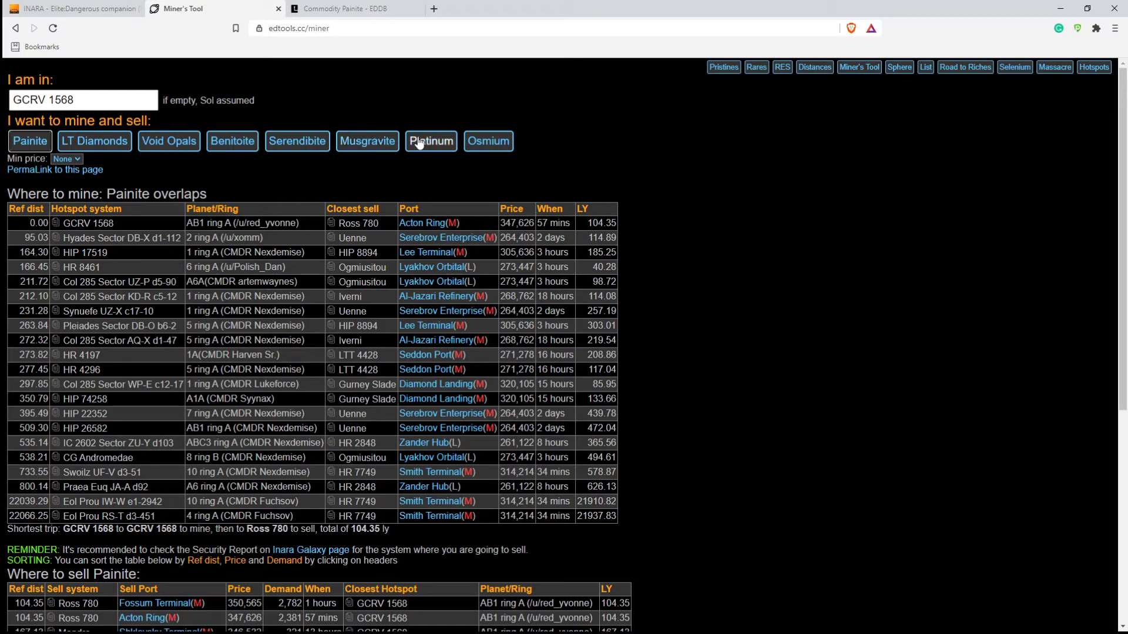
mouse_move(398, 177)
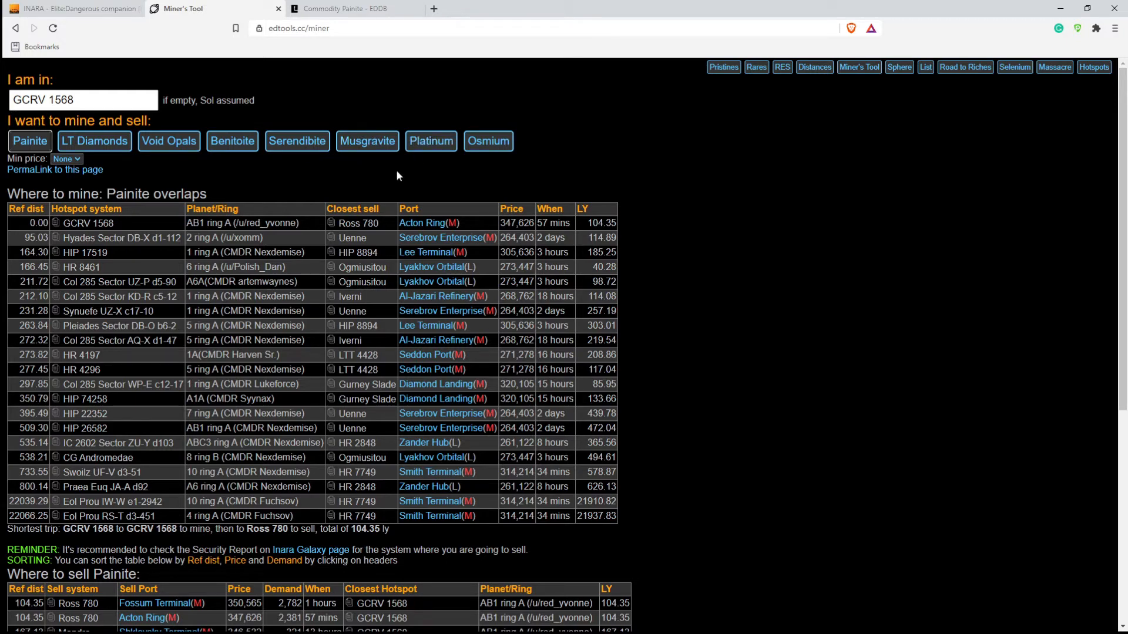
scroll(down, 3)
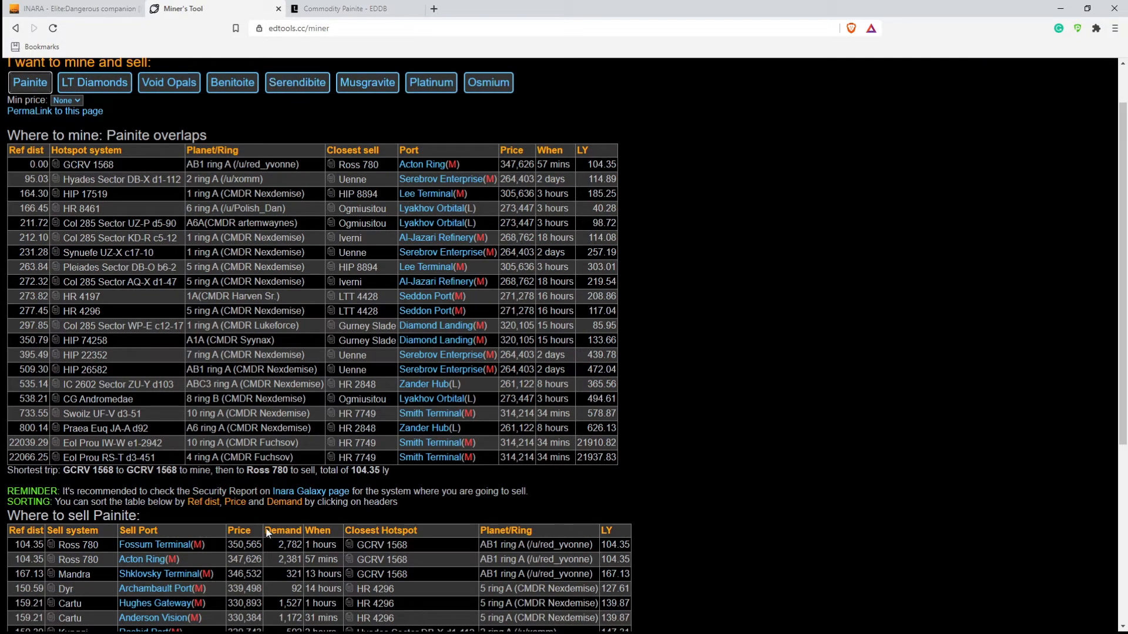
mouse_move(221, 531)
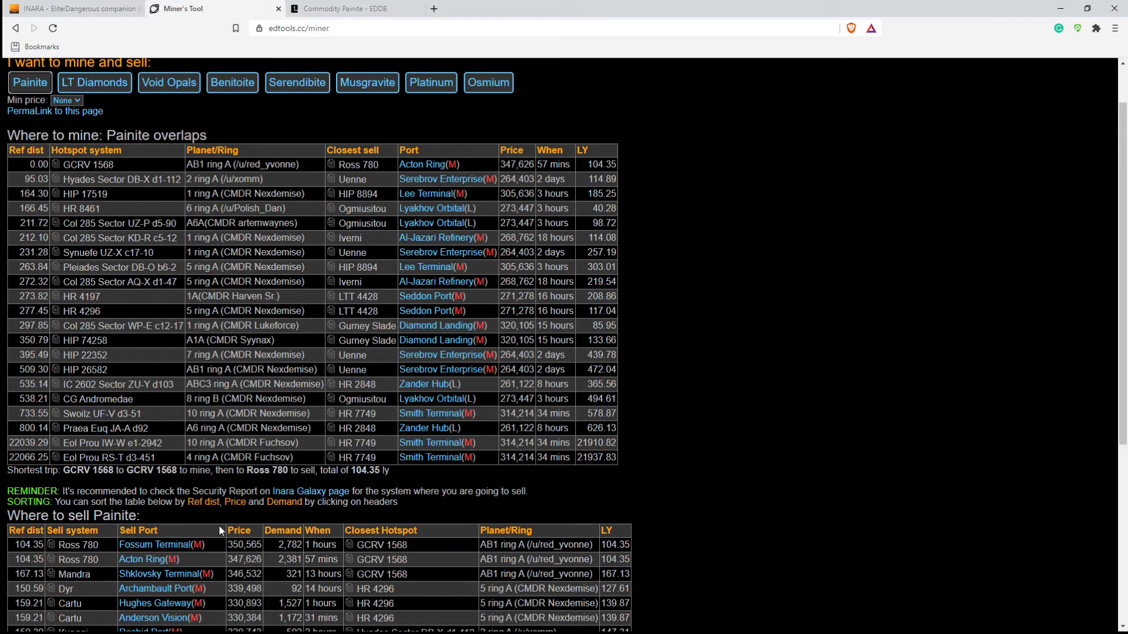
scroll(up, 3)
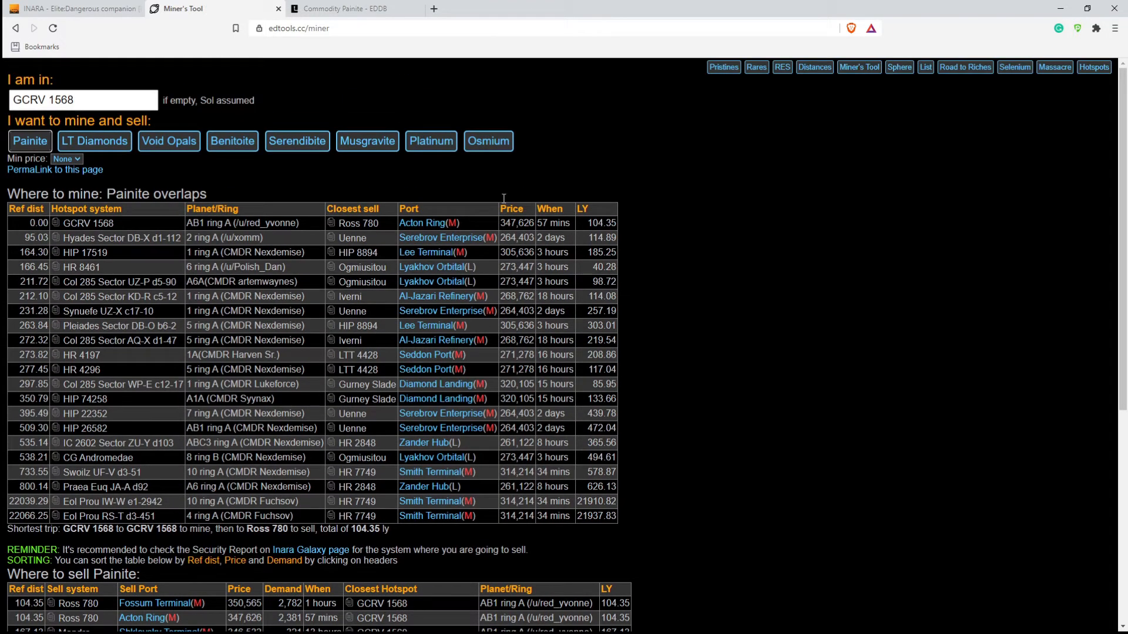
click(76, 9)
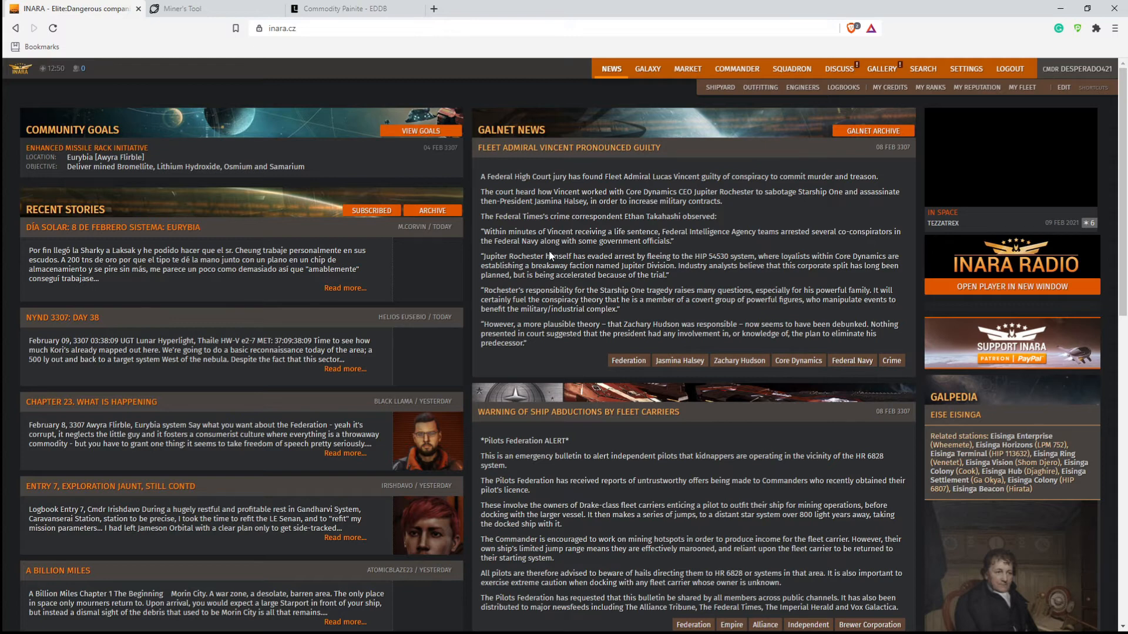
mouse_move(985, 146)
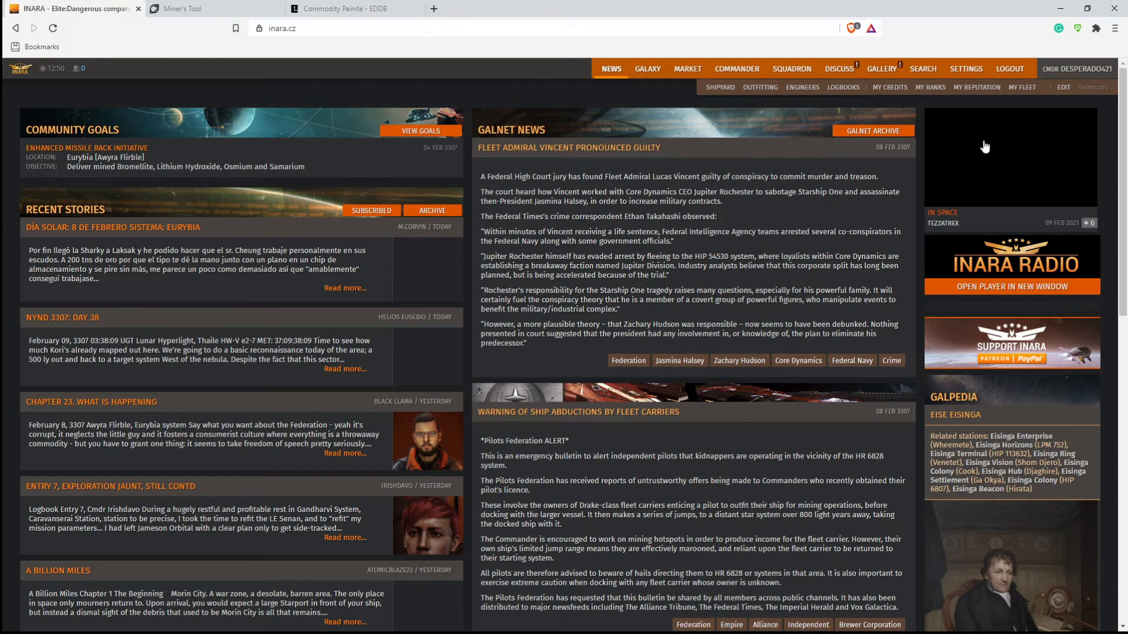
- Select GALAXY in Inara's top menu from the news home page
click(648, 68)
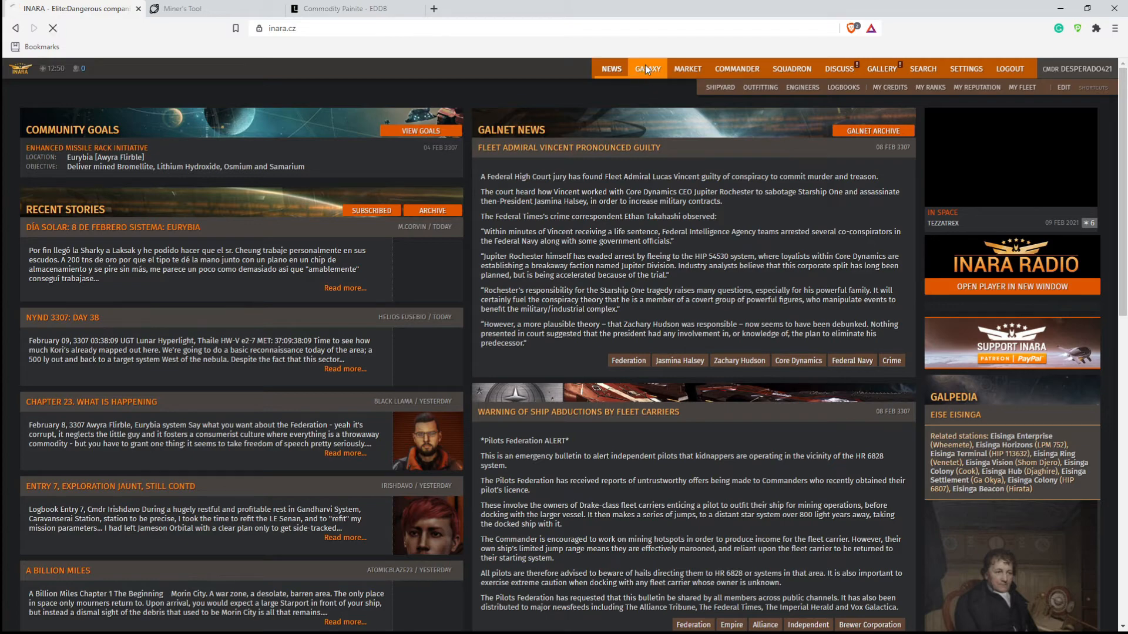
- Open Inara's Commodities list and scroll to Painite: 72,676 Cr average, 350,565 Cr max sell
click(646, 69)
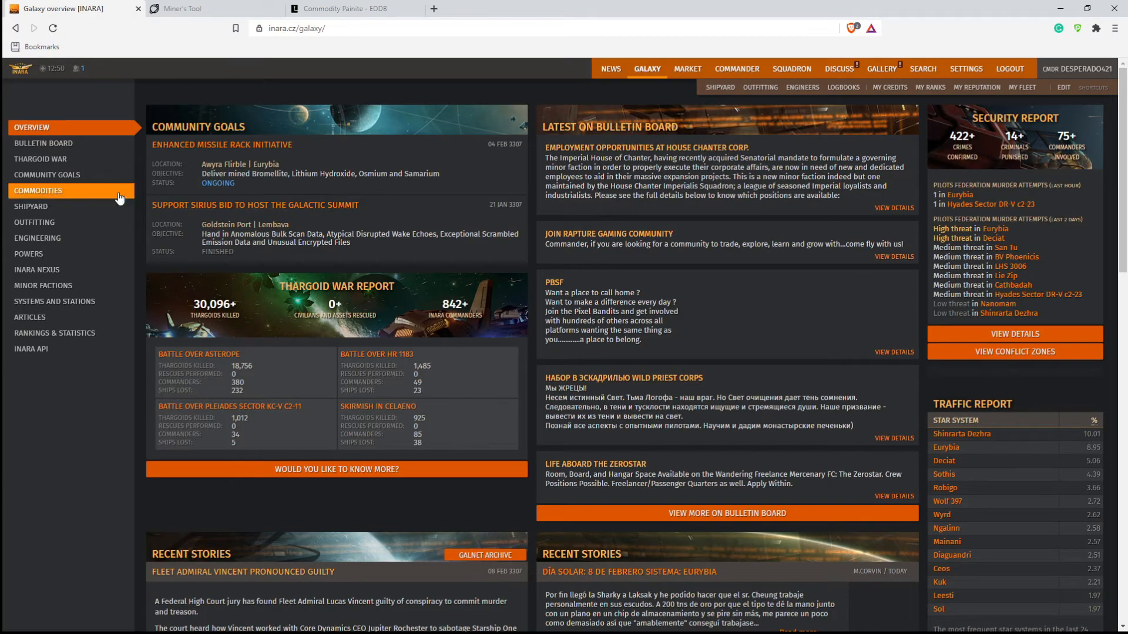
click(37, 190)
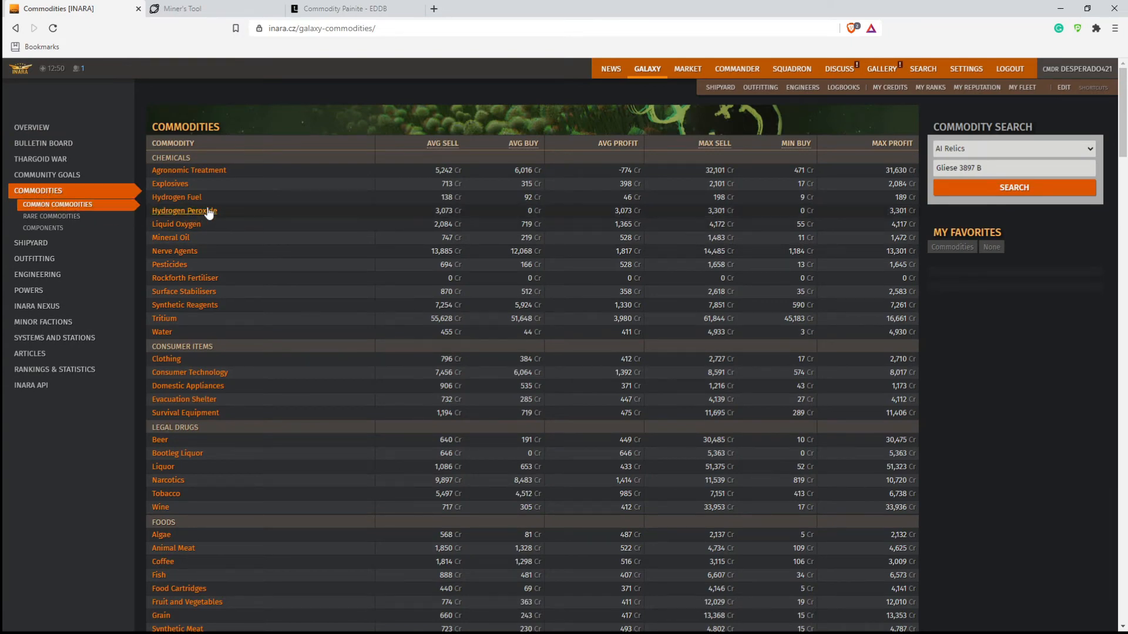
scroll(down, 3)
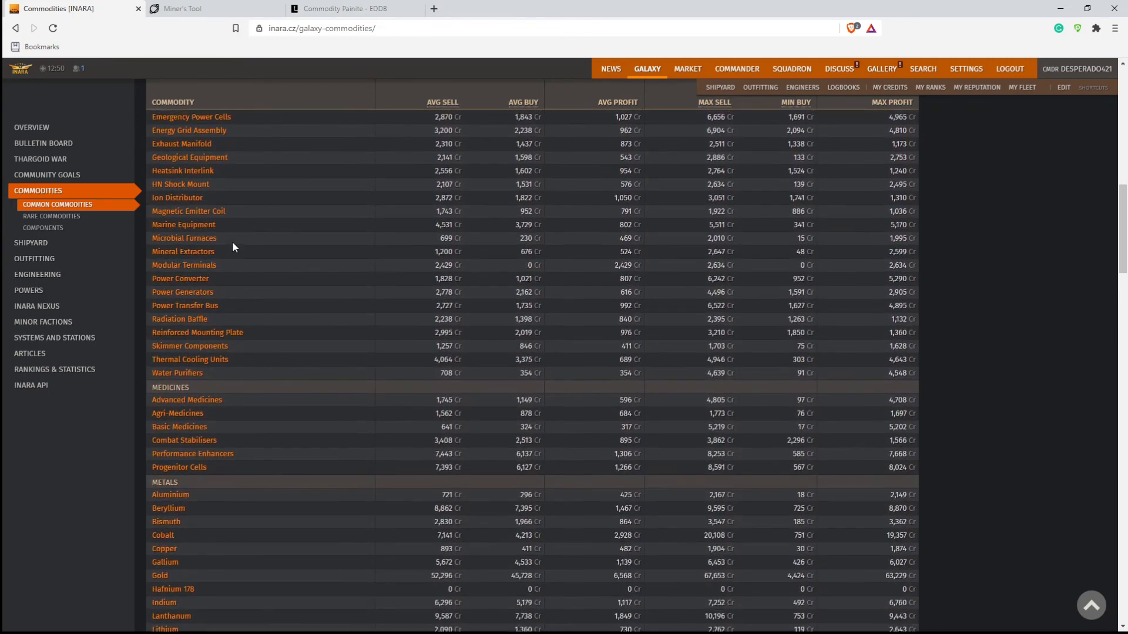
scroll(down, 3)
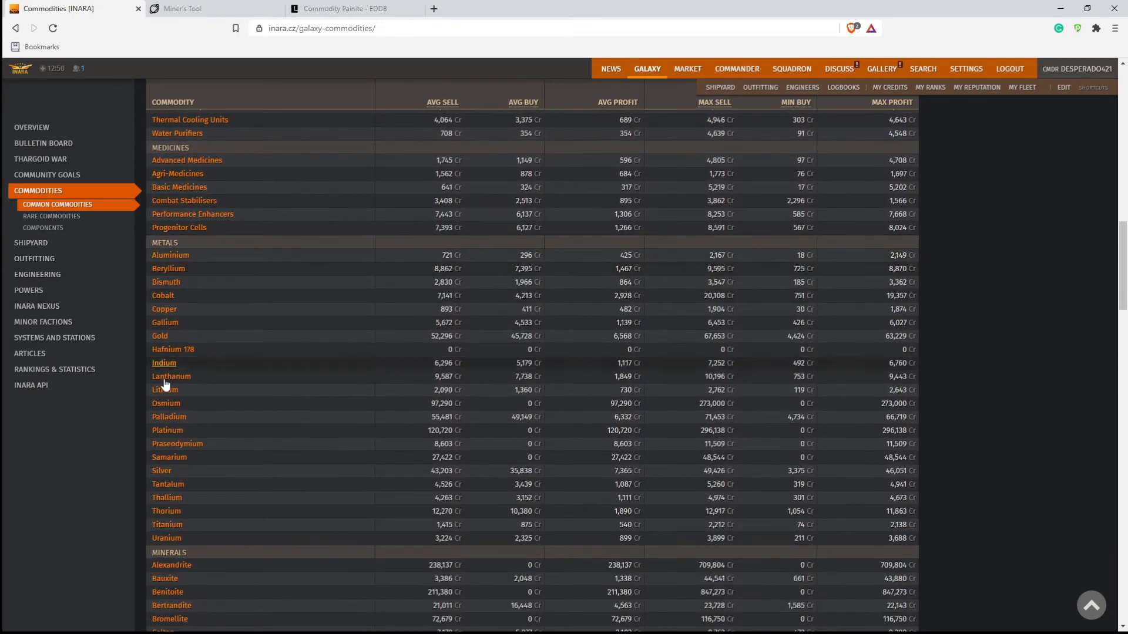
scroll(down, 3)
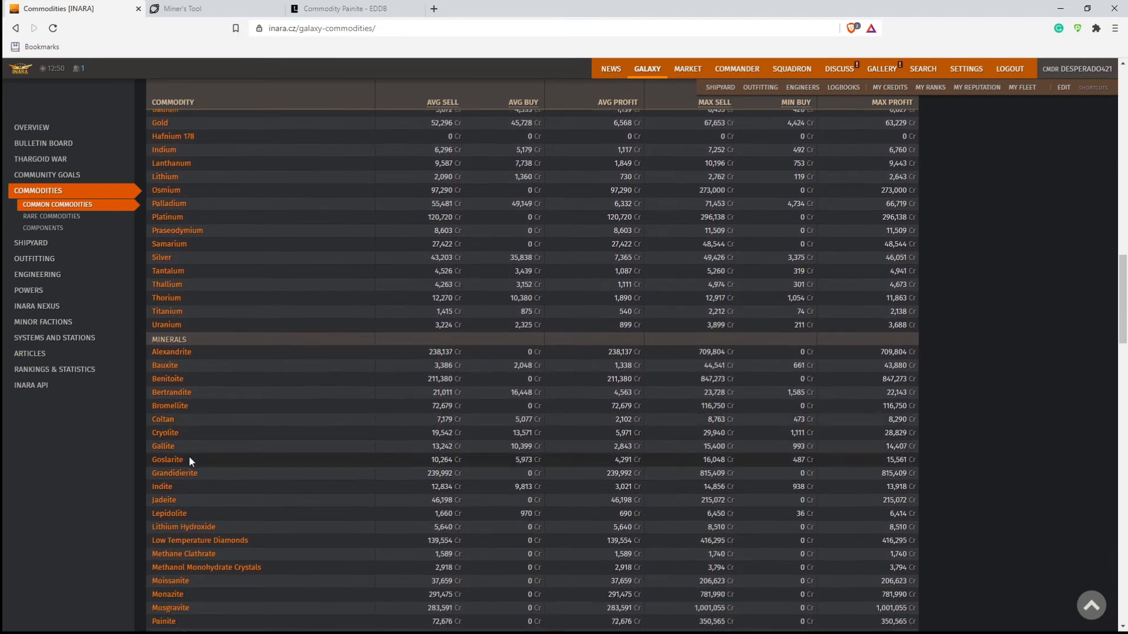
scroll(down, 3)
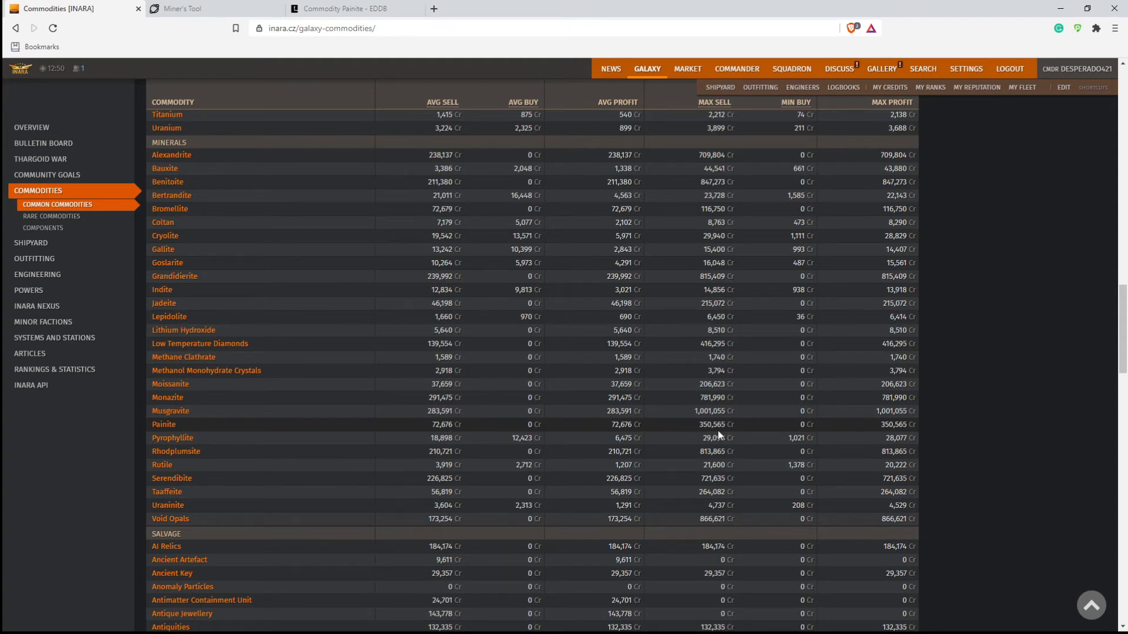
mouse_move(166, 428)
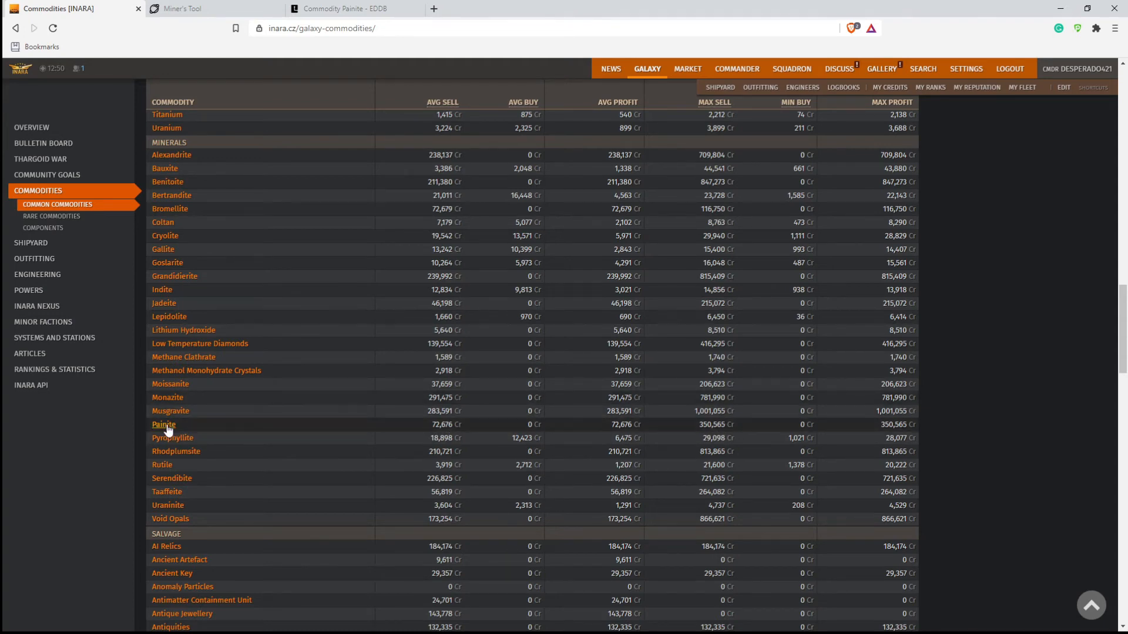
click(163, 424)
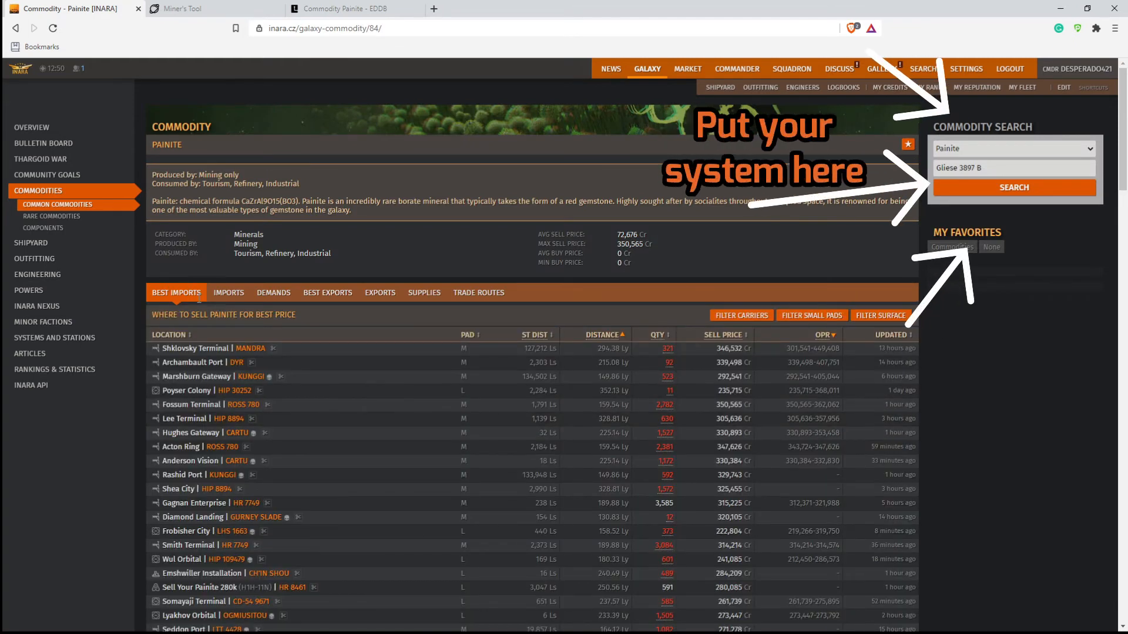
mouse_move(289, 357)
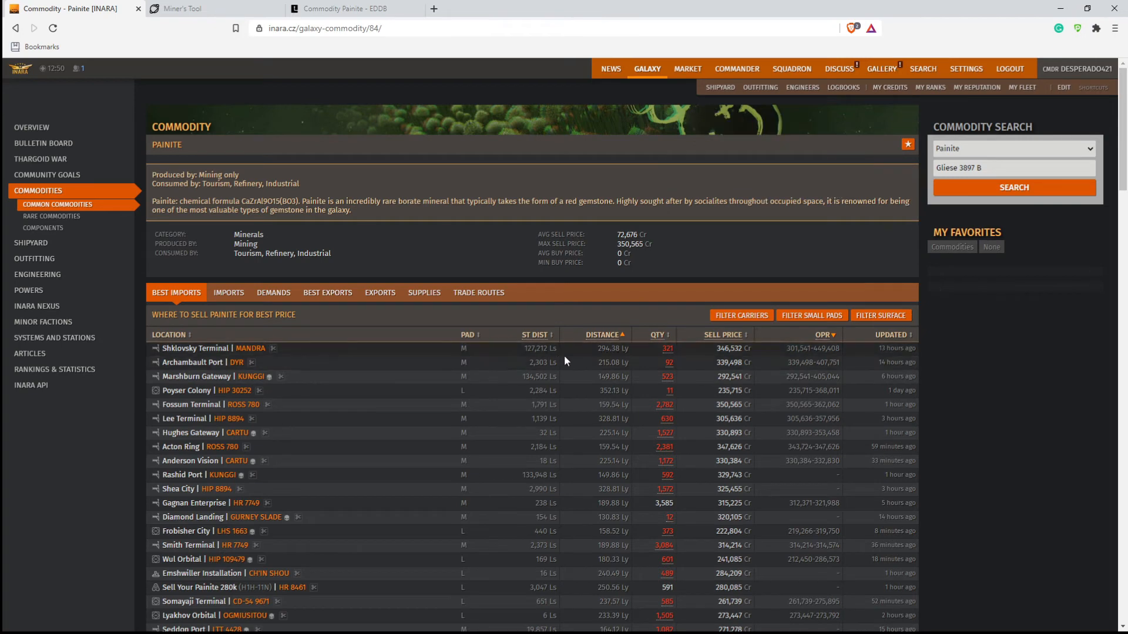
mouse_move(267, 370)
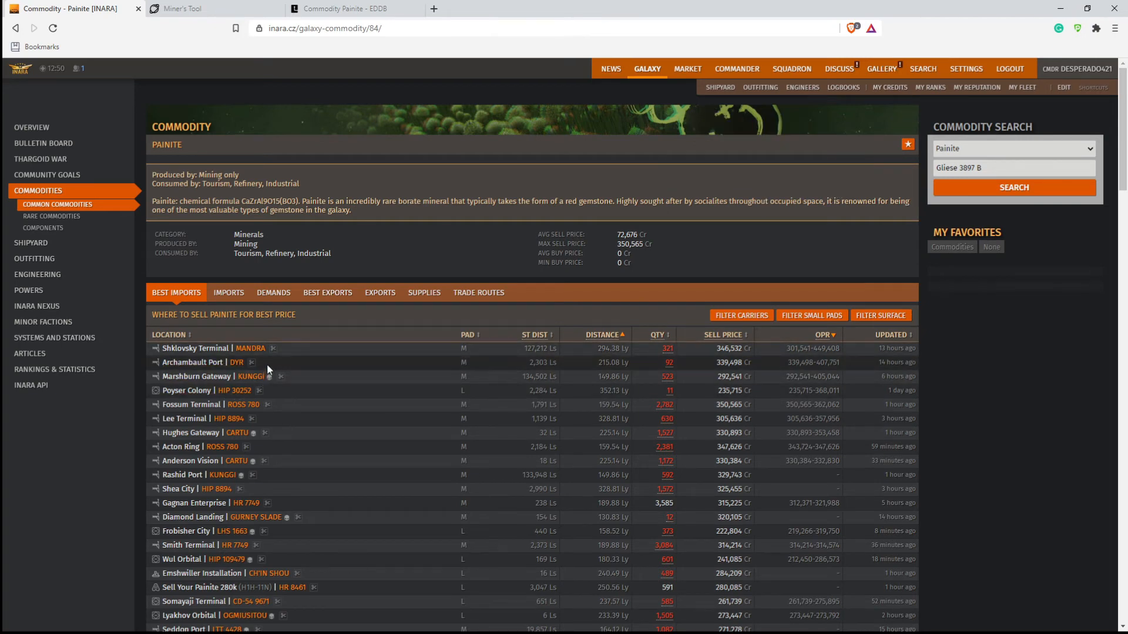
mouse_move(252, 356)
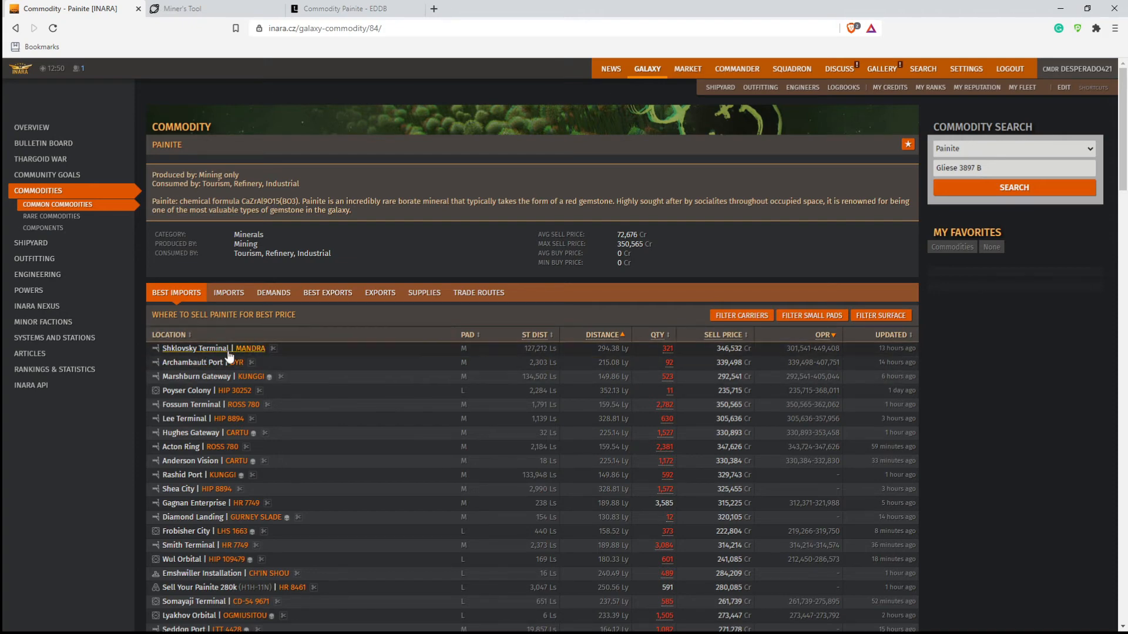
mouse_move(595, 355)
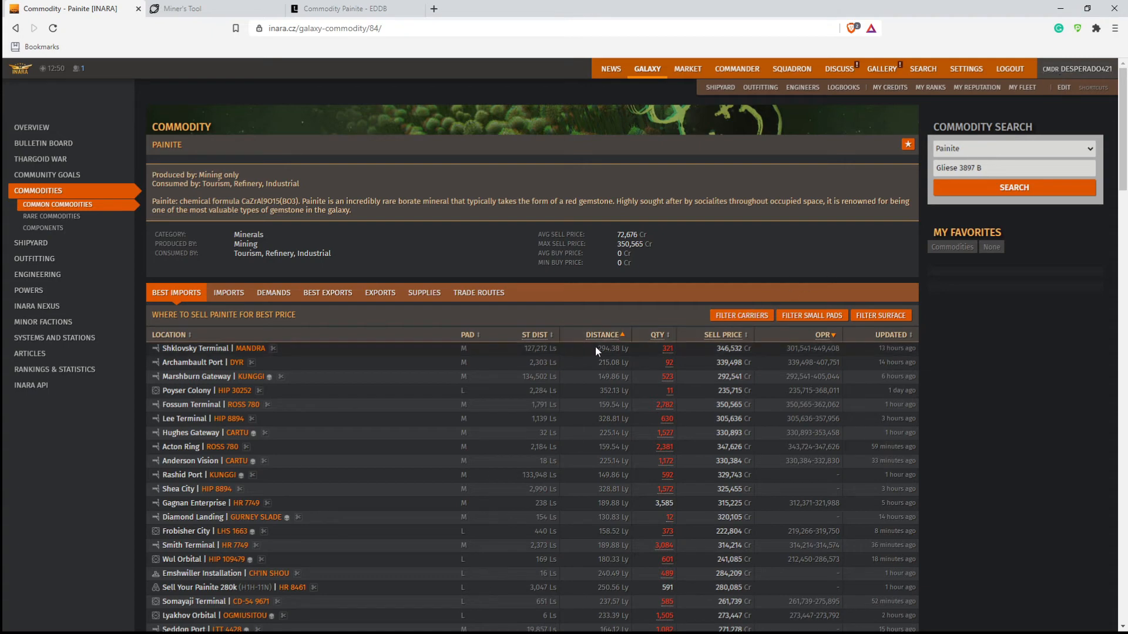
mouse_move(606, 352)
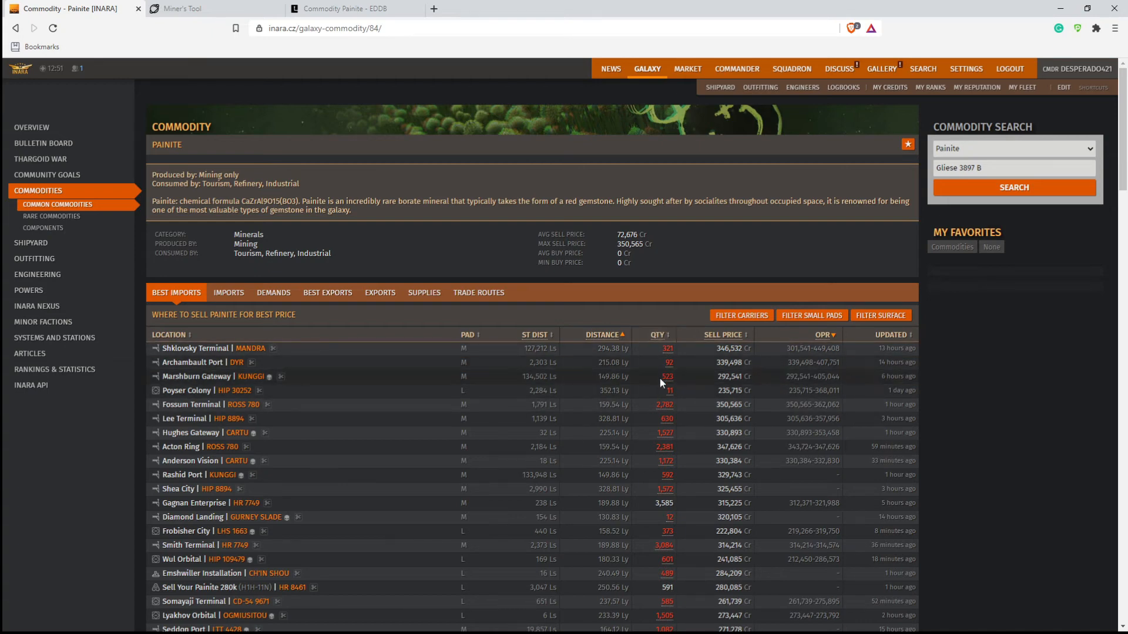
mouse_move(379, 353)
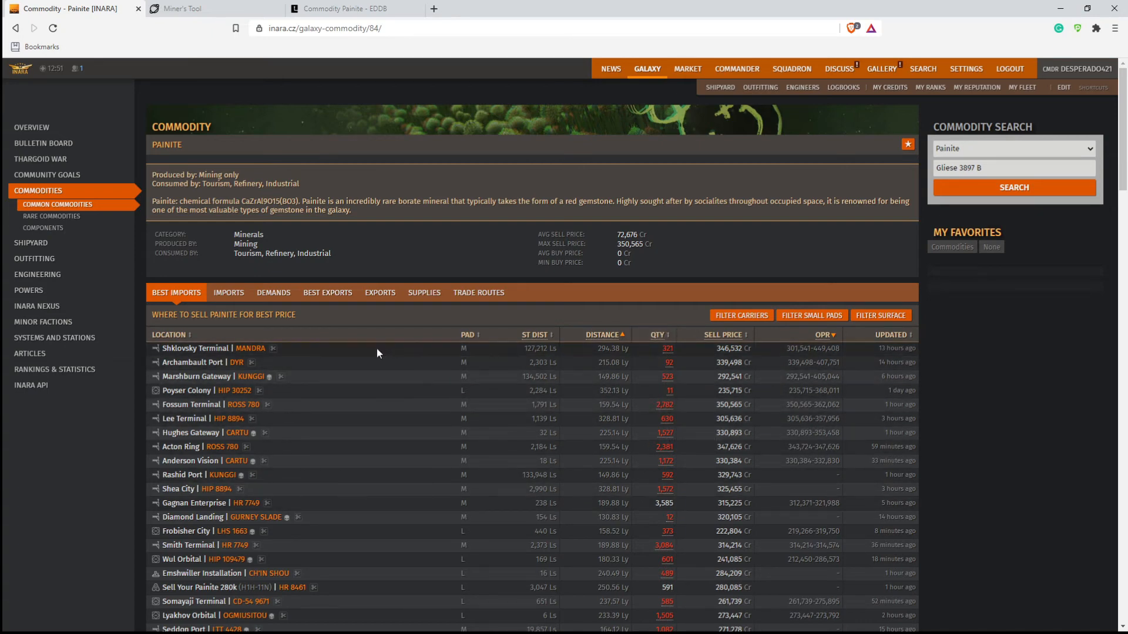
mouse_move(234, 341)
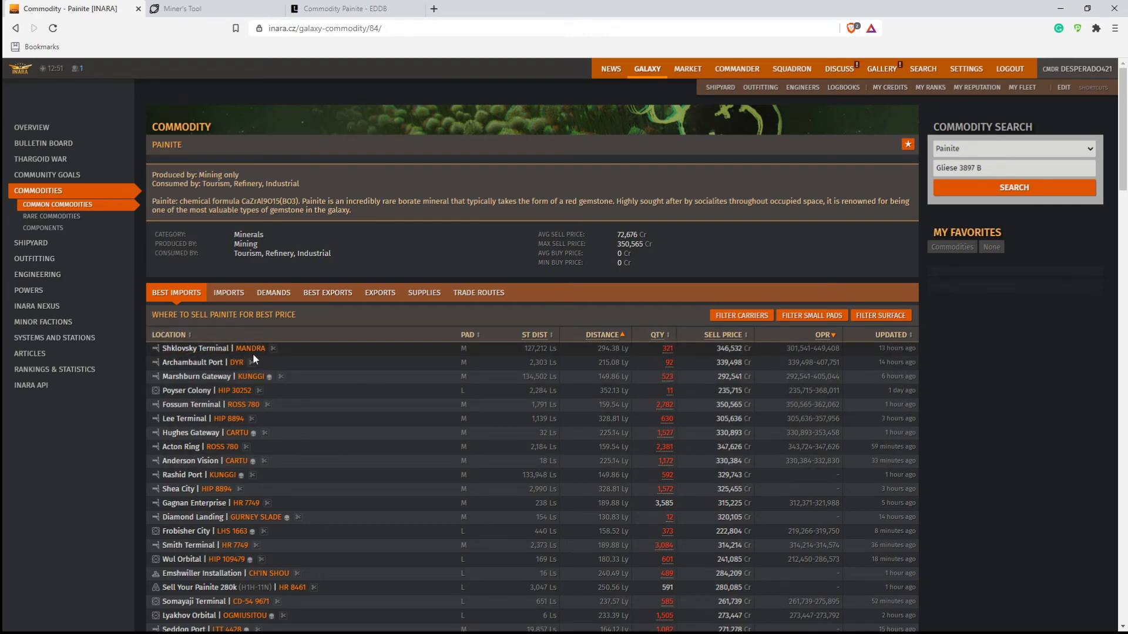
mouse_move(176, 352)
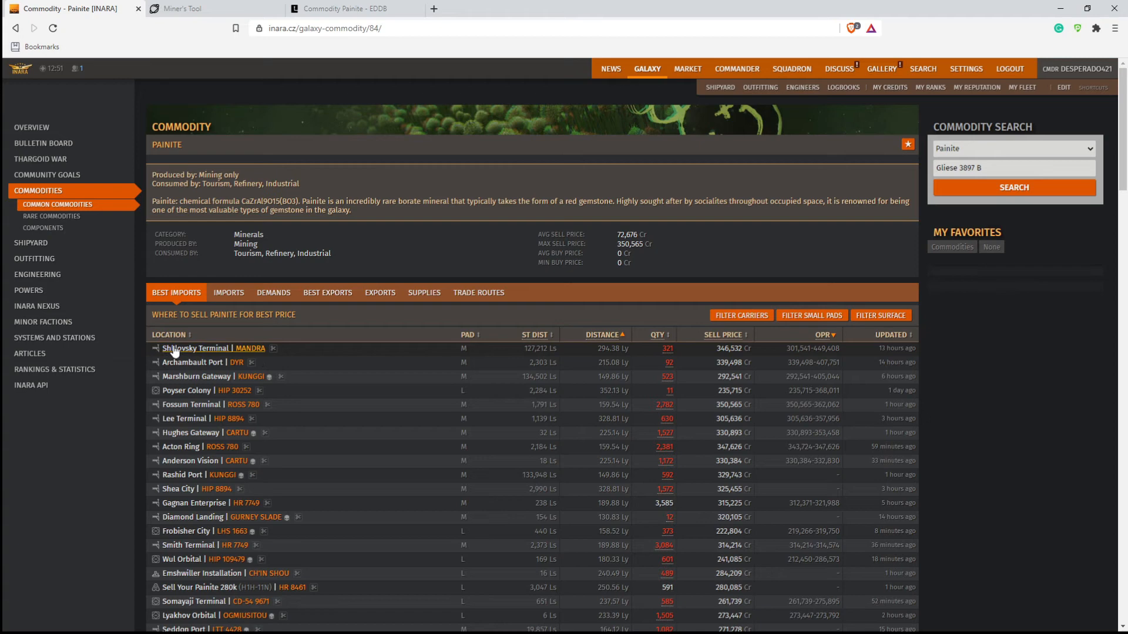
mouse_move(476, 365)
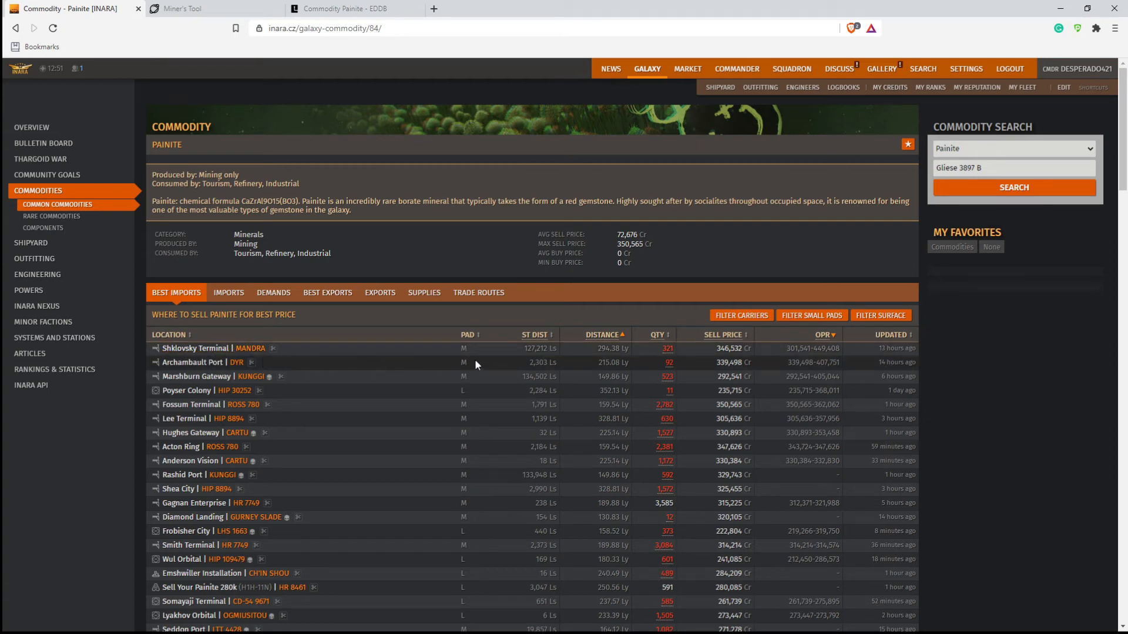
mouse_move(518, 359)
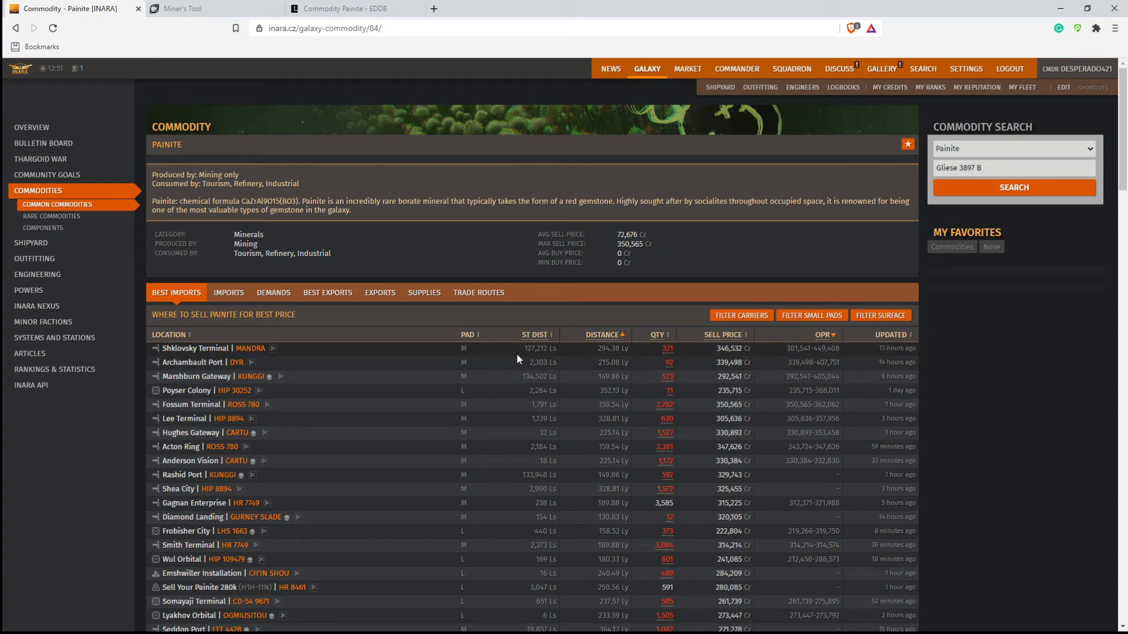
mouse_move(528, 359)
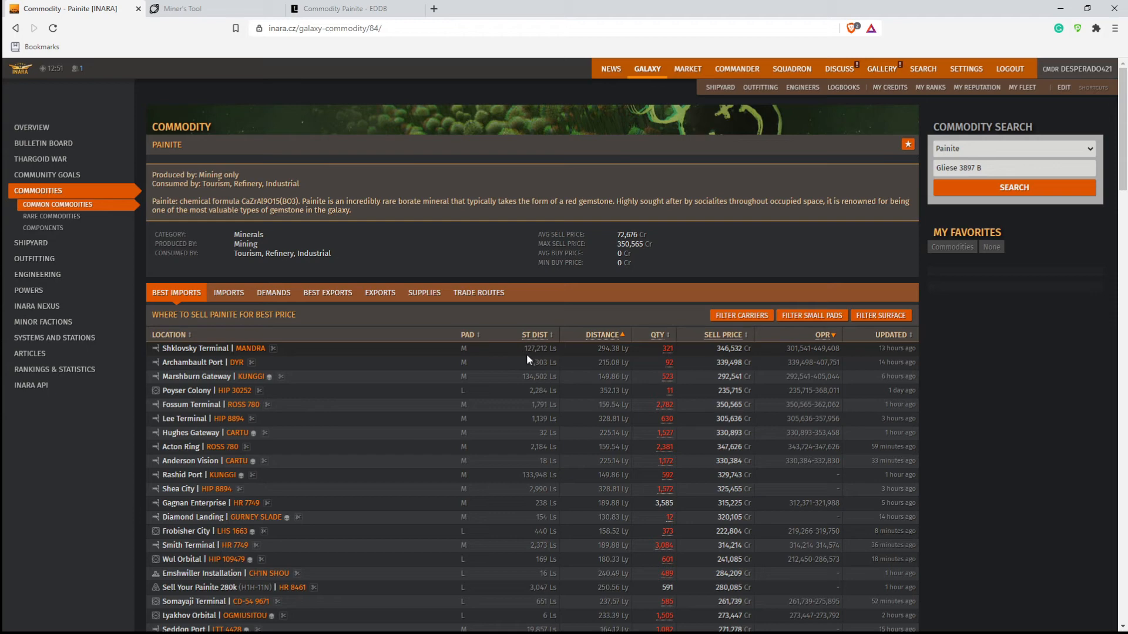
mouse_move(531, 359)
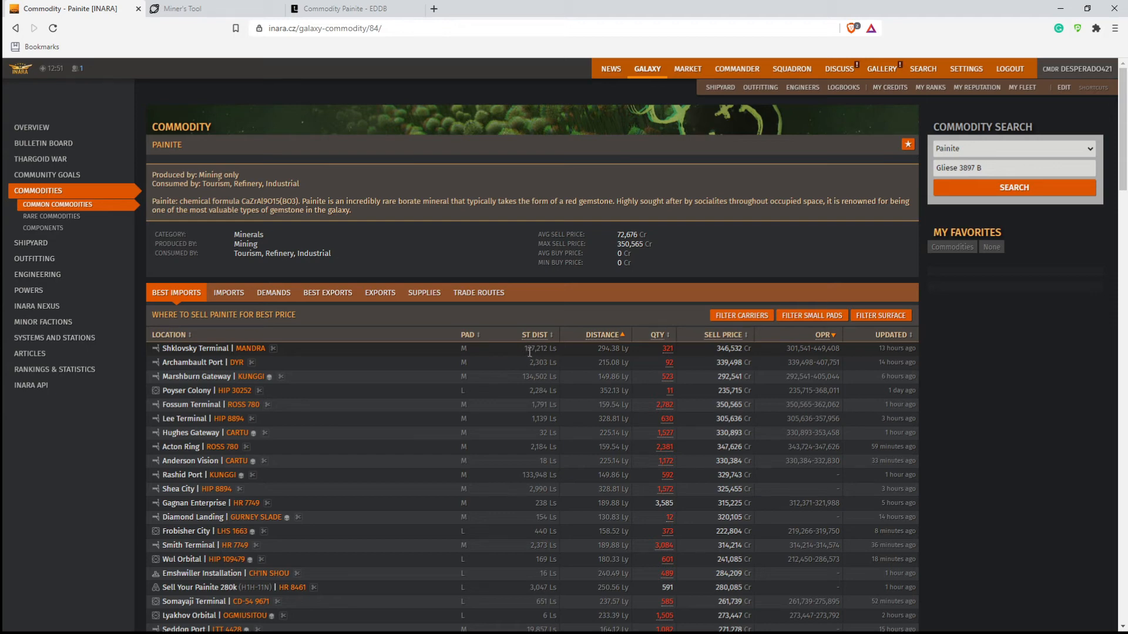
mouse_move(562, 359)
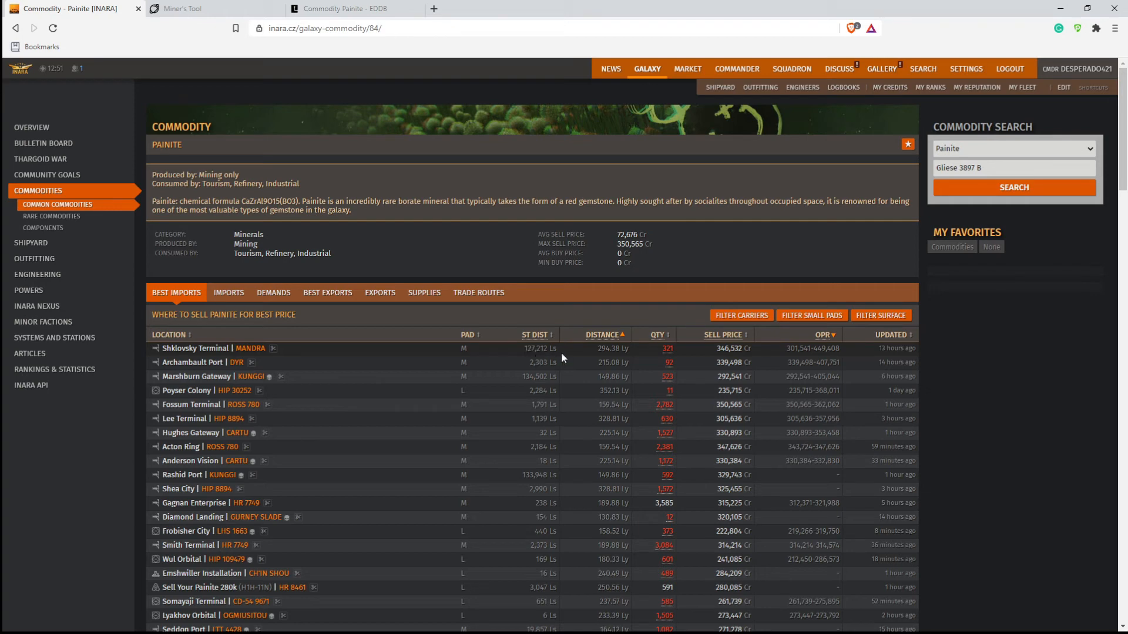
mouse_move(591, 362)
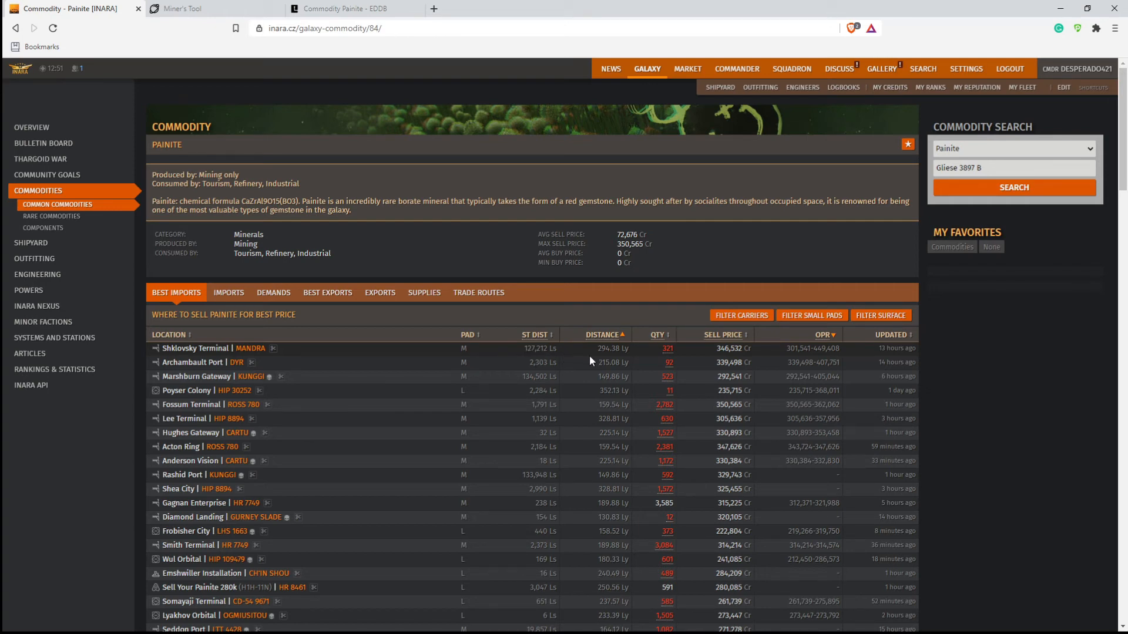
mouse_move(727, 362)
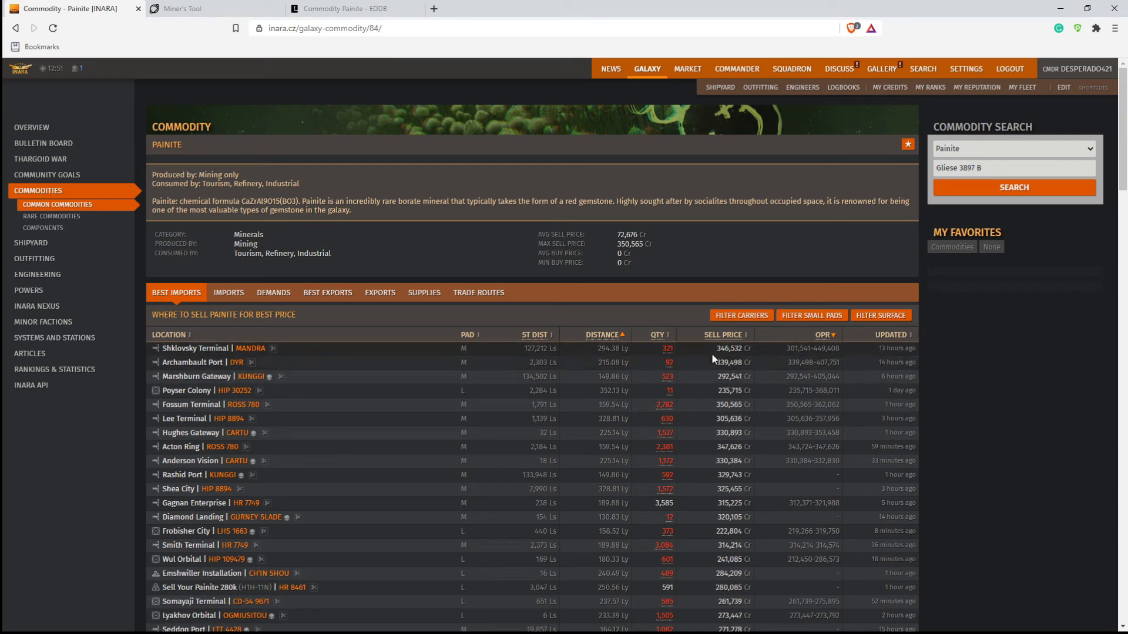
mouse_move(720, 360)
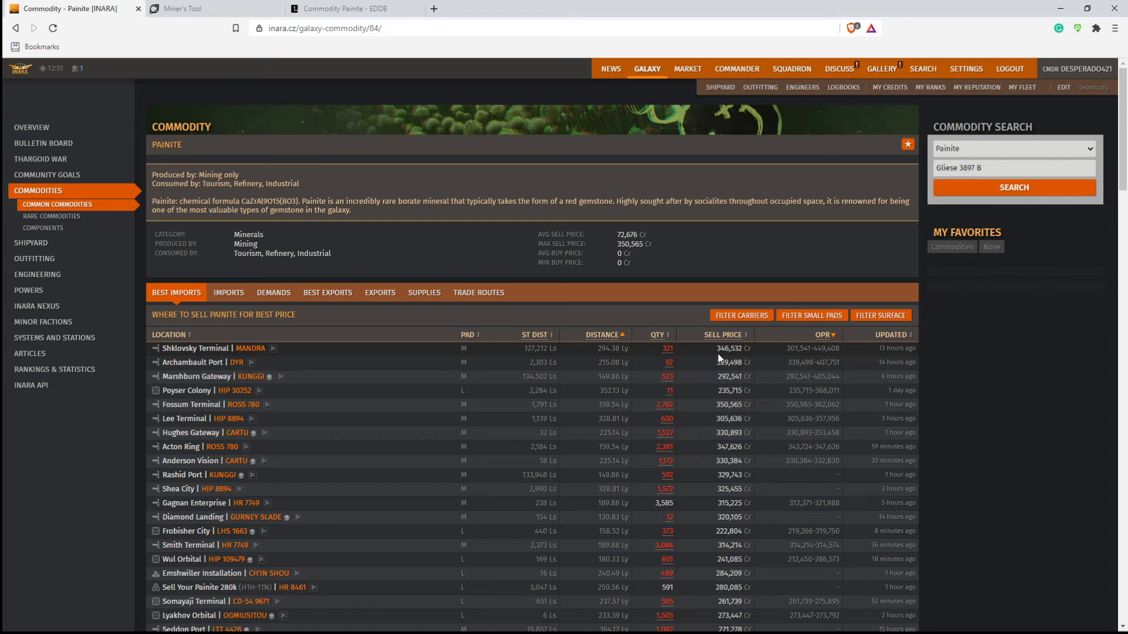
mouse_move(667, 349)
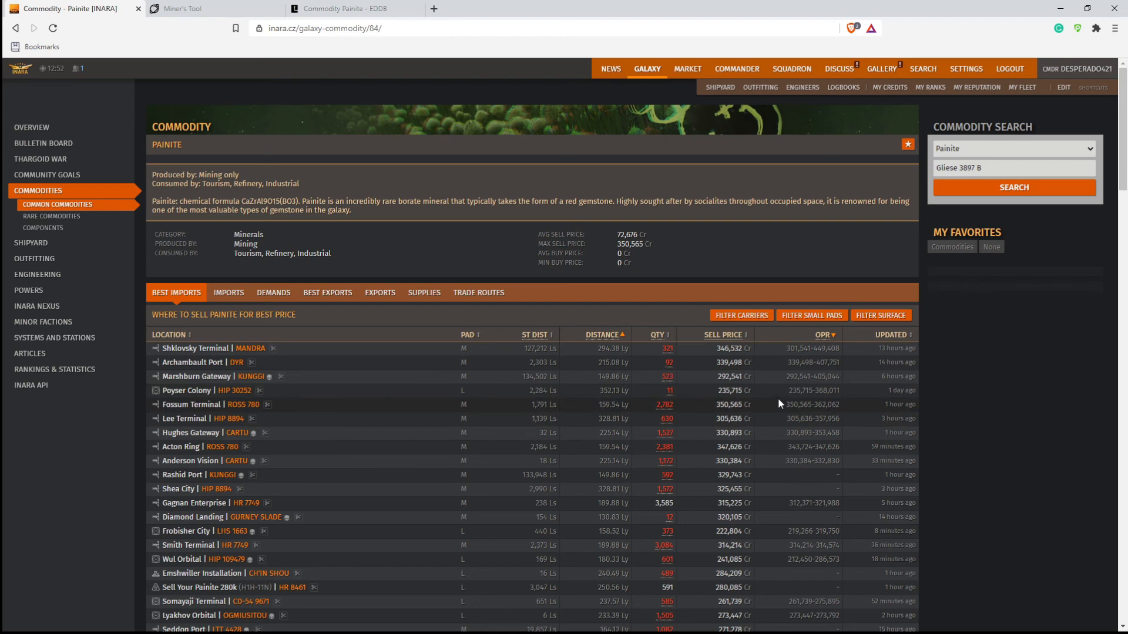
mouse_move(726, 405)
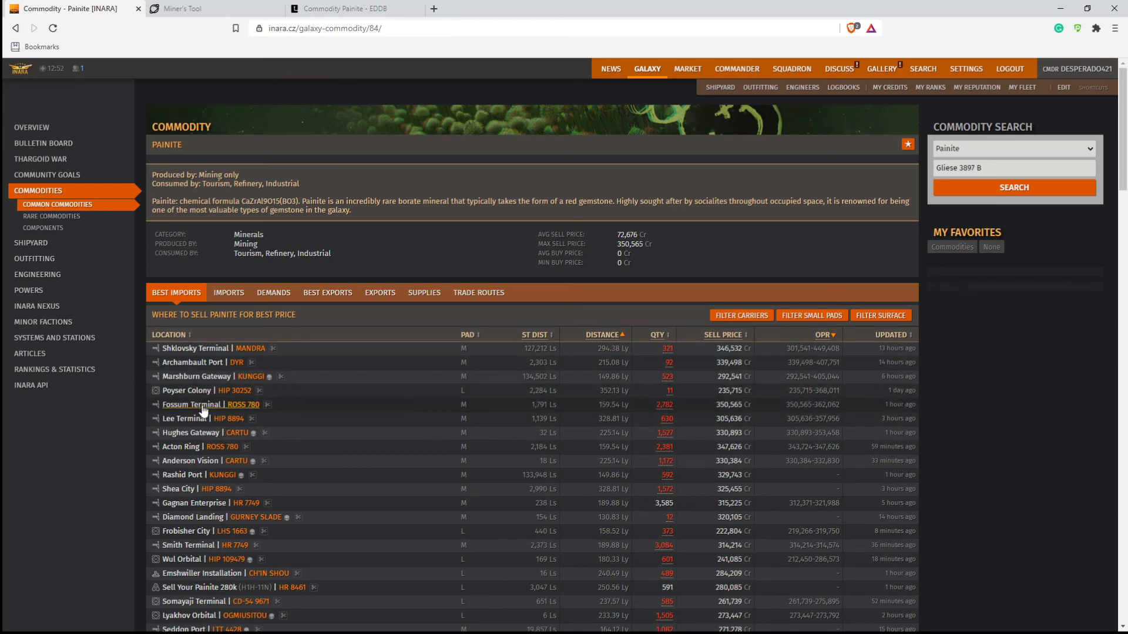
mouse_move(675, 414)
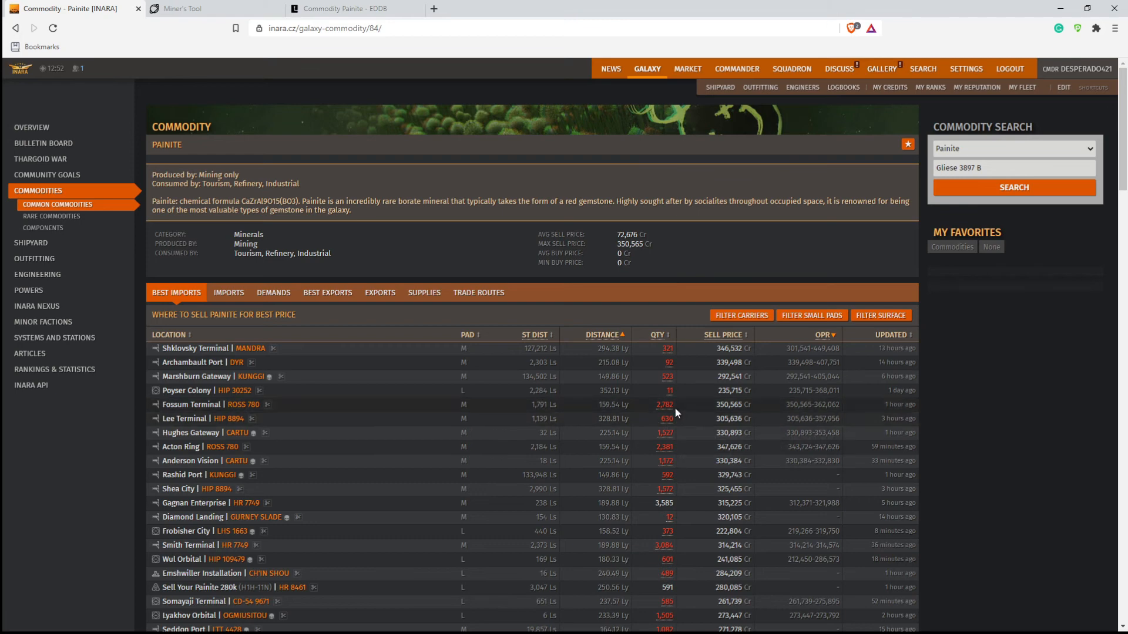
mouse_move(666, 414)
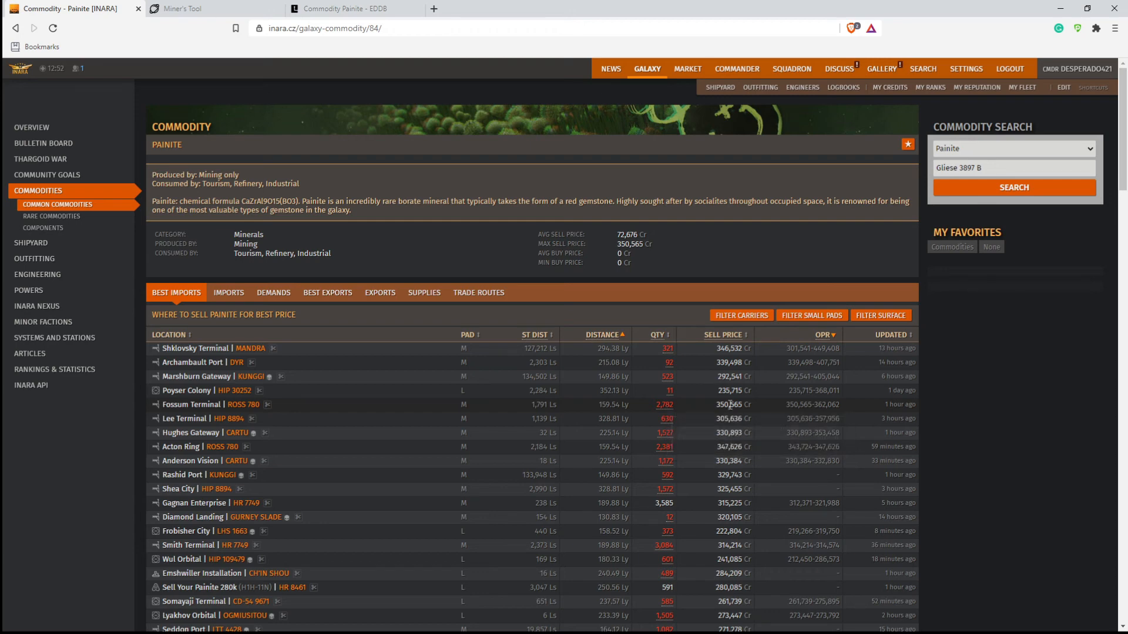
mouse_move(713, 413)
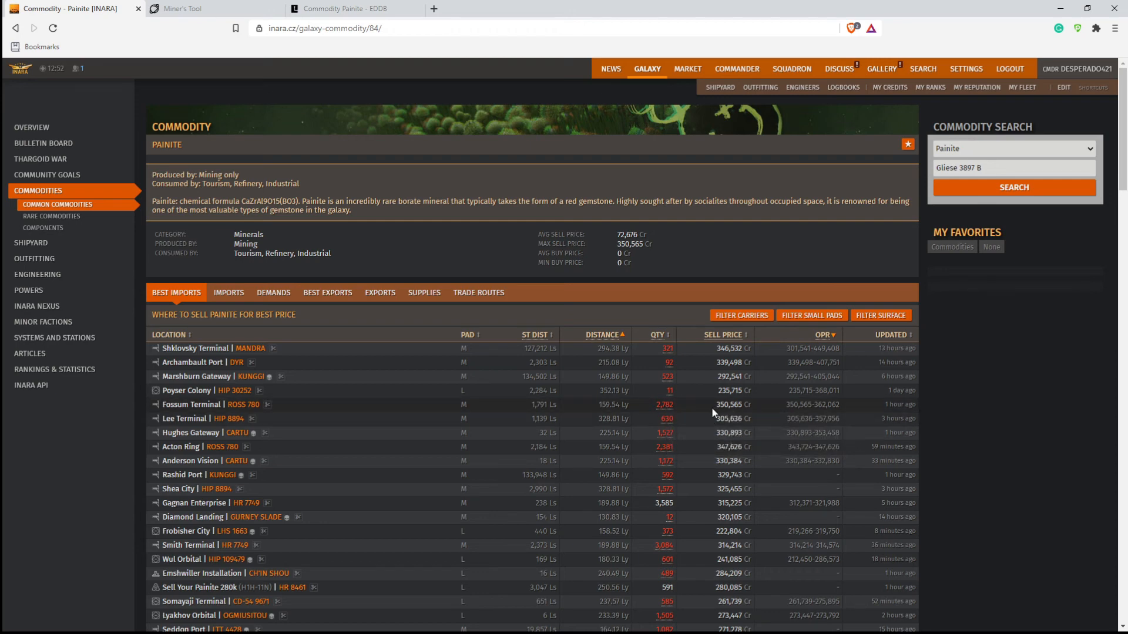
mouse_move(669, 430)
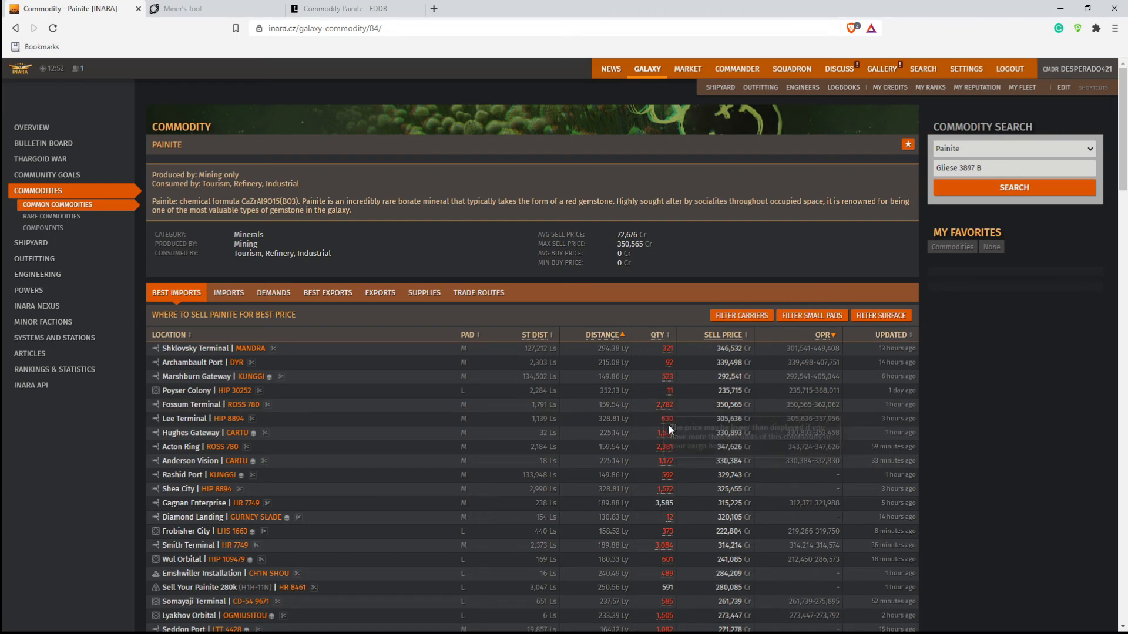
mouse_move(669, 429)
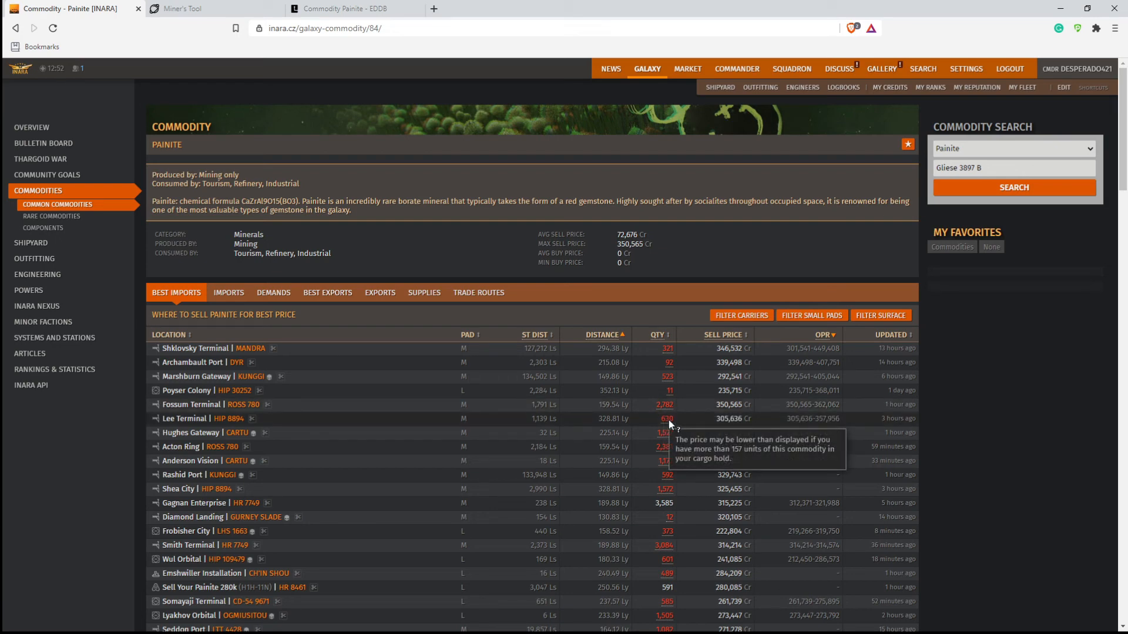
mouse_move(668, 426)
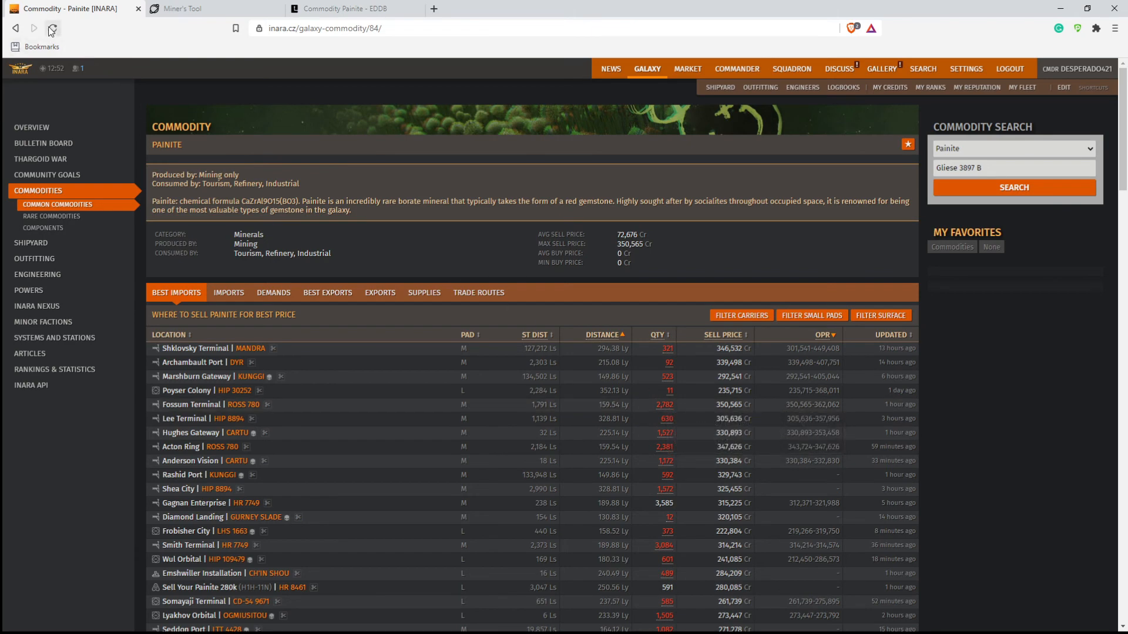
- Reload the Painite page and switch to its Best Exports listings
click(53, 28)
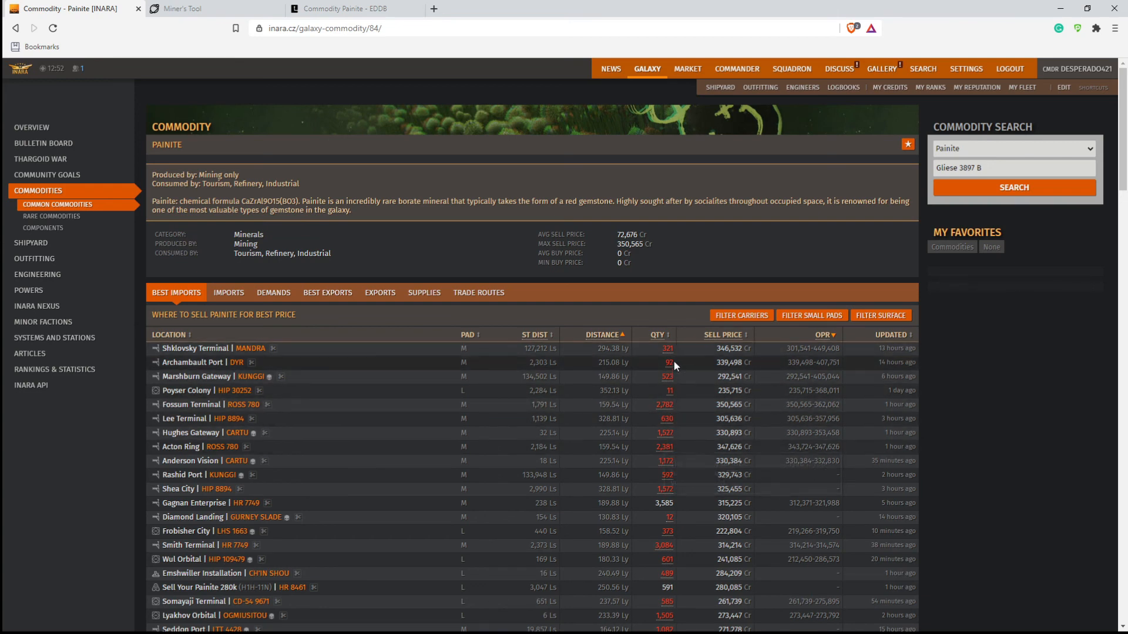
mouse_move(171, 309)
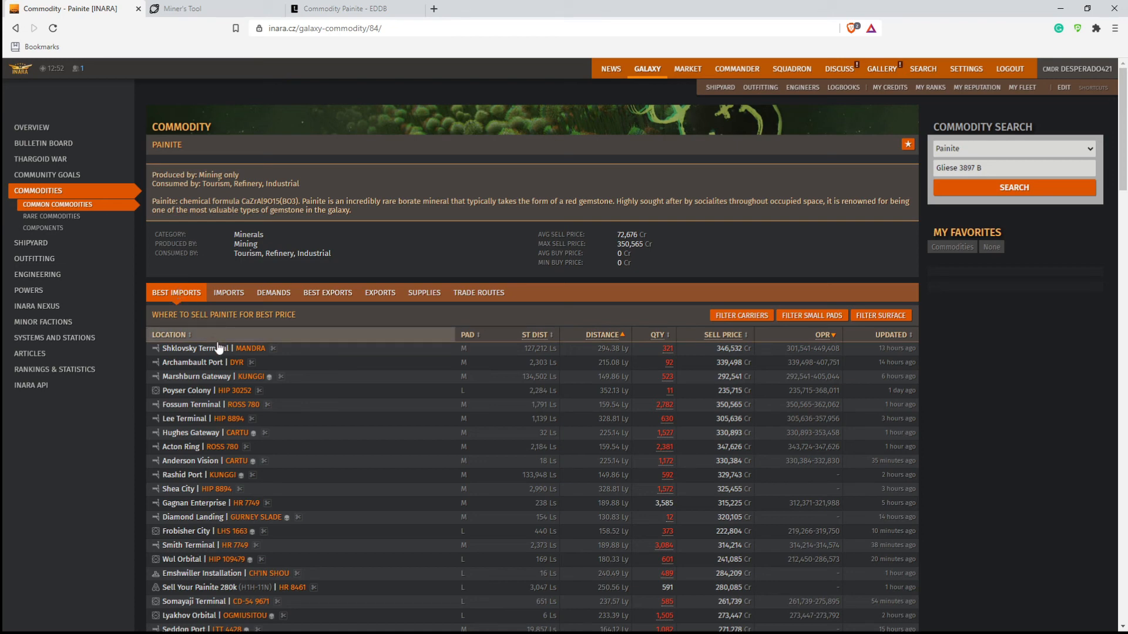
click(327, 293)
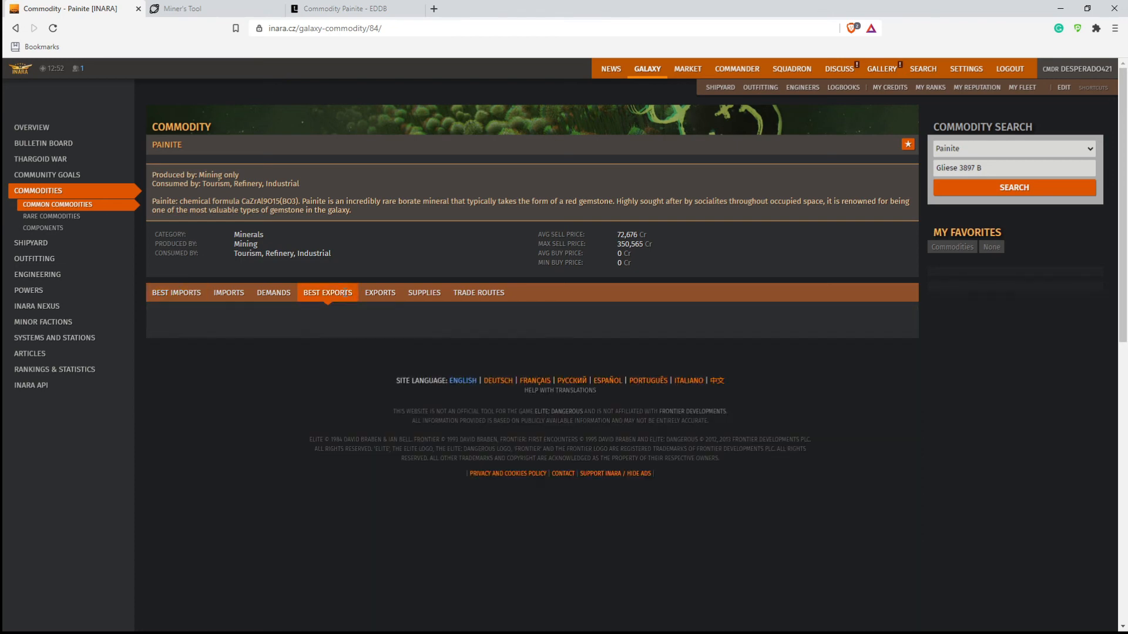
- Review Painite's Best Exports buy list, then return to Best Imports
click(327, 293)
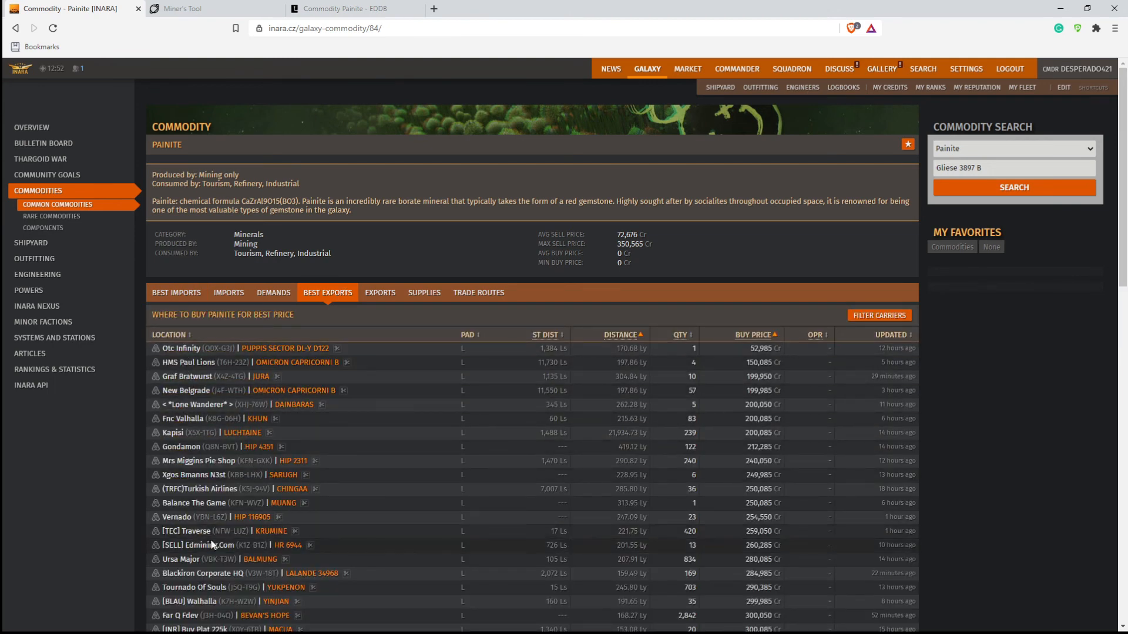
mouse_move(386, 522)
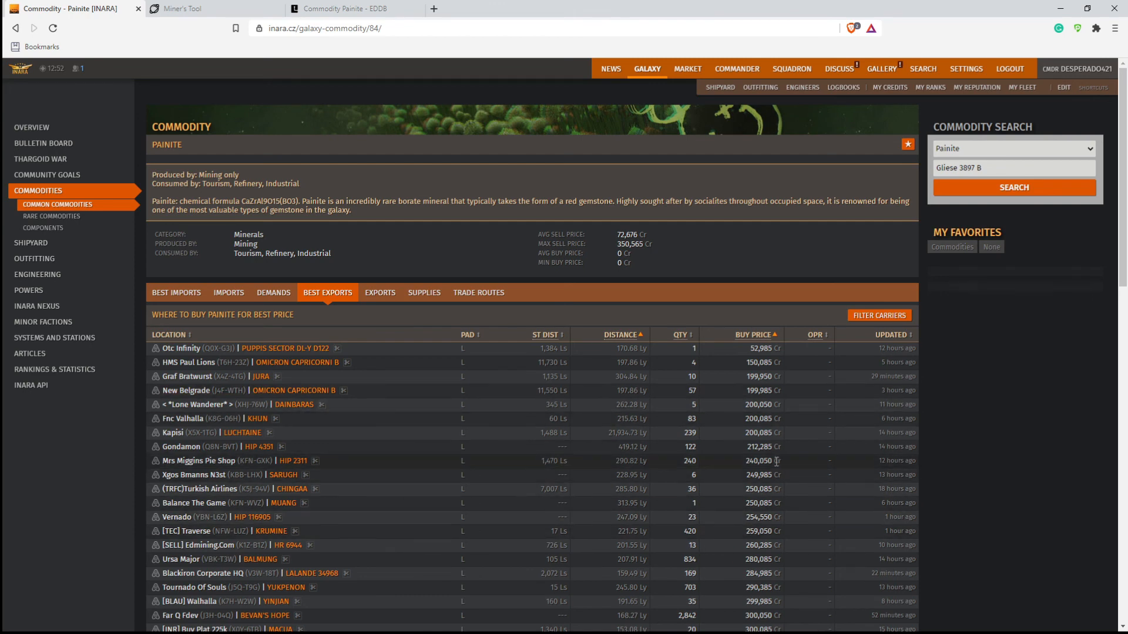
mouse_move(683, 471)
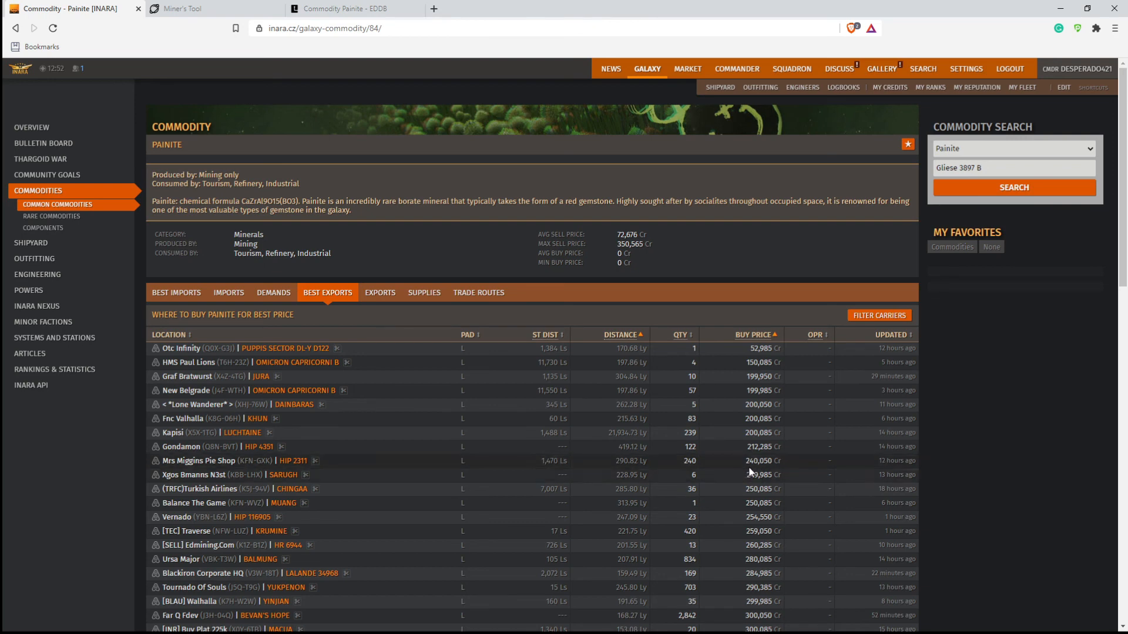
mouse_move(770, 471)
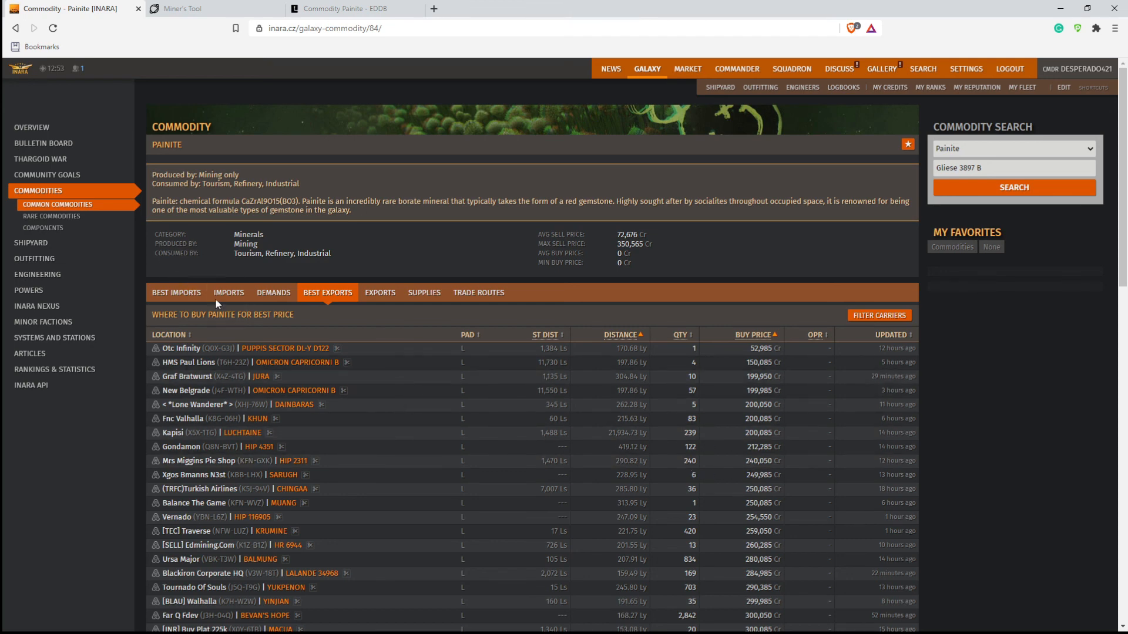
click(176, 292)
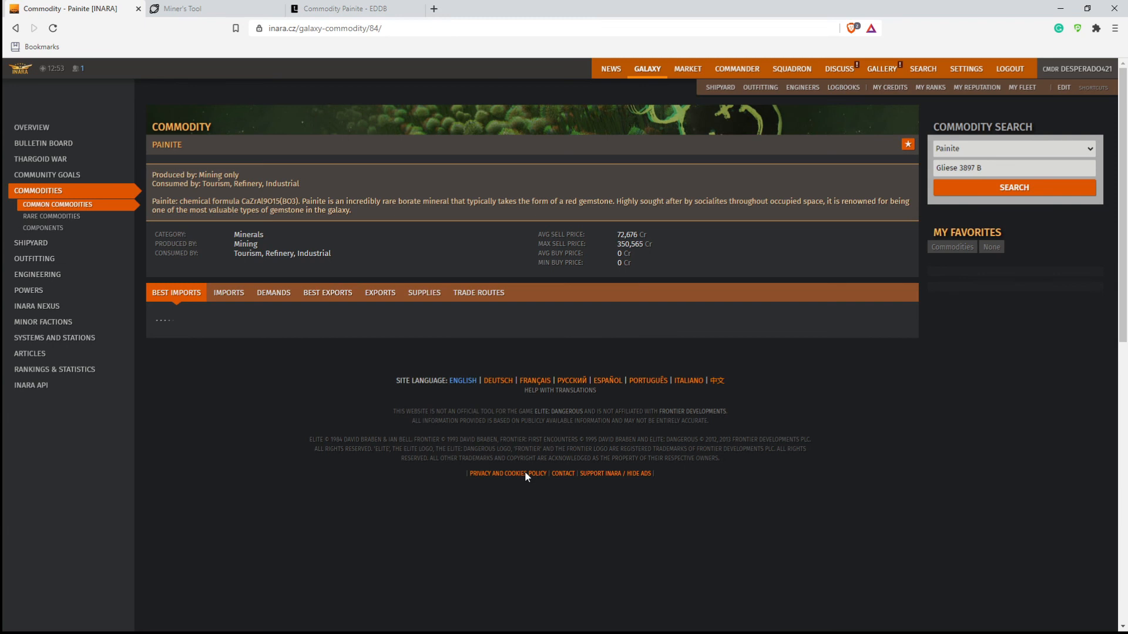
- Reload Best Imports, led by Shklovsky Terminal in Mandra at 346,532
click(176, 292)
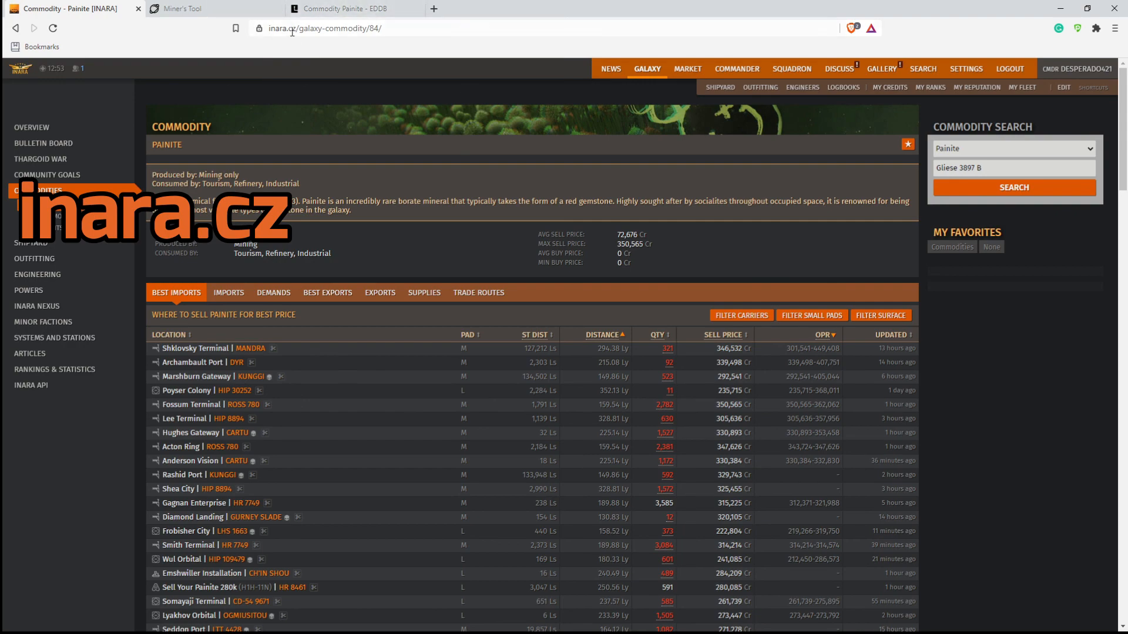
- Return to the EDTools Miner's Tool showing Painite hotspots near GCRV 1568
click(182, 9)
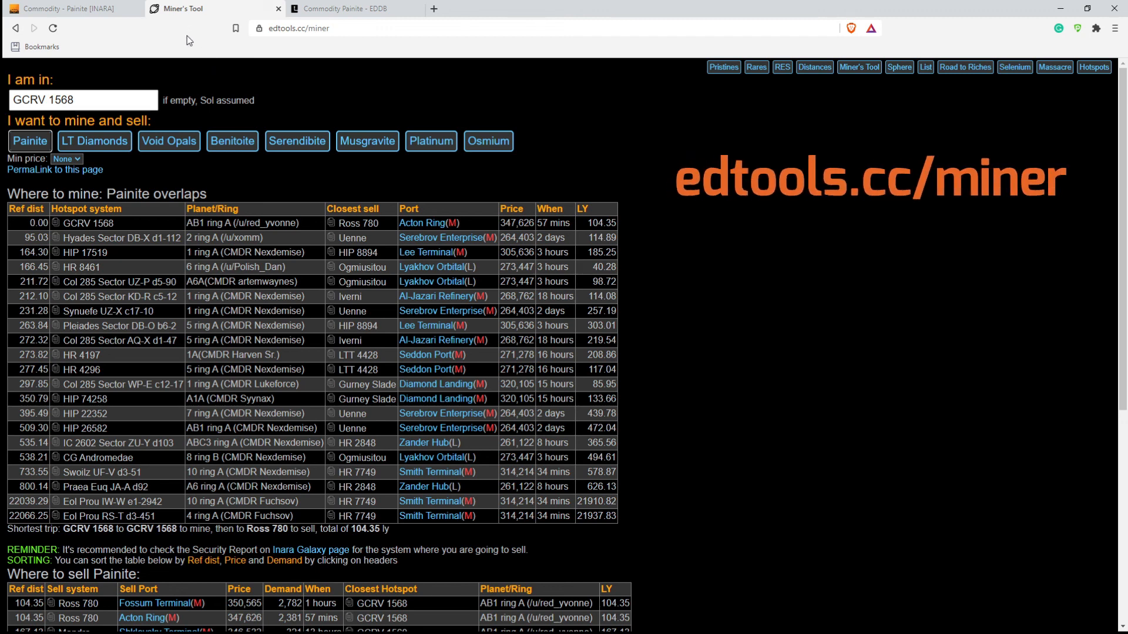
mouse_move(277, 51)
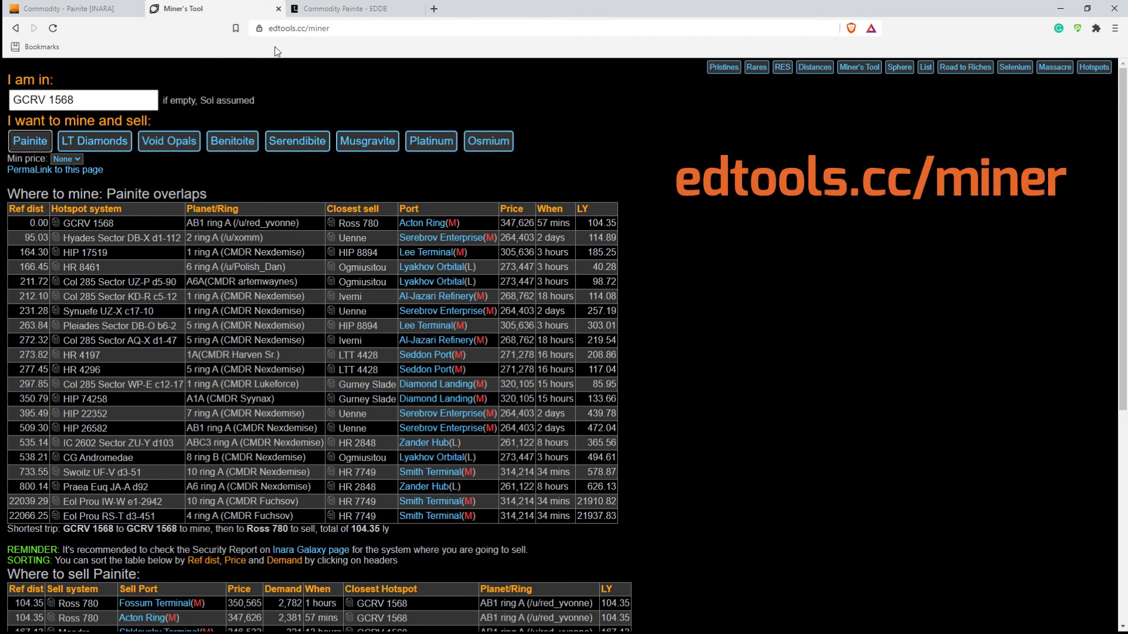
- Switch to EDDB's Painite commodity page and go to the EDDB home page
click(346, 9)
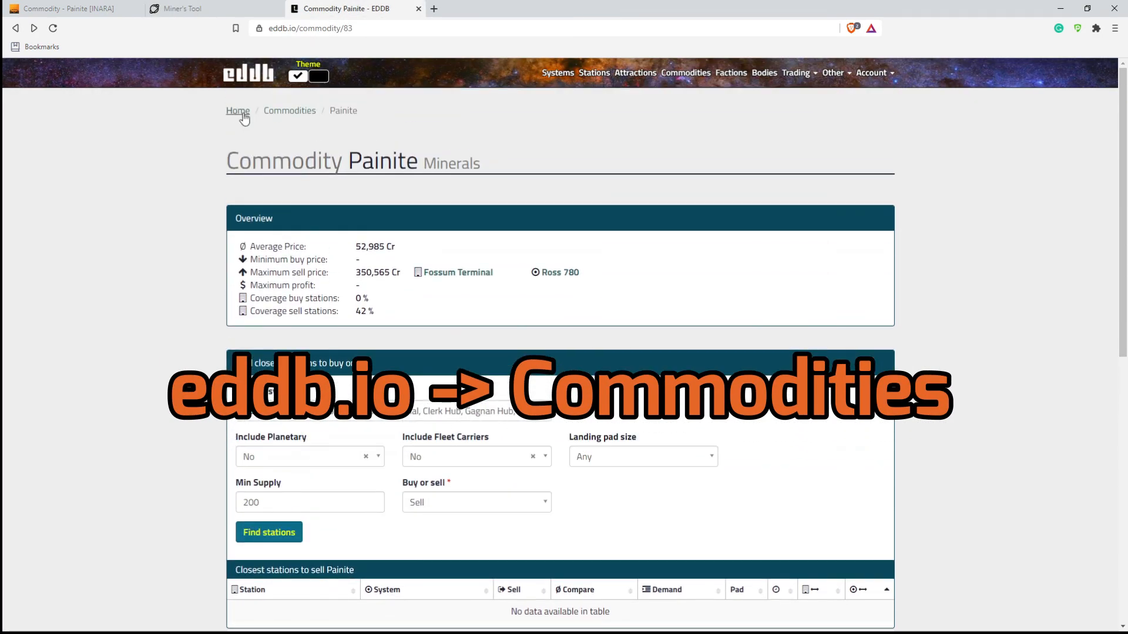
click(238, 111)
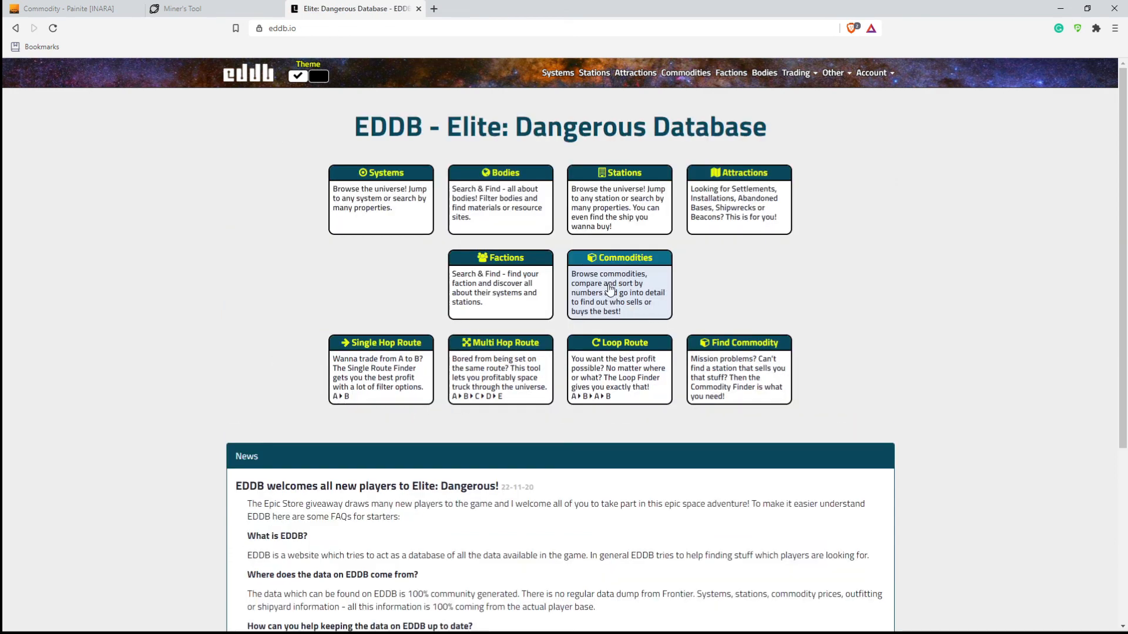
mouse_move(600, 293)
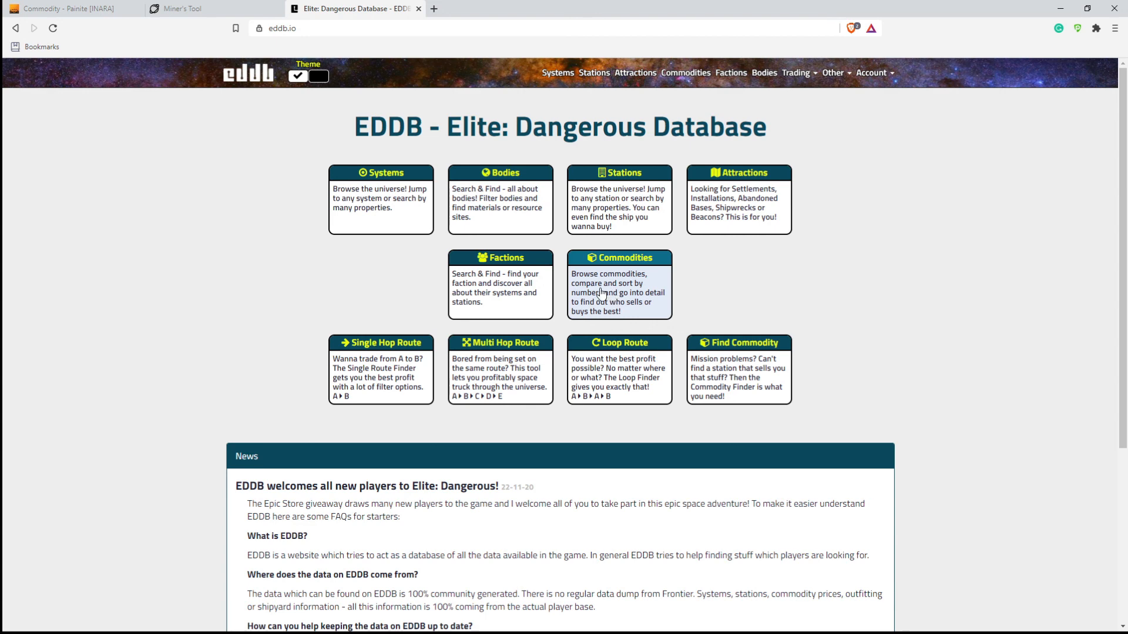
mouse_move(288, 282)
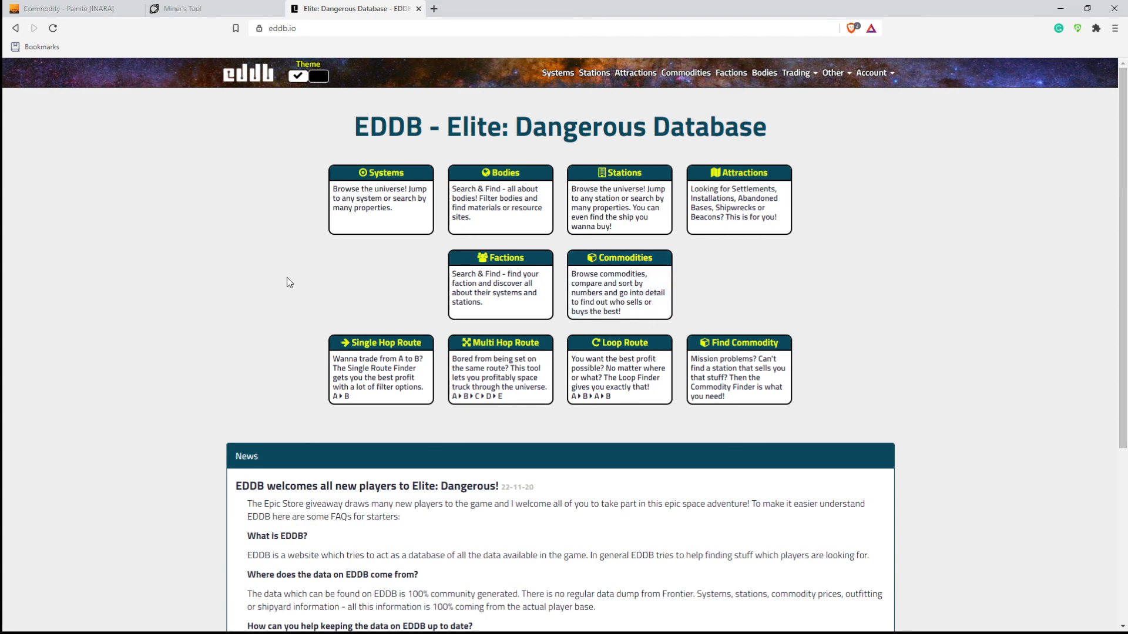